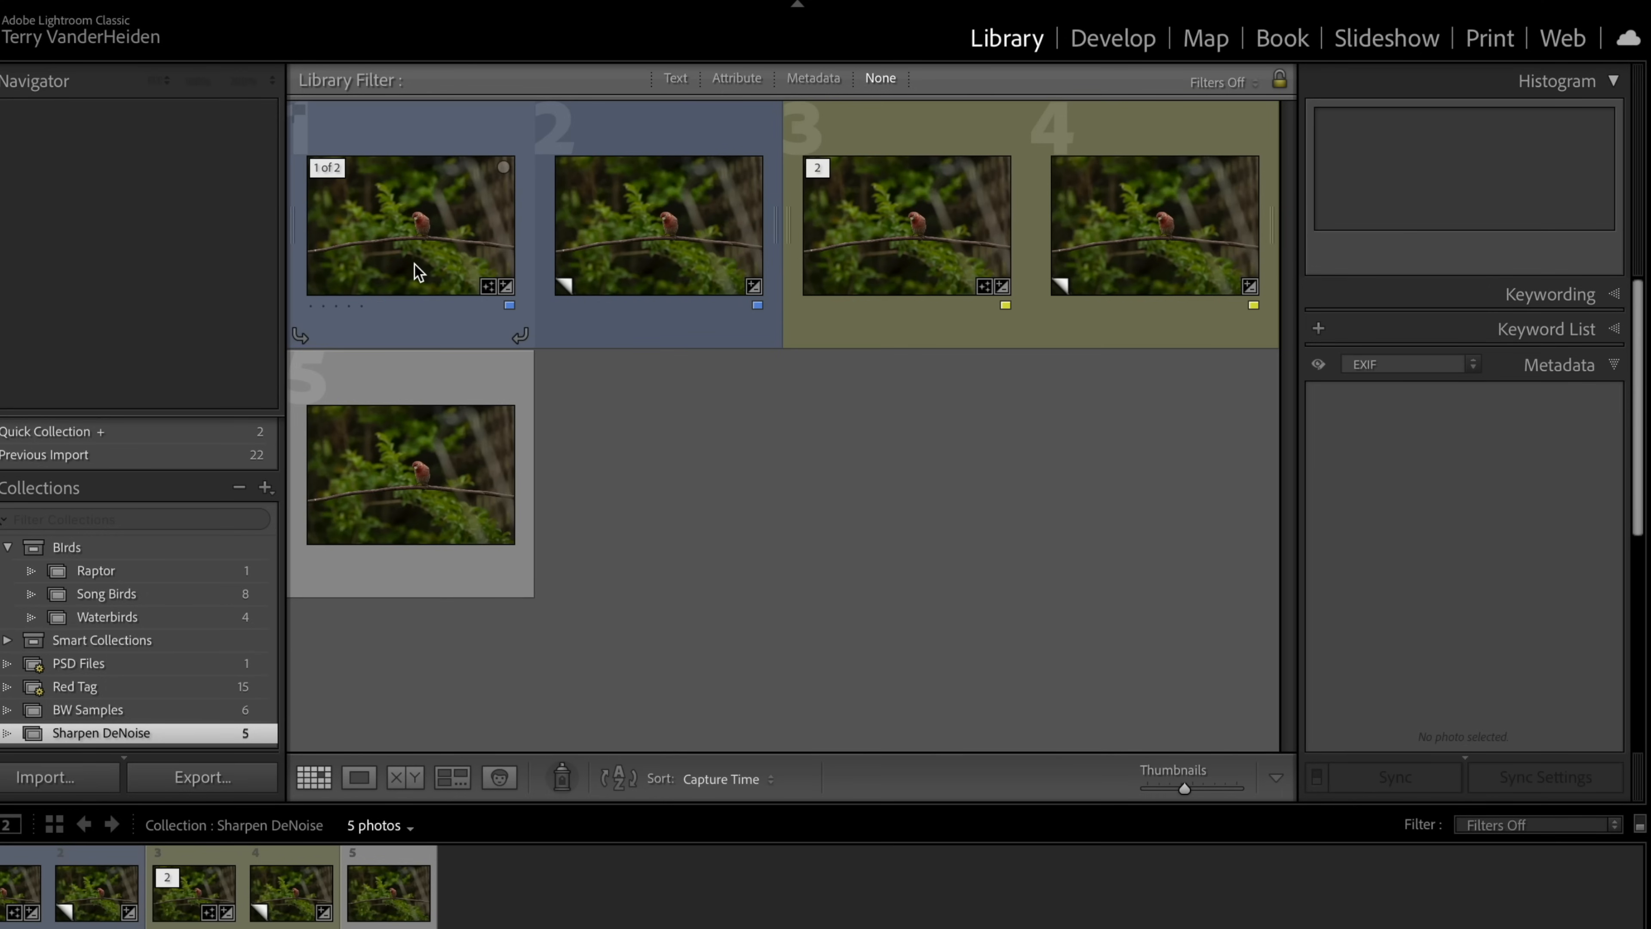
Select the third photo, denoised copy Z9B_4550-Enhanced-NR-6.dng, and move to Develop
left_click(410, 224)
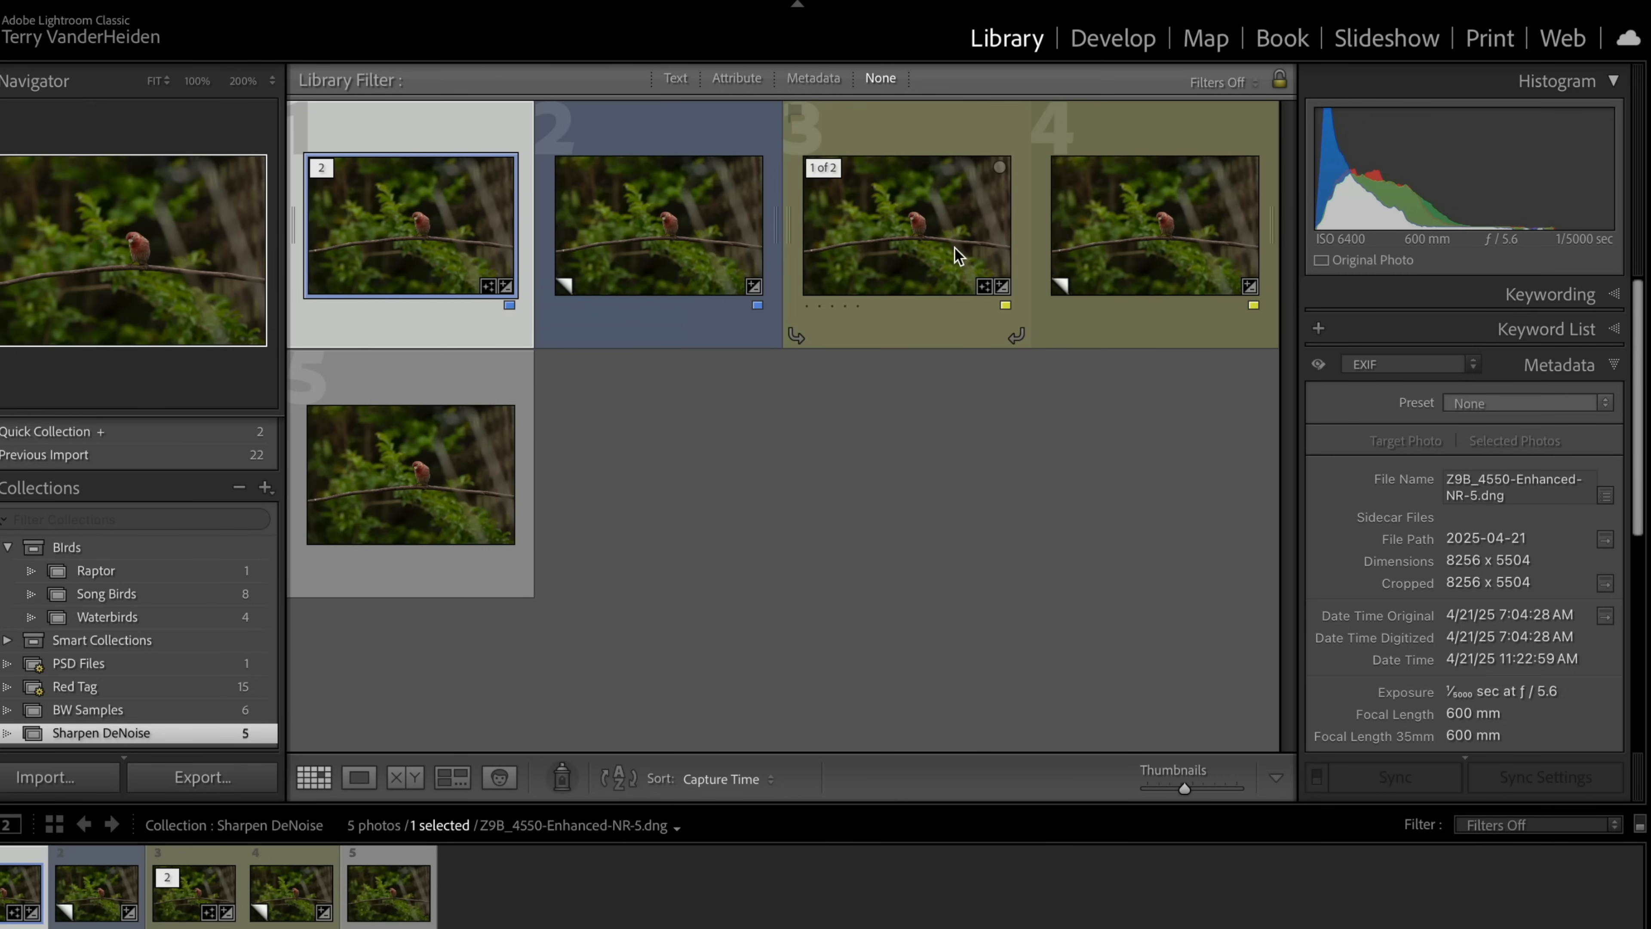
left_click(904, 225)
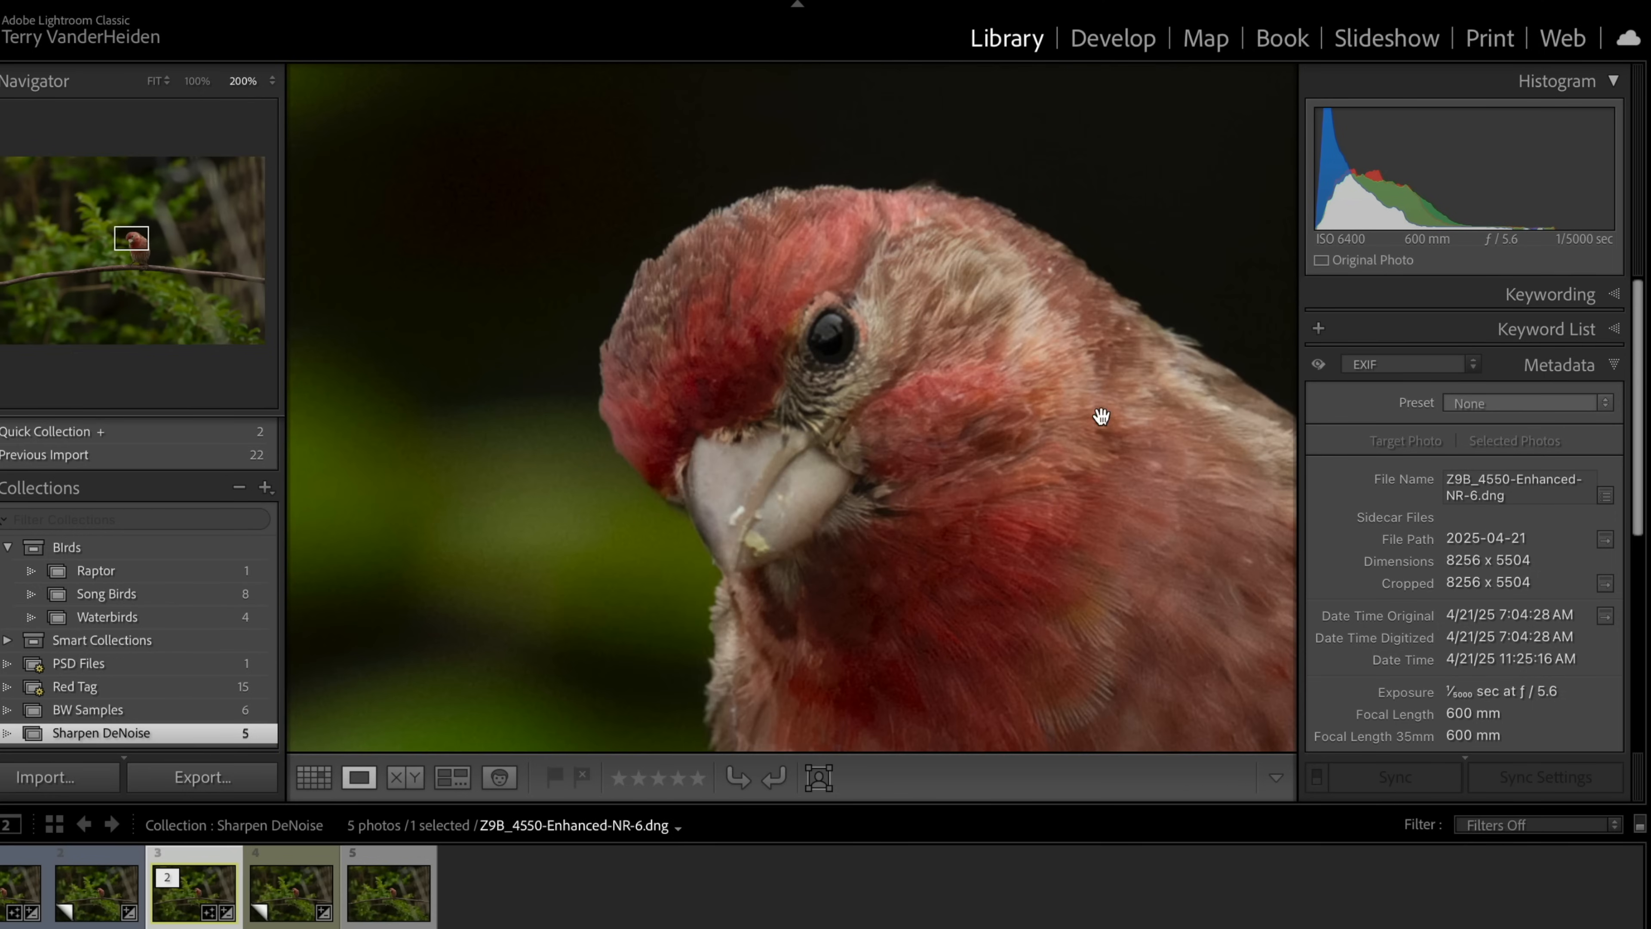
left_click(1112, 37)
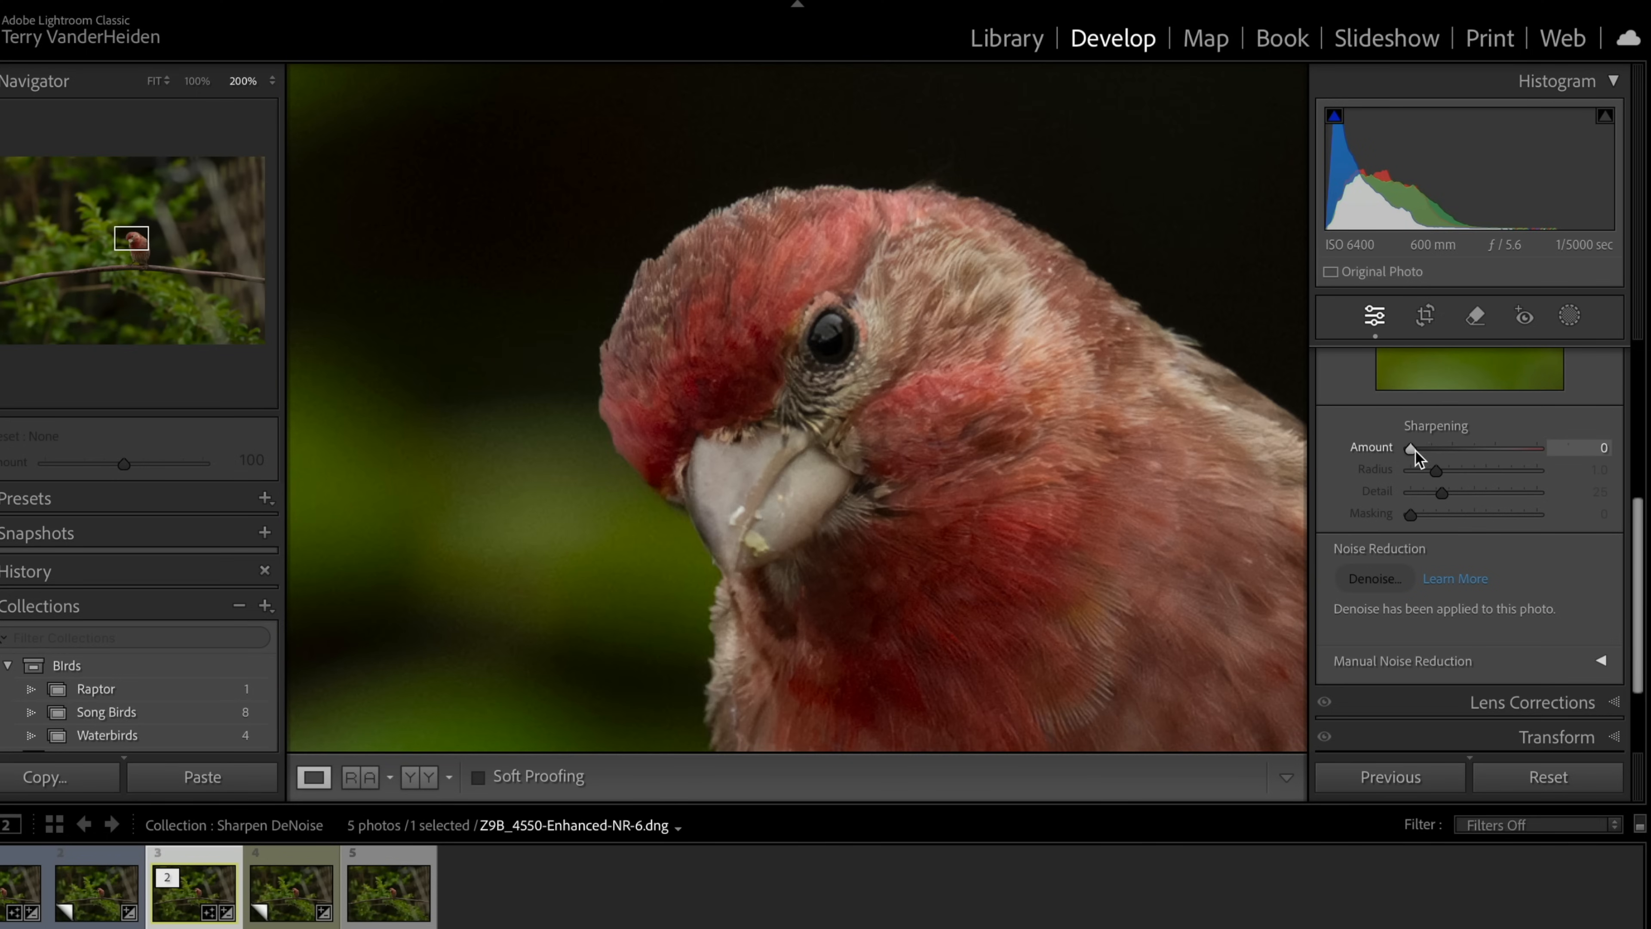
mouse_move(1417, 456)
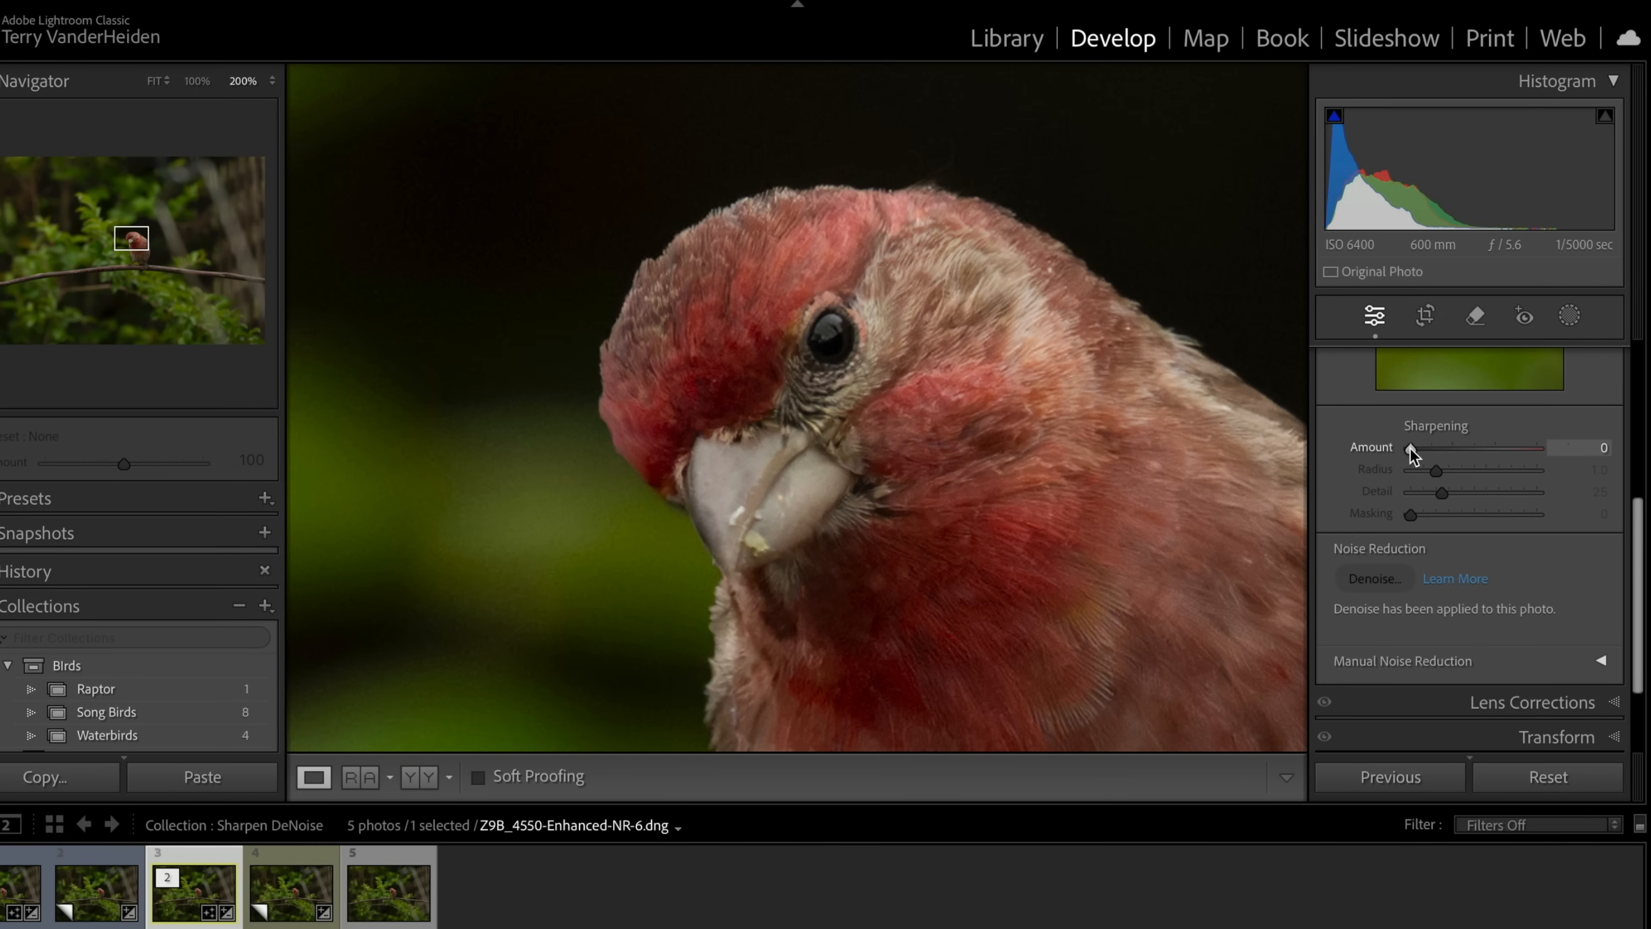
Set Sharpening to Amount 90, Radius 1.7, Detail 41 and Masking 55
left_click_drag(1413, 447, 1445, 447)
type("90")
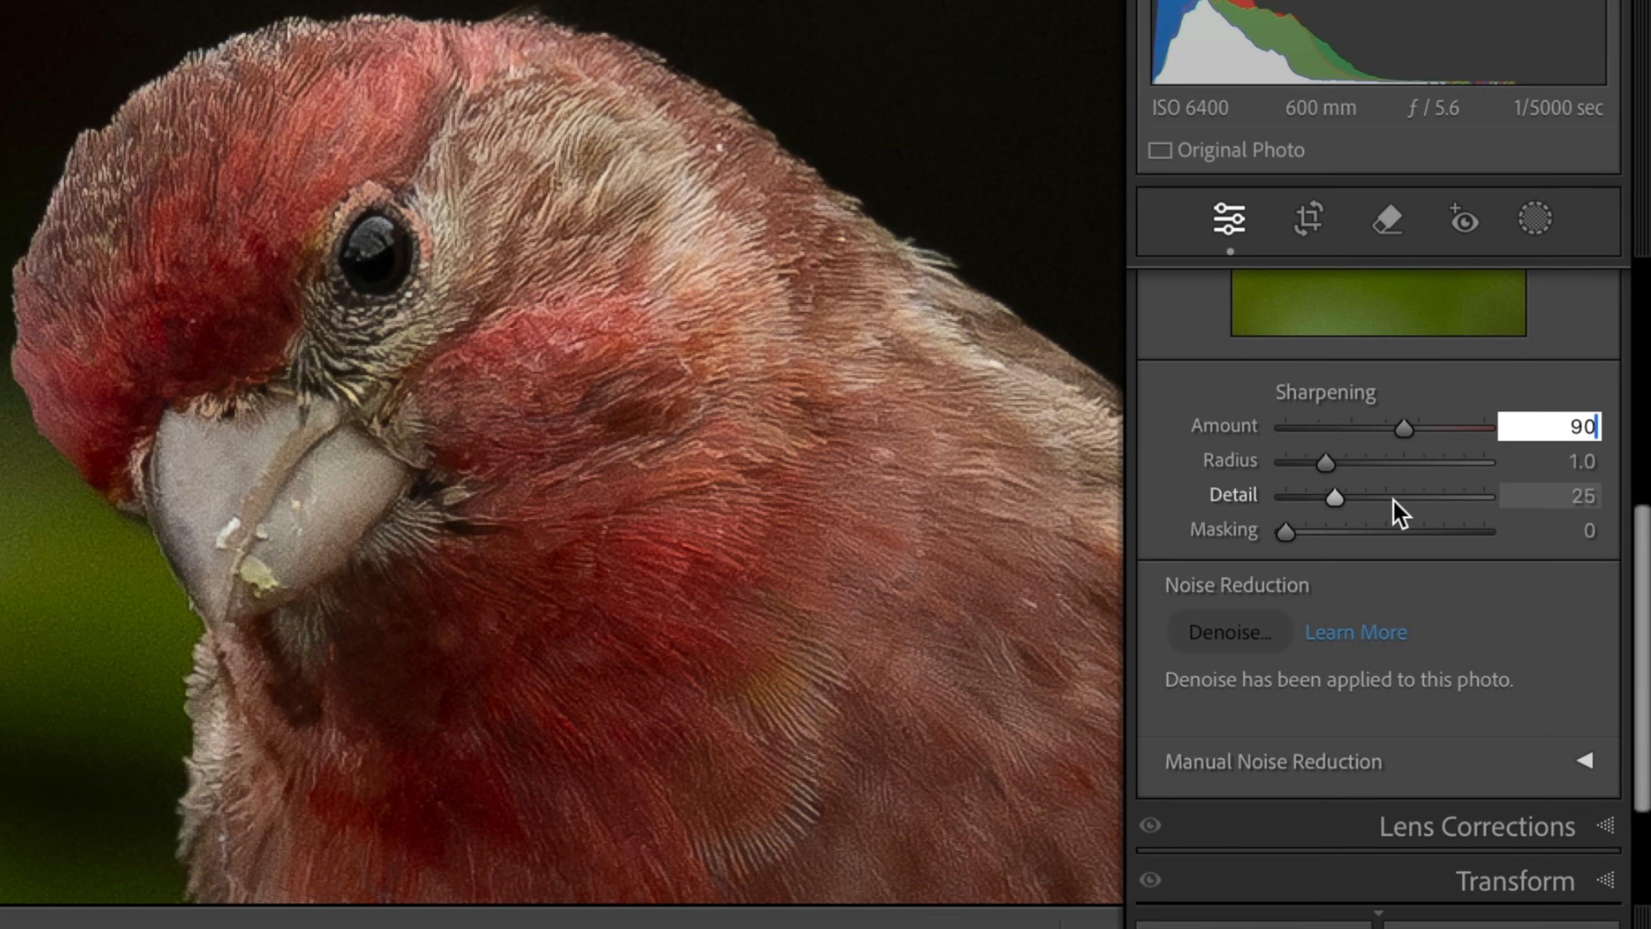
left_click_drag(1326, 461, 1369, 461)
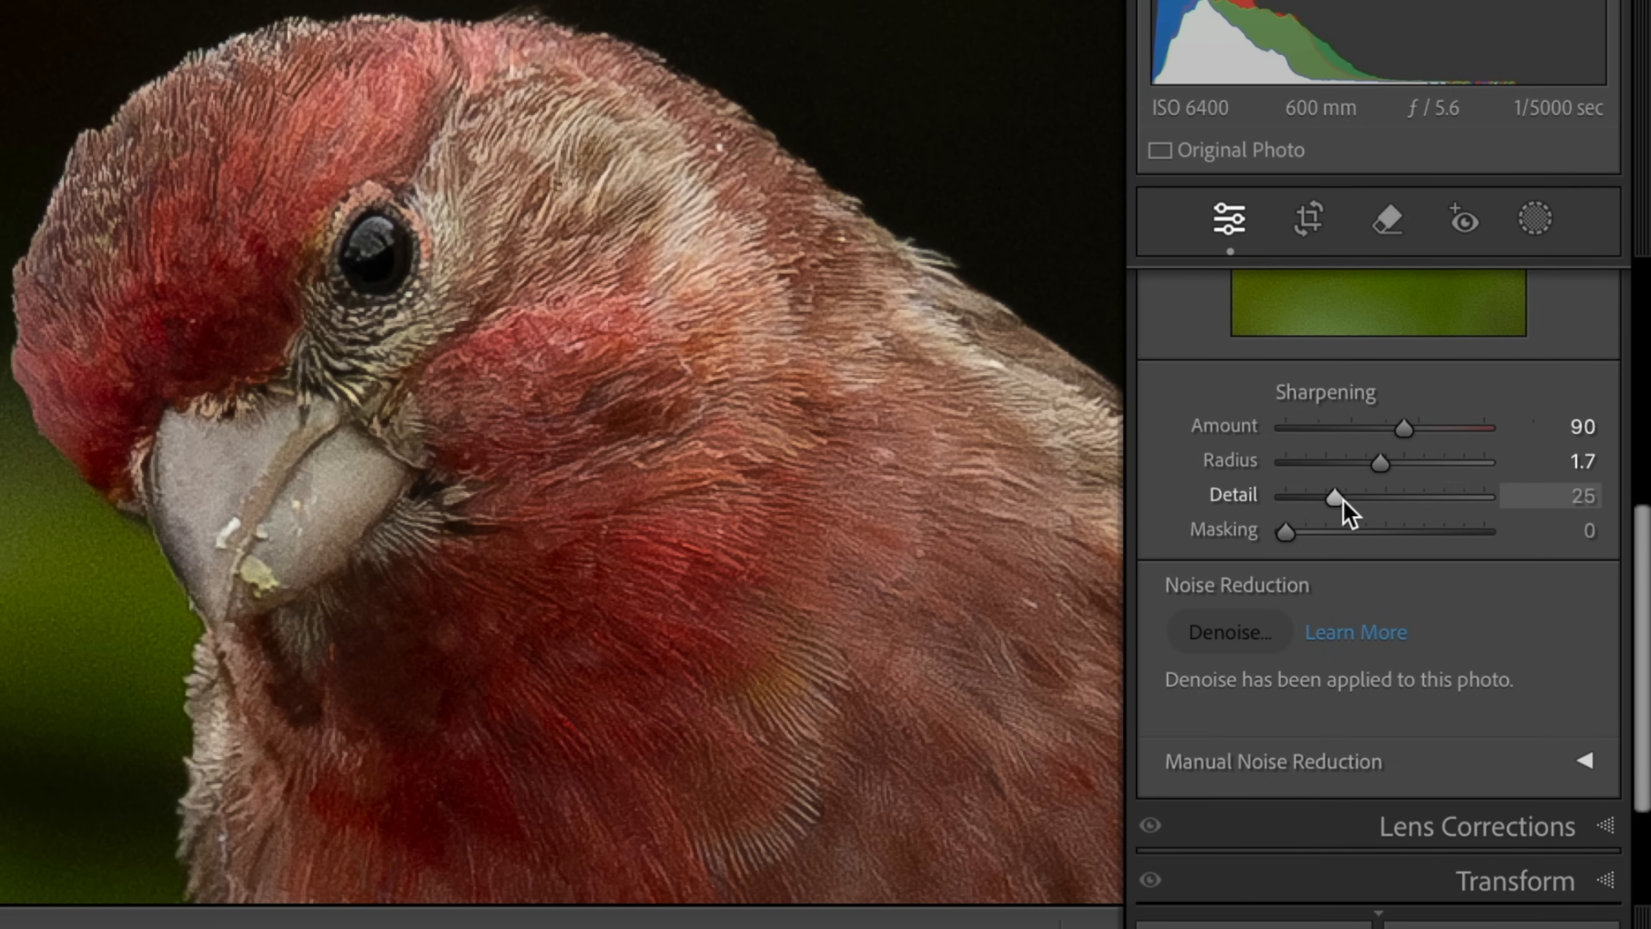
left_click_drag(1334, 497, 1343, 497)
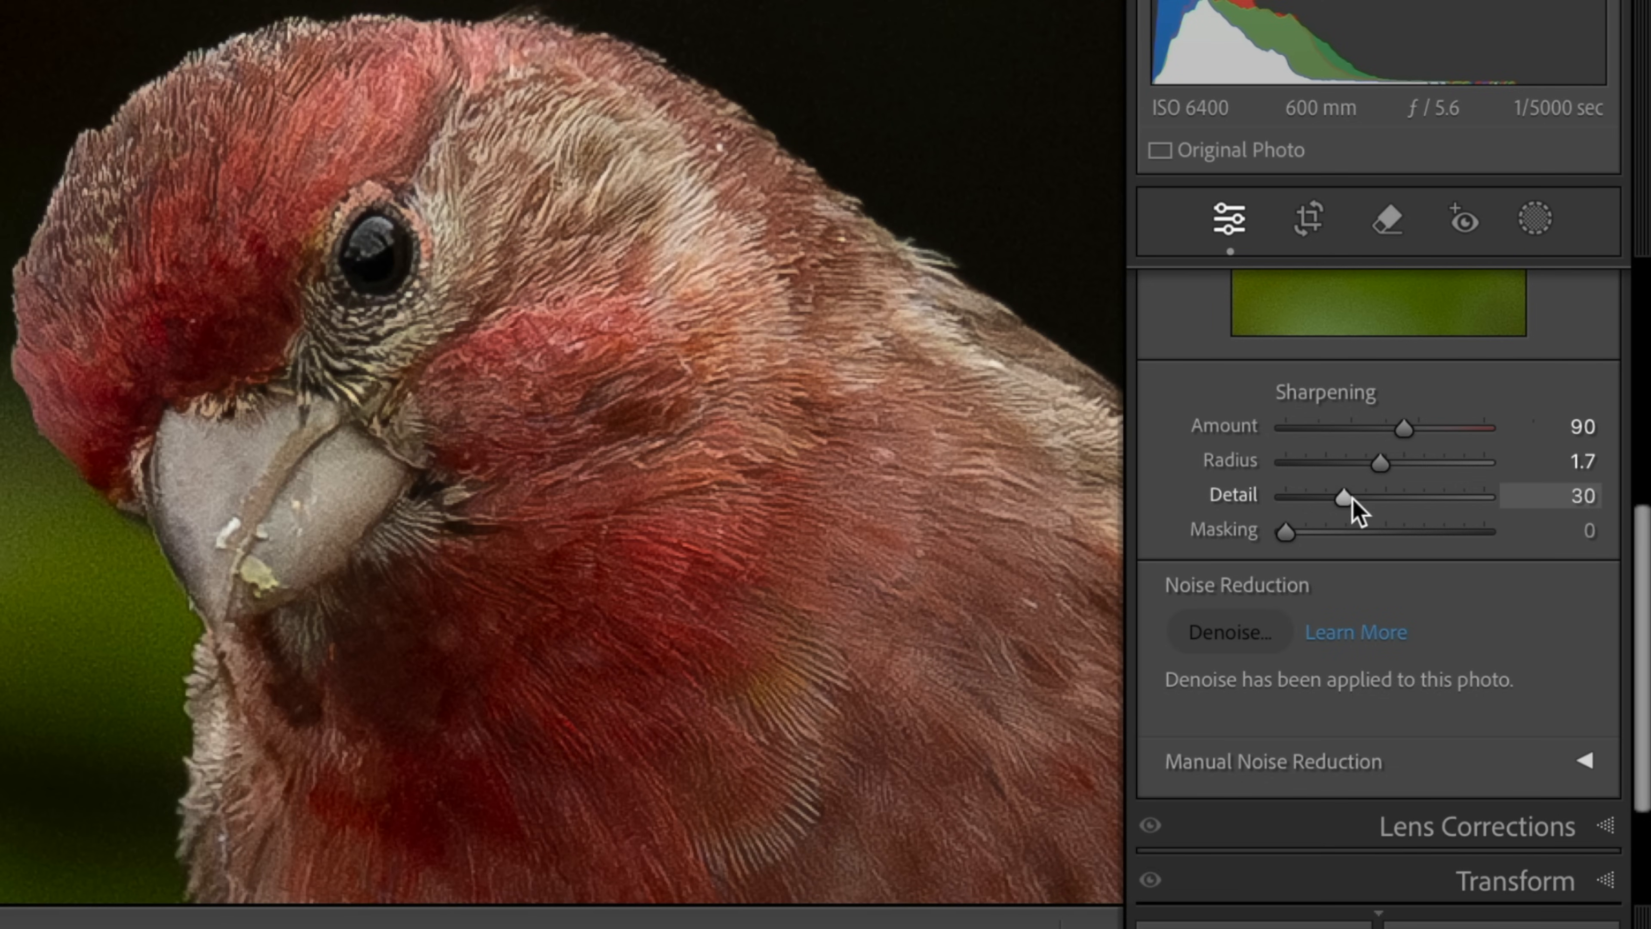
left_click_drag(1341, 498, 1369, 498)
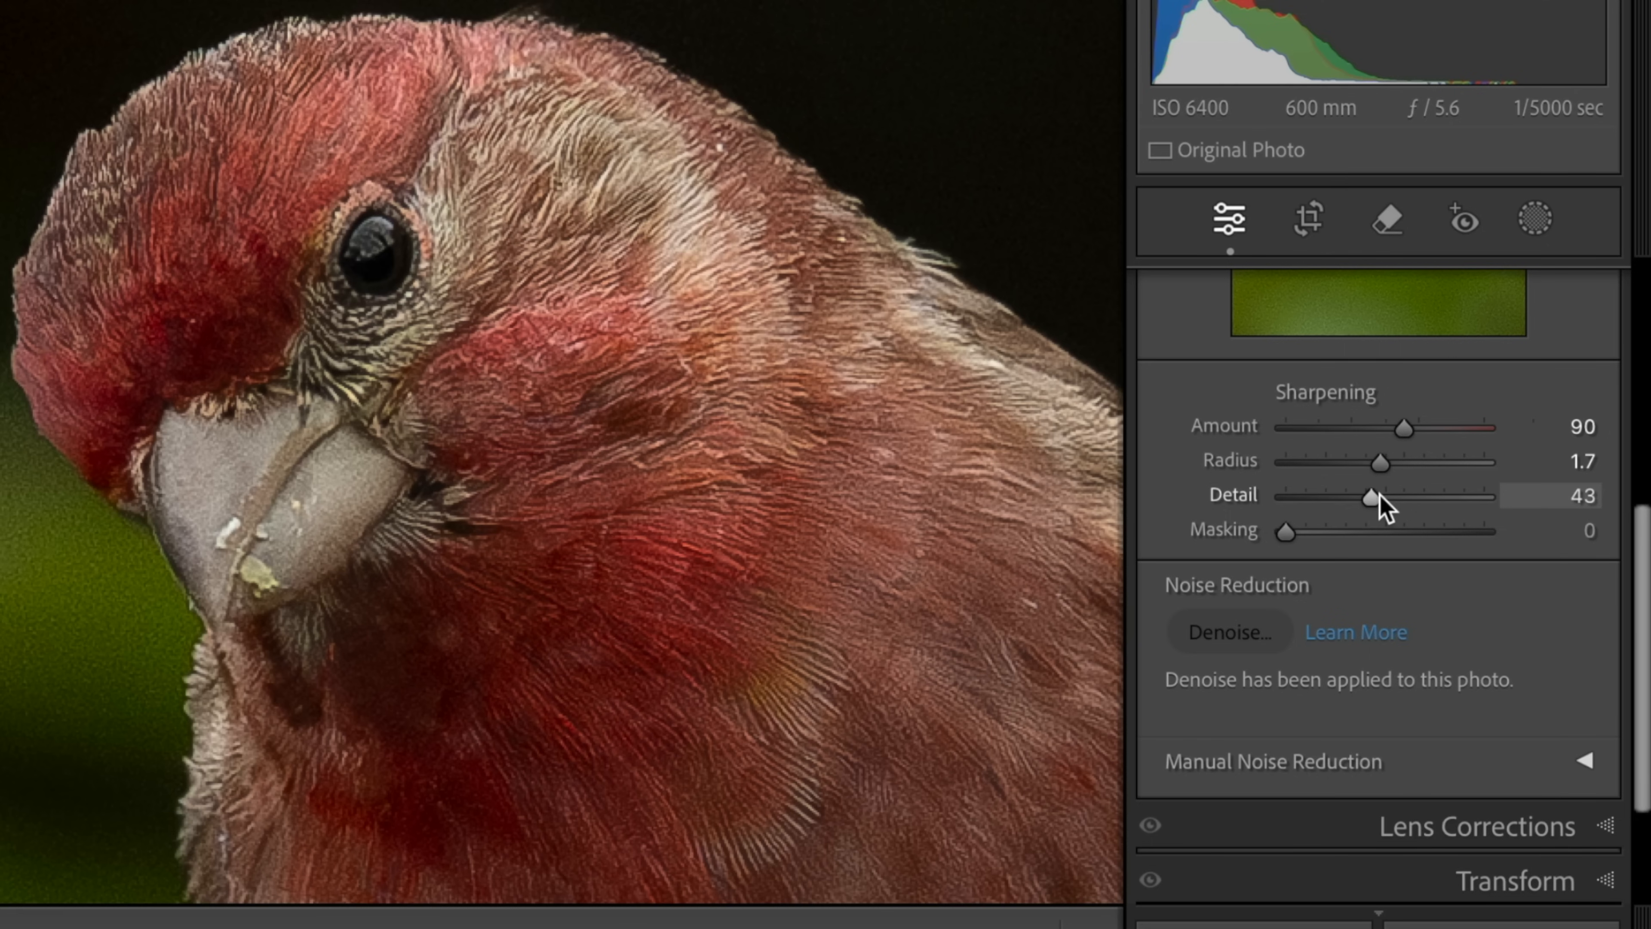
double_click(1577, 495)
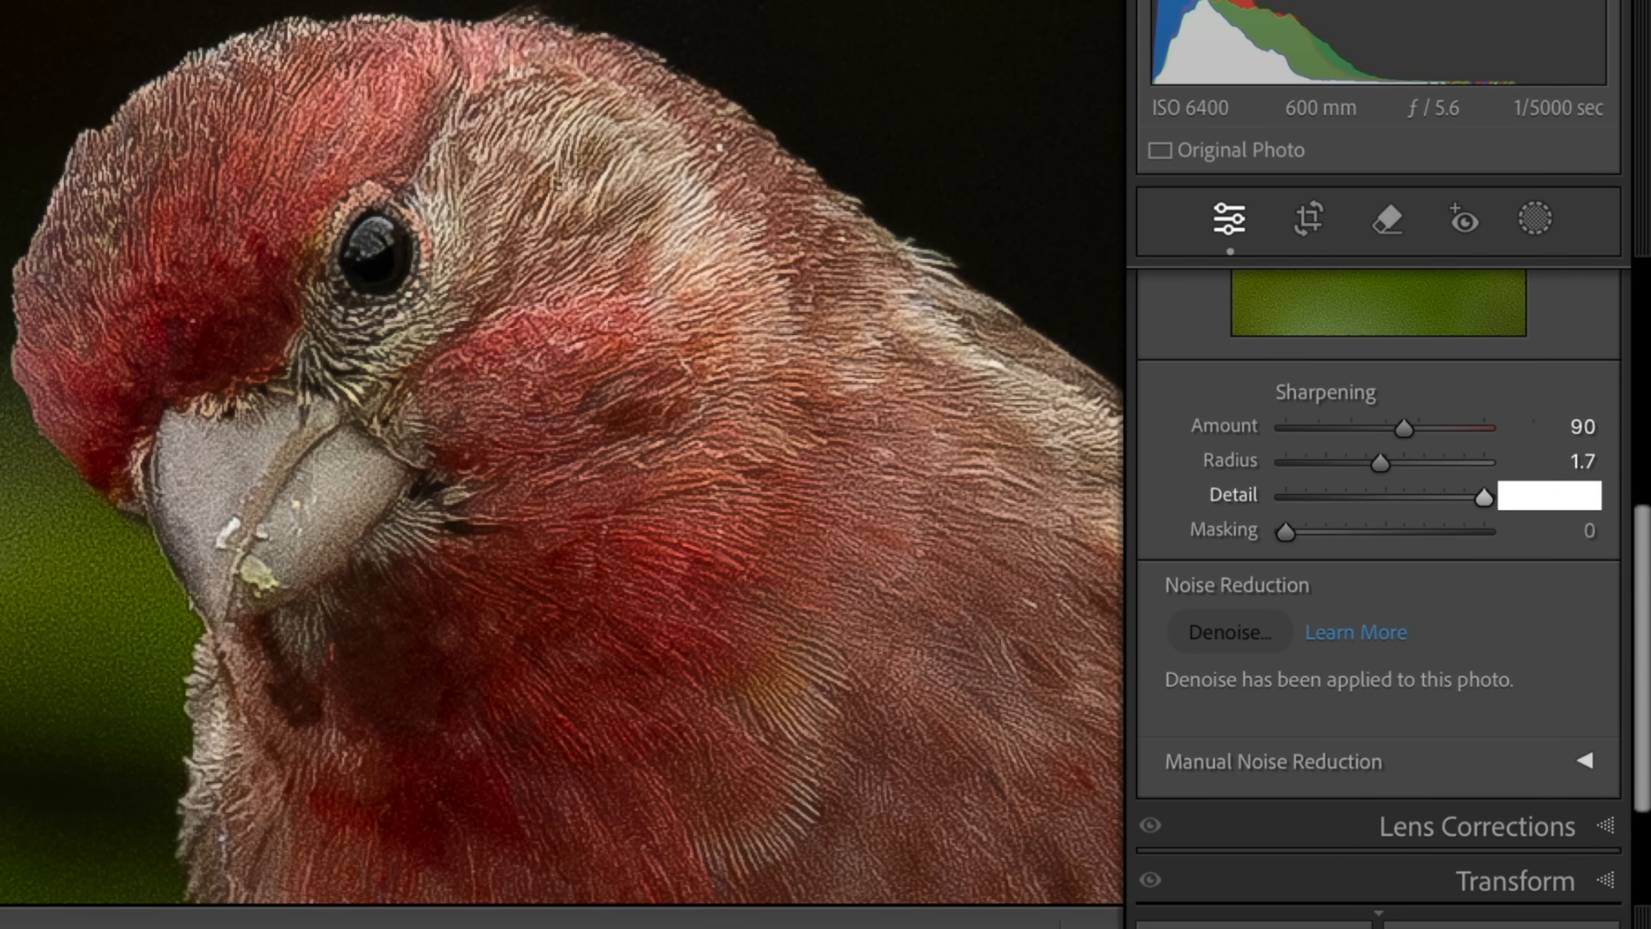
left_click_drag(1486, 496, 1366, 496)
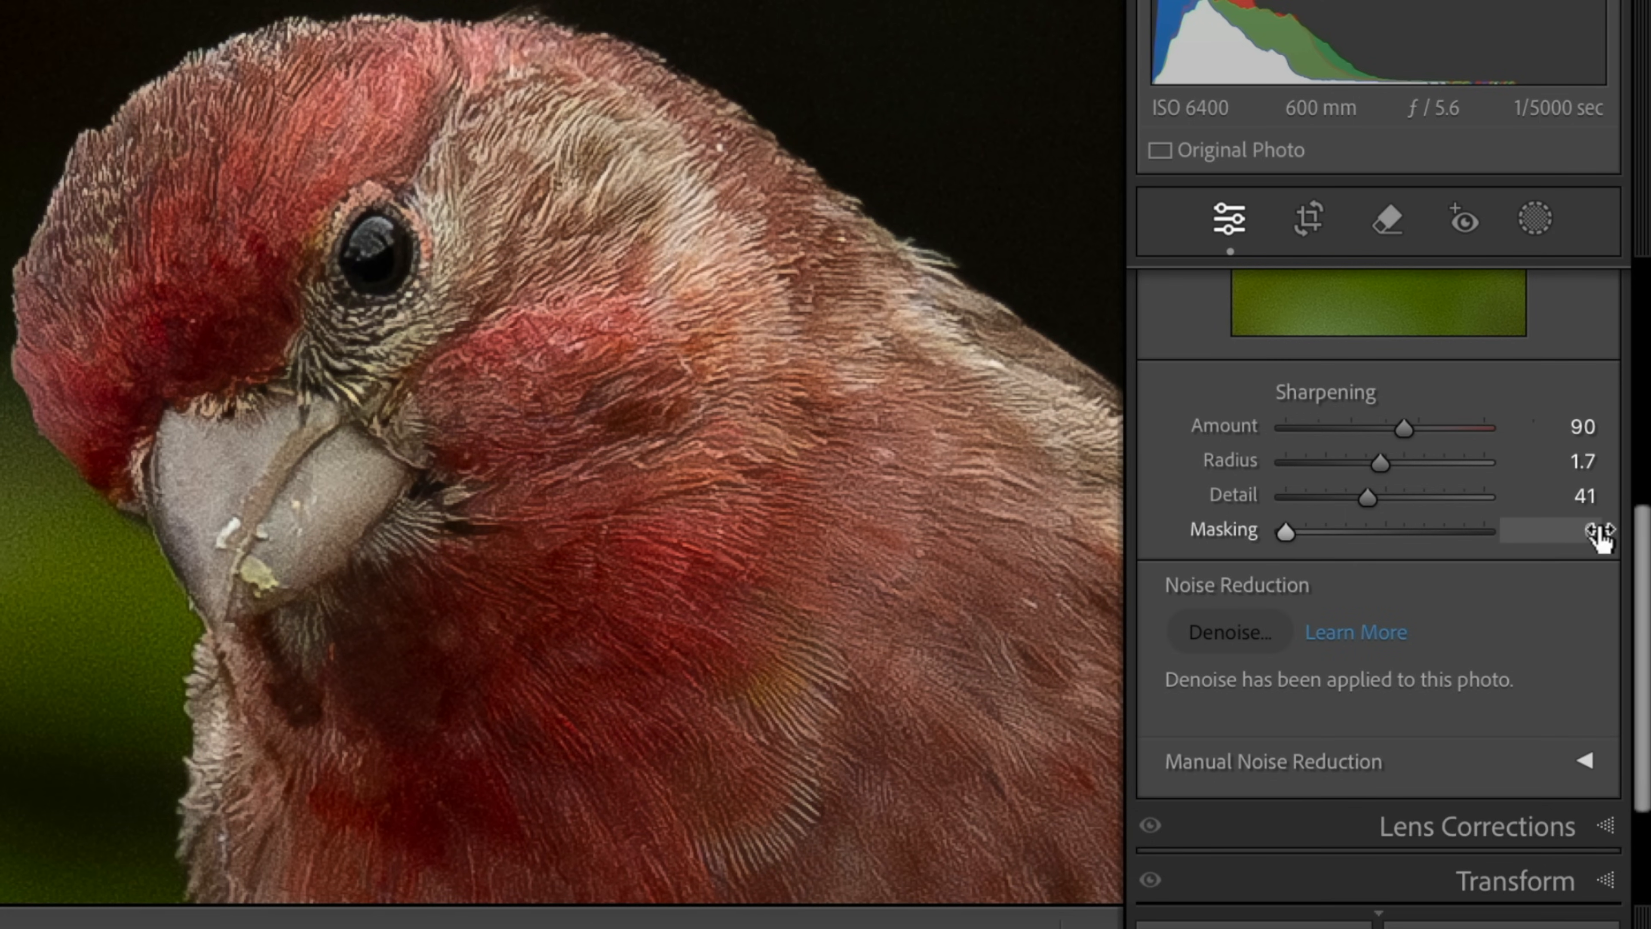
type("55")
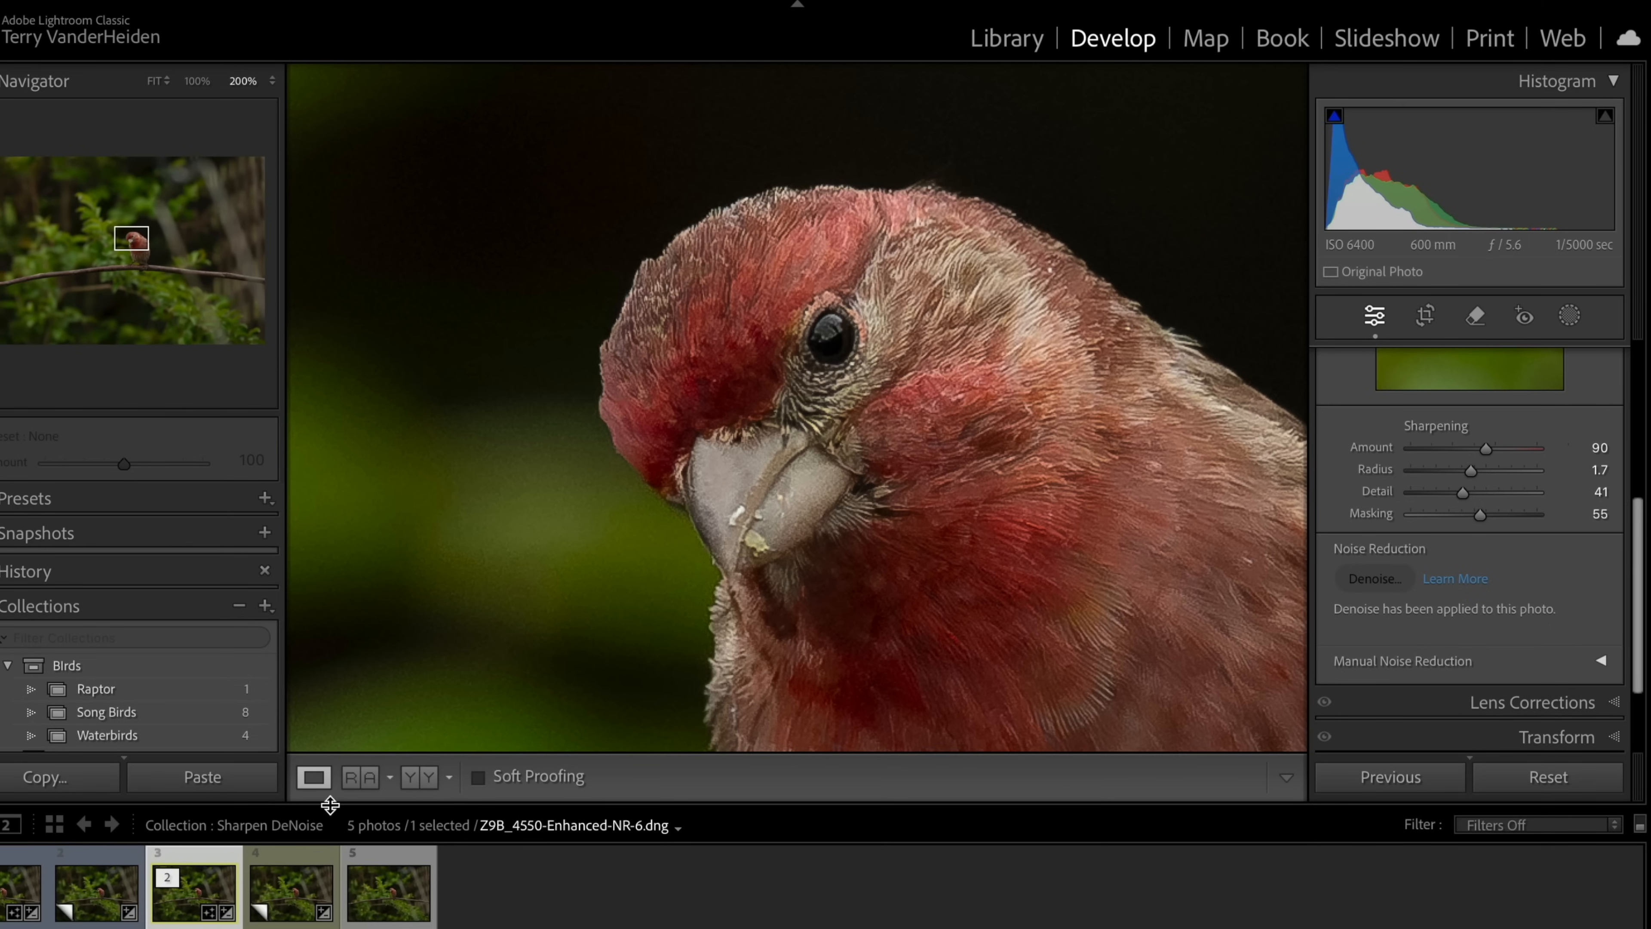
Return to the Library grid and select the third thumbnail of the collection
left_click(1007, 38)
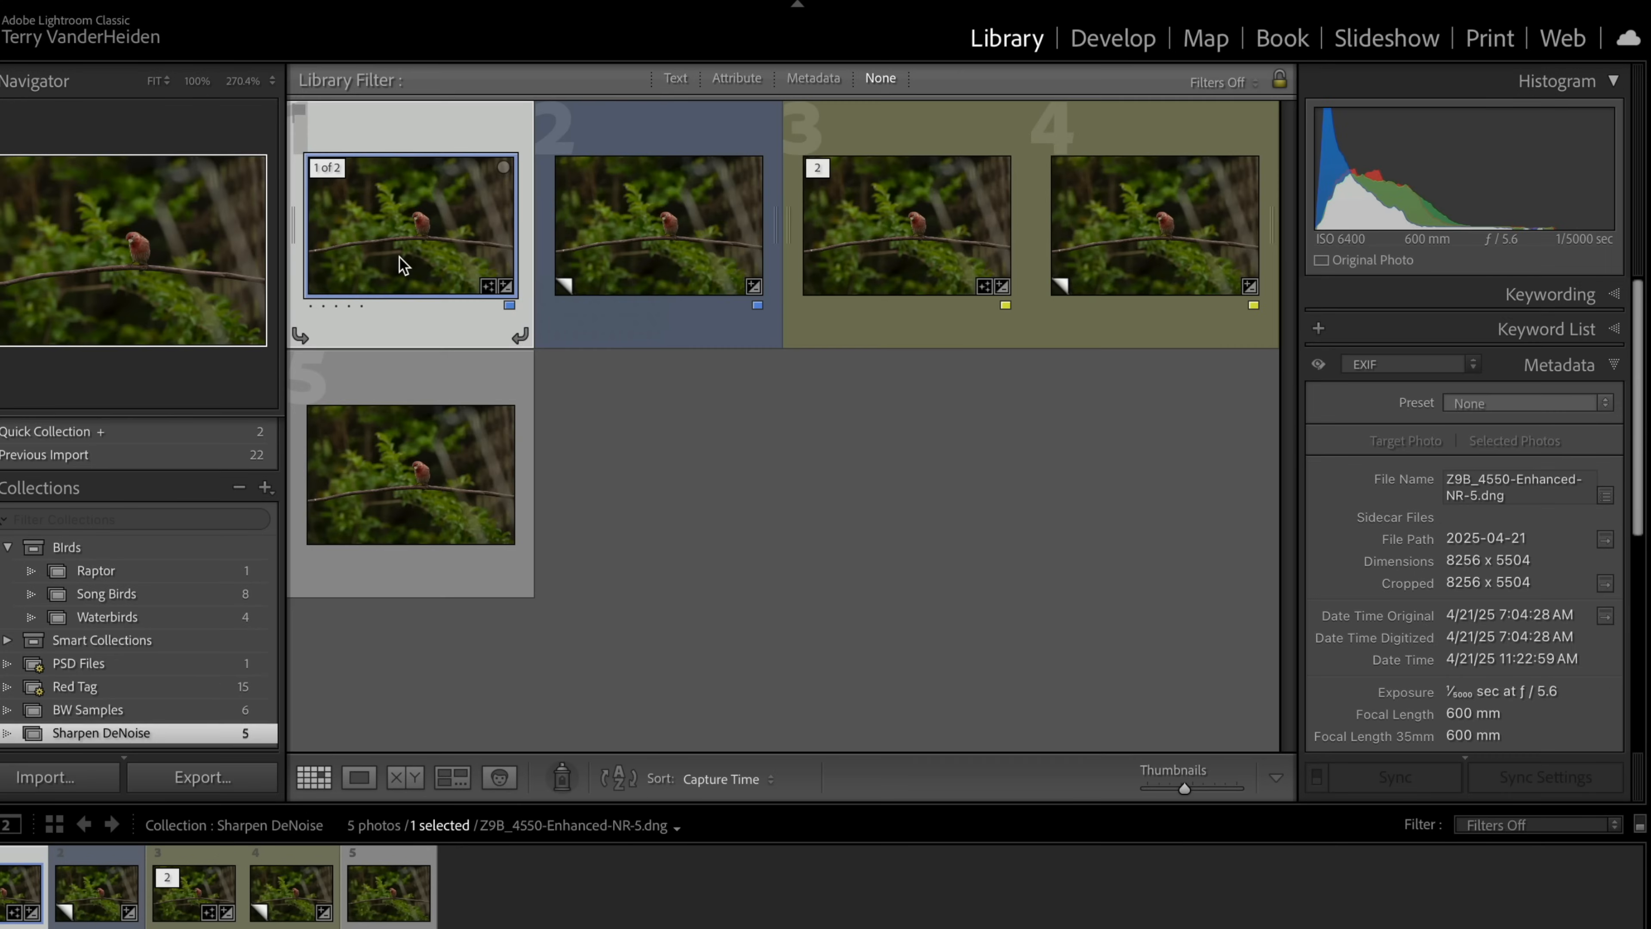
mouse_move(417, 292)
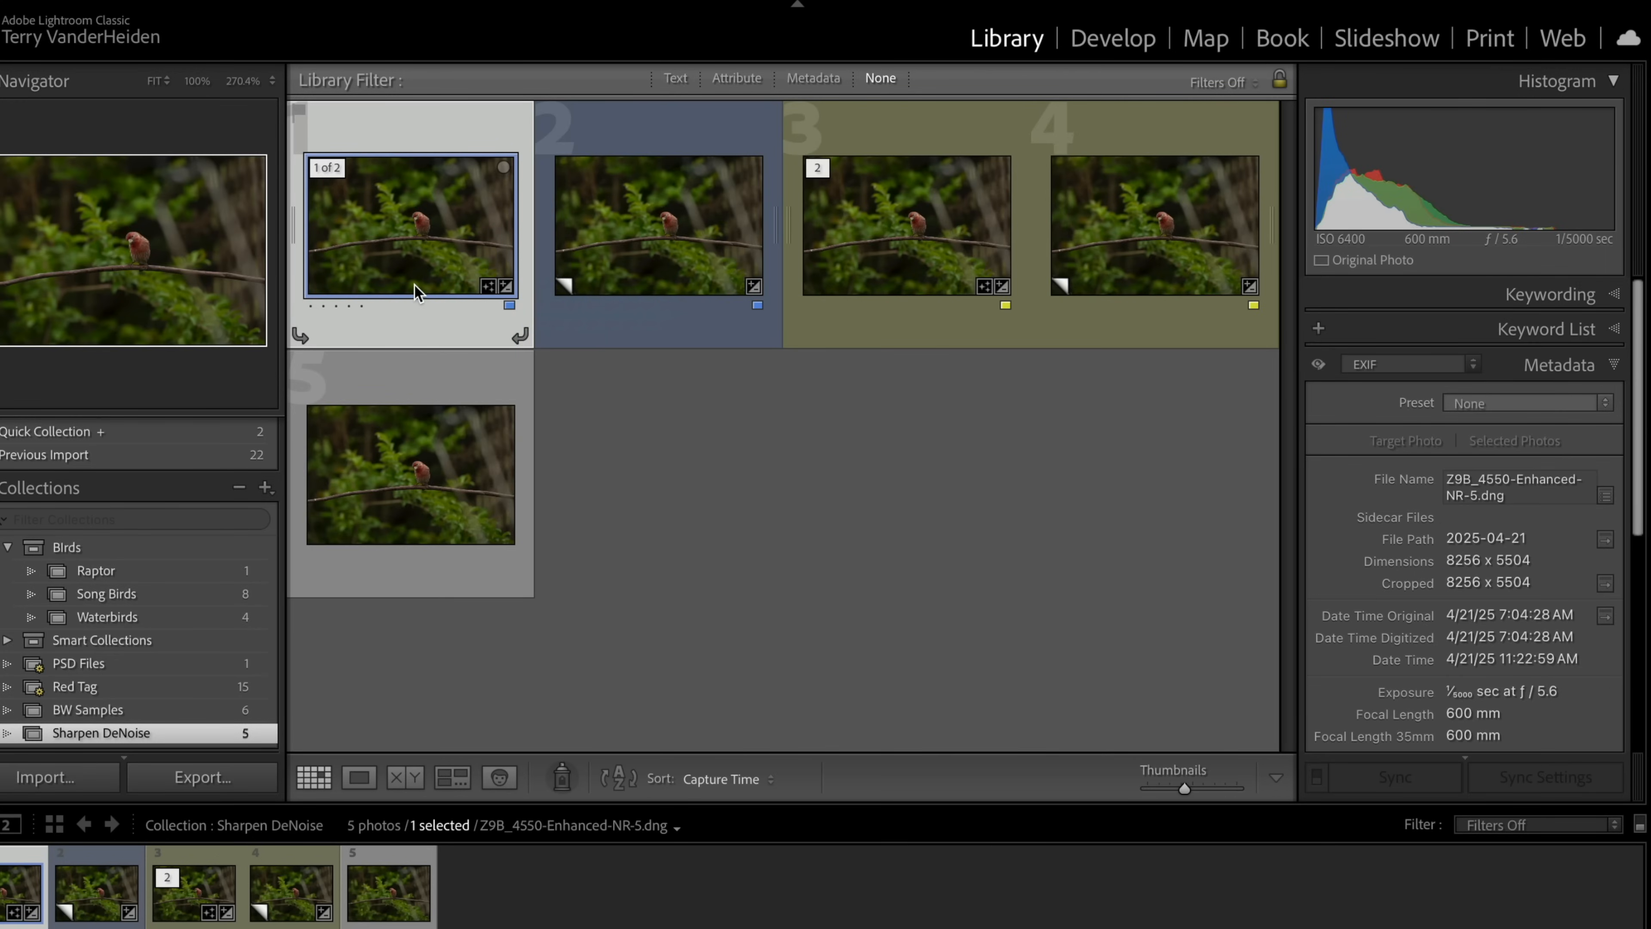
left_click(904, 225)
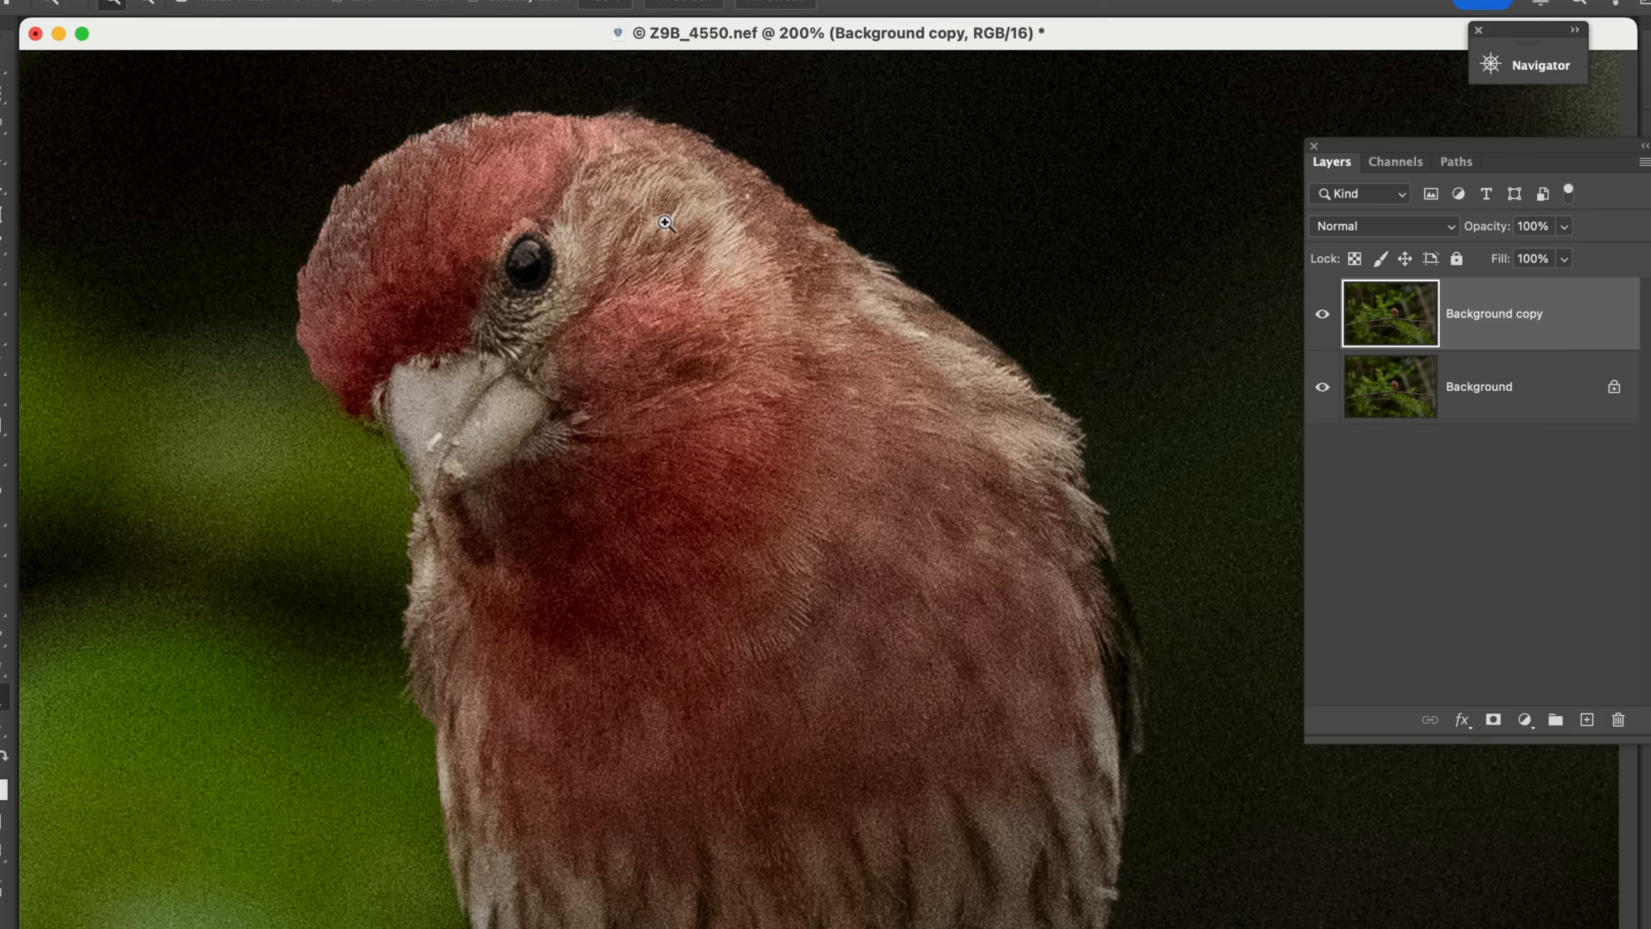
Run Topaz Sharpen AI on the layer with the Too Soft - Very Blurry model
left_click(611, 5)
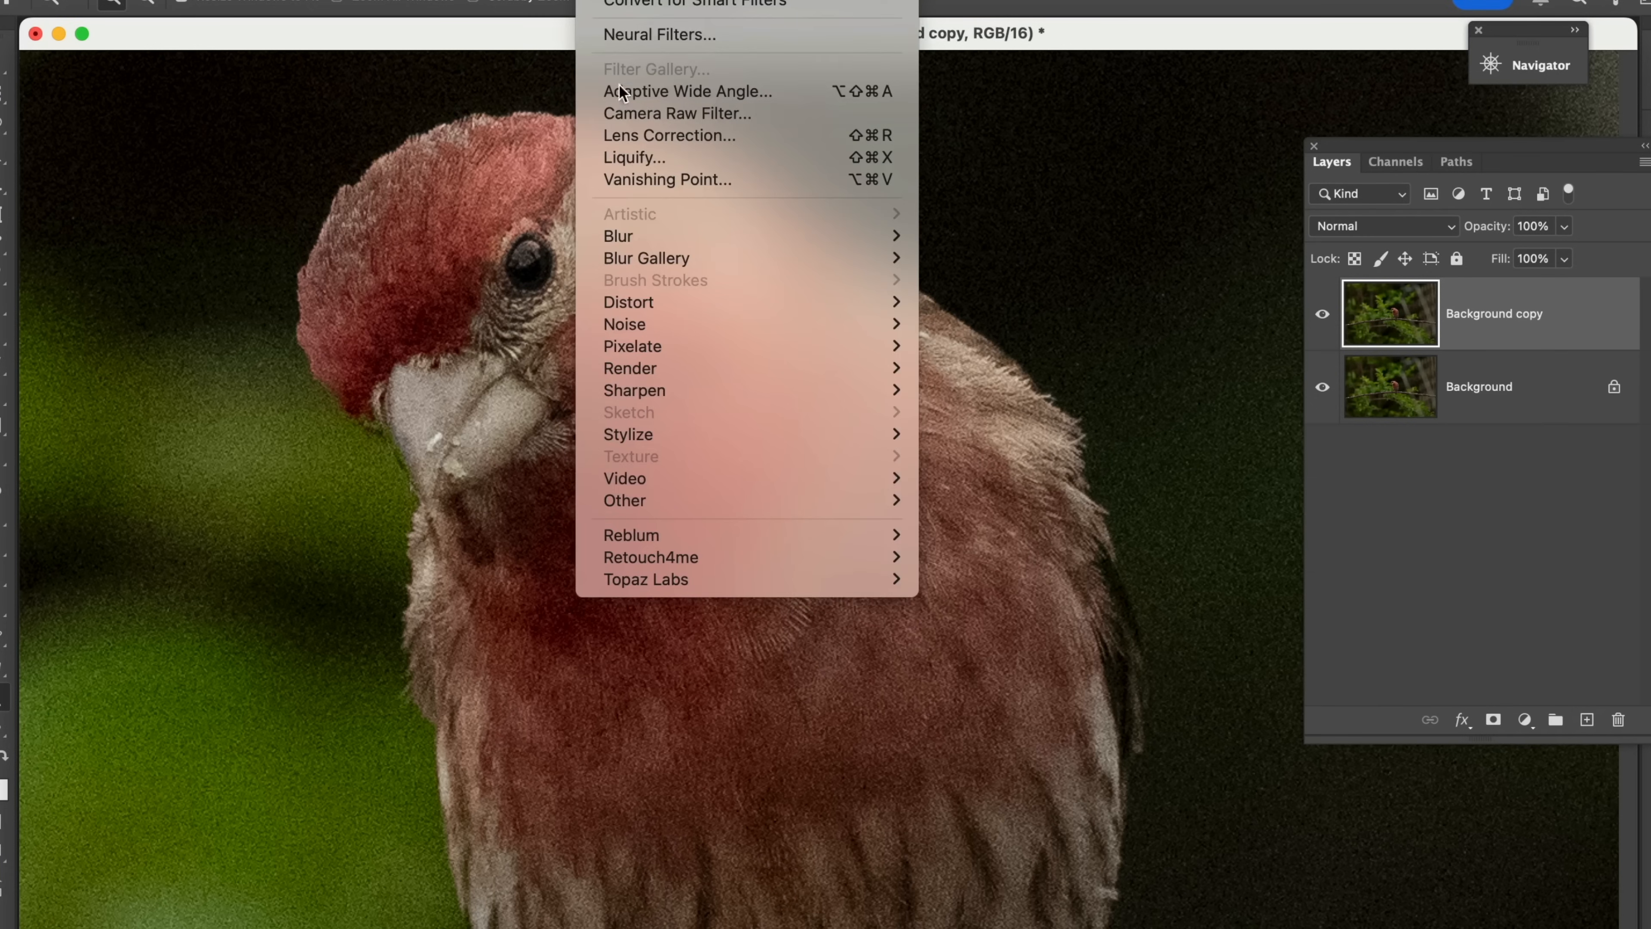
mouse_move(645, 579)
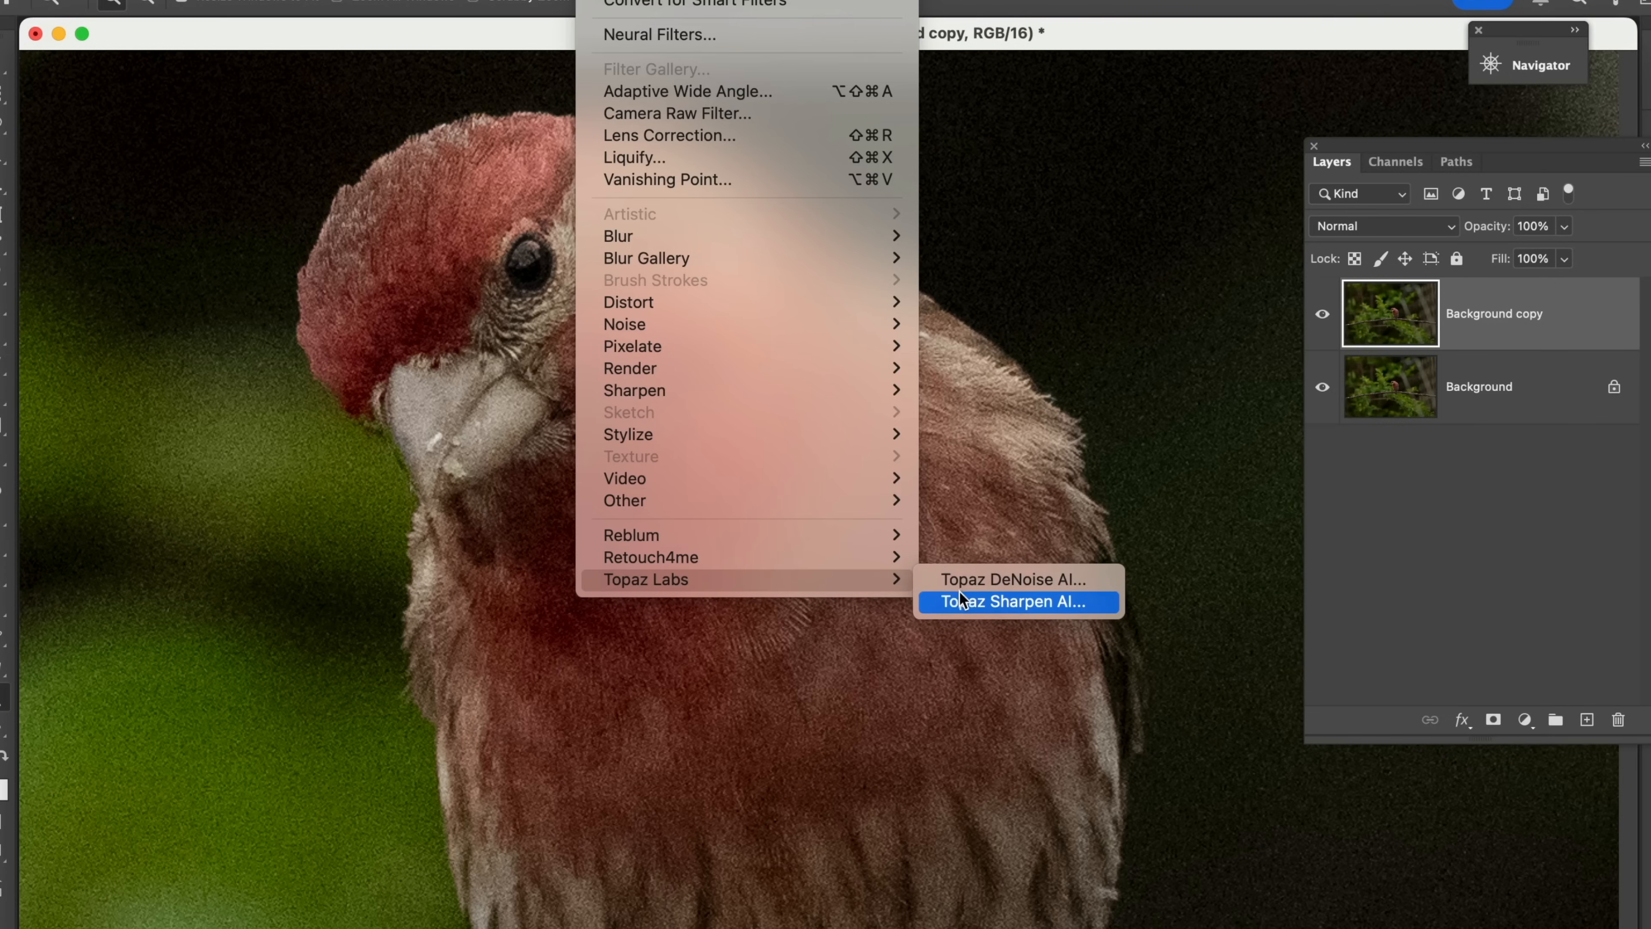
left_click(1011, 601)
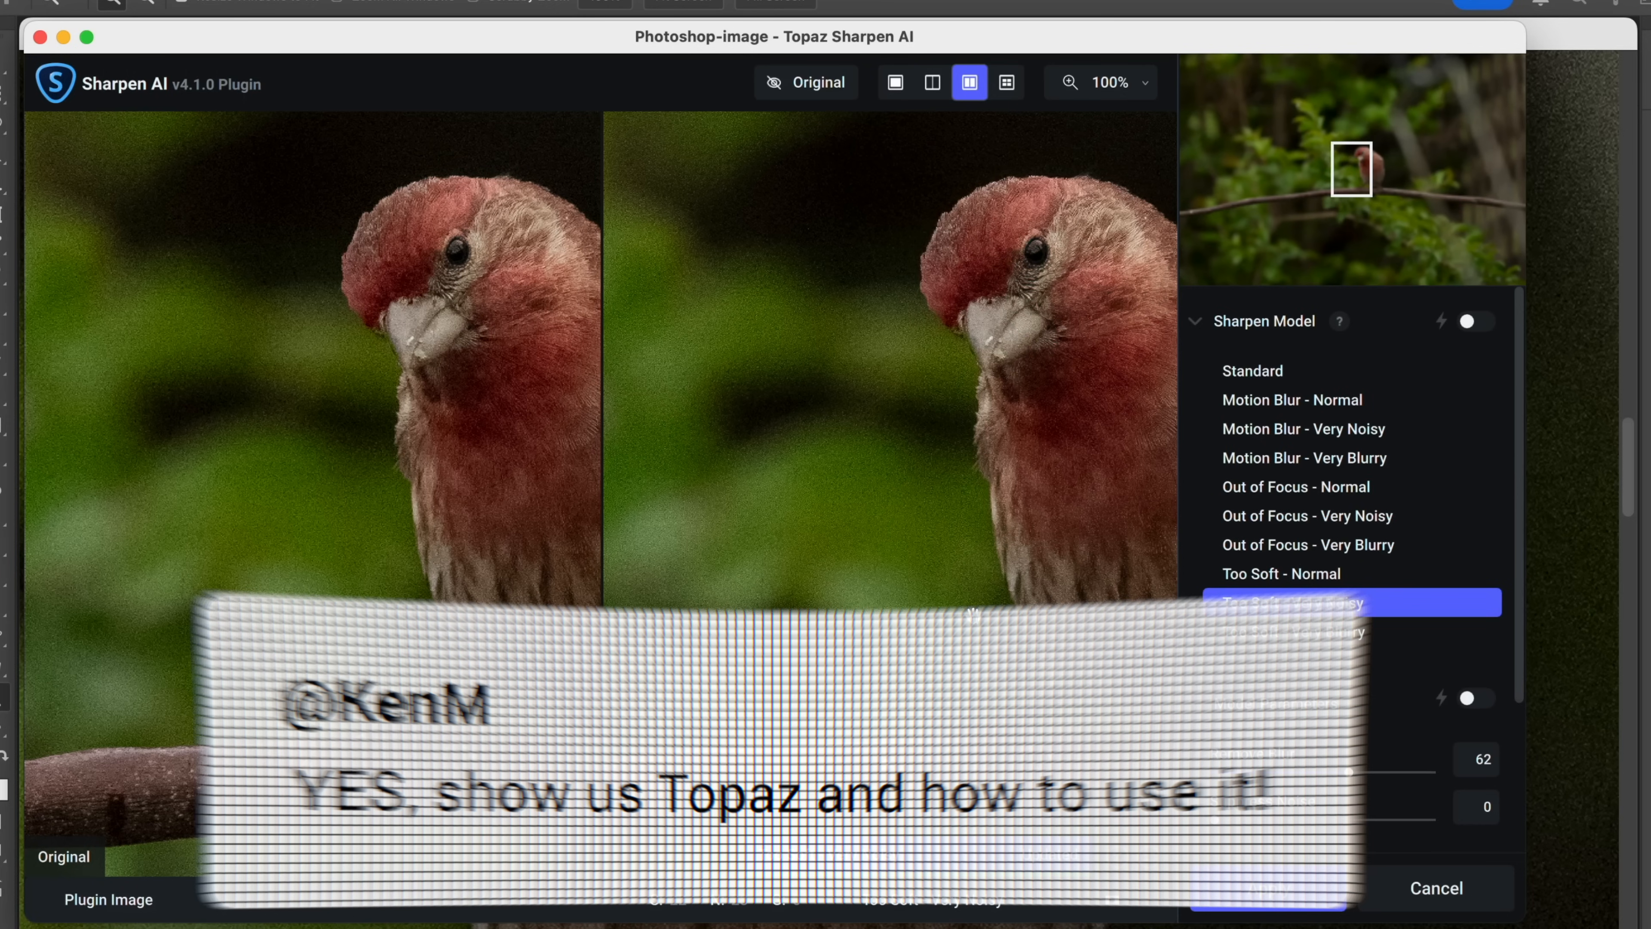
left_click(1305, 632)
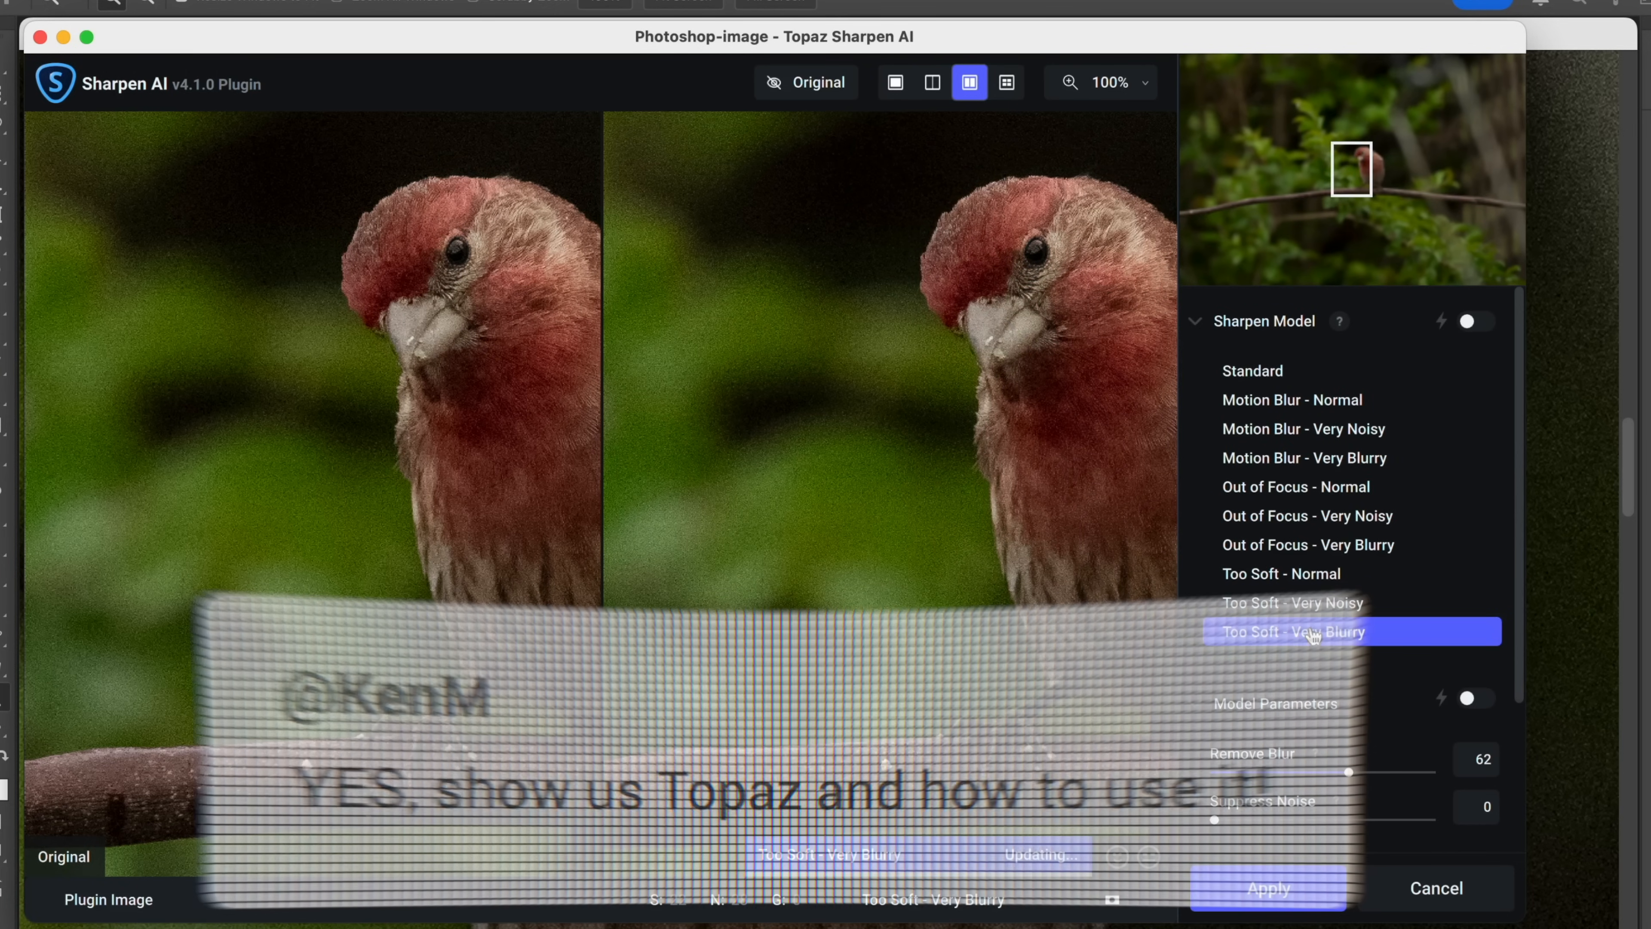
left_click(1292, 632)
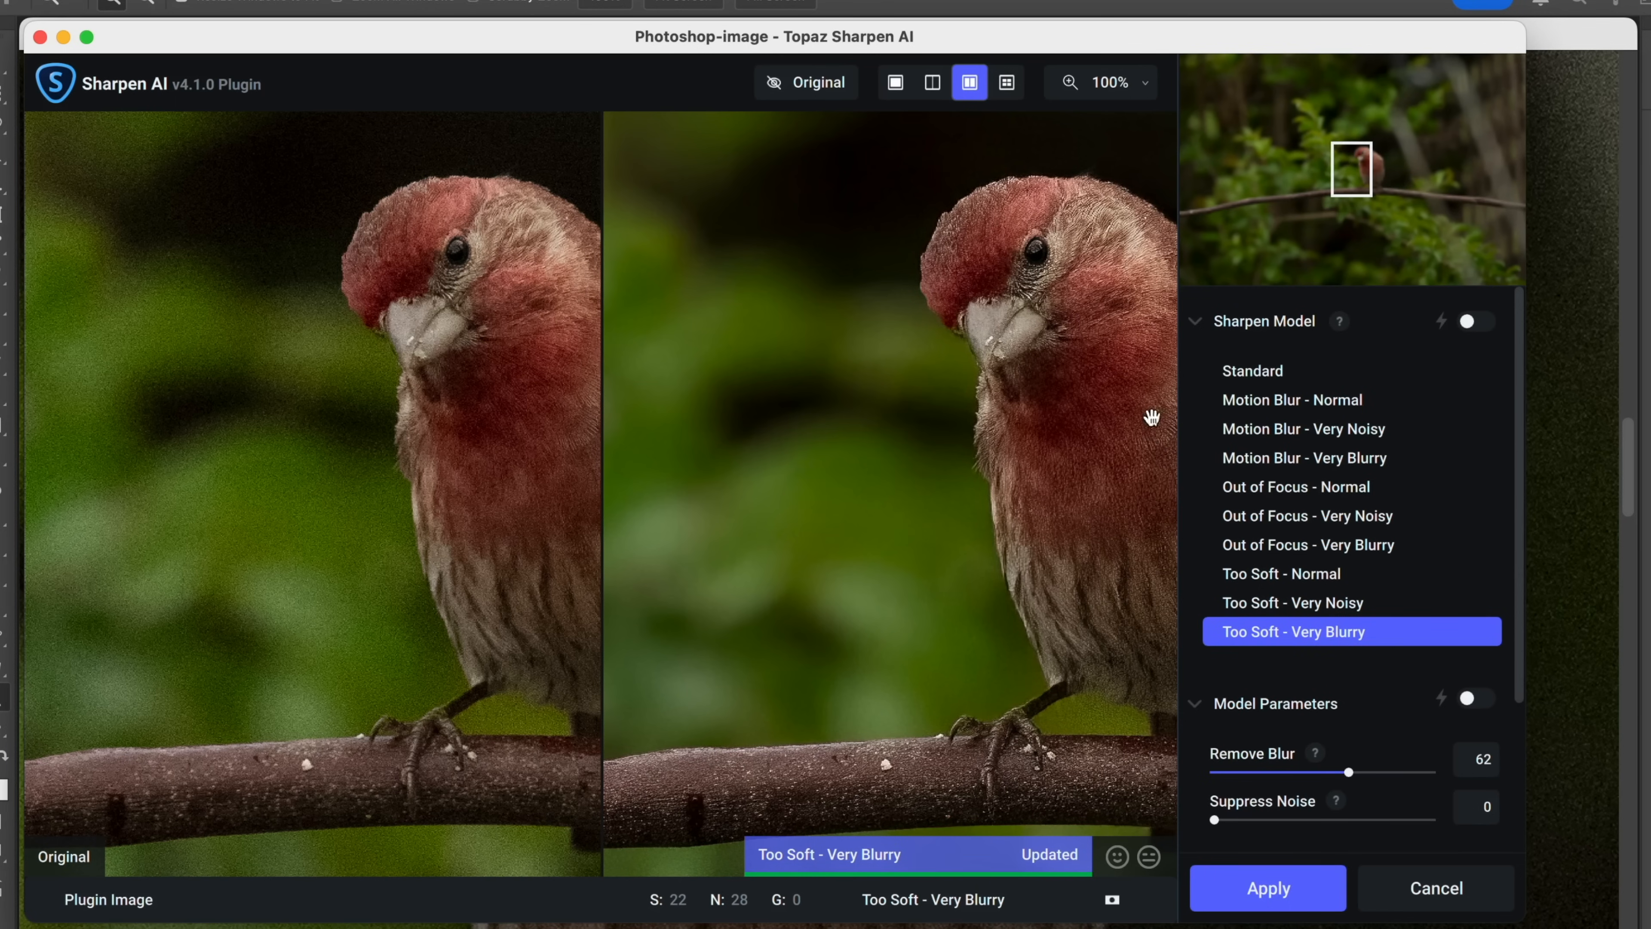
mouse_move(1359, 780)
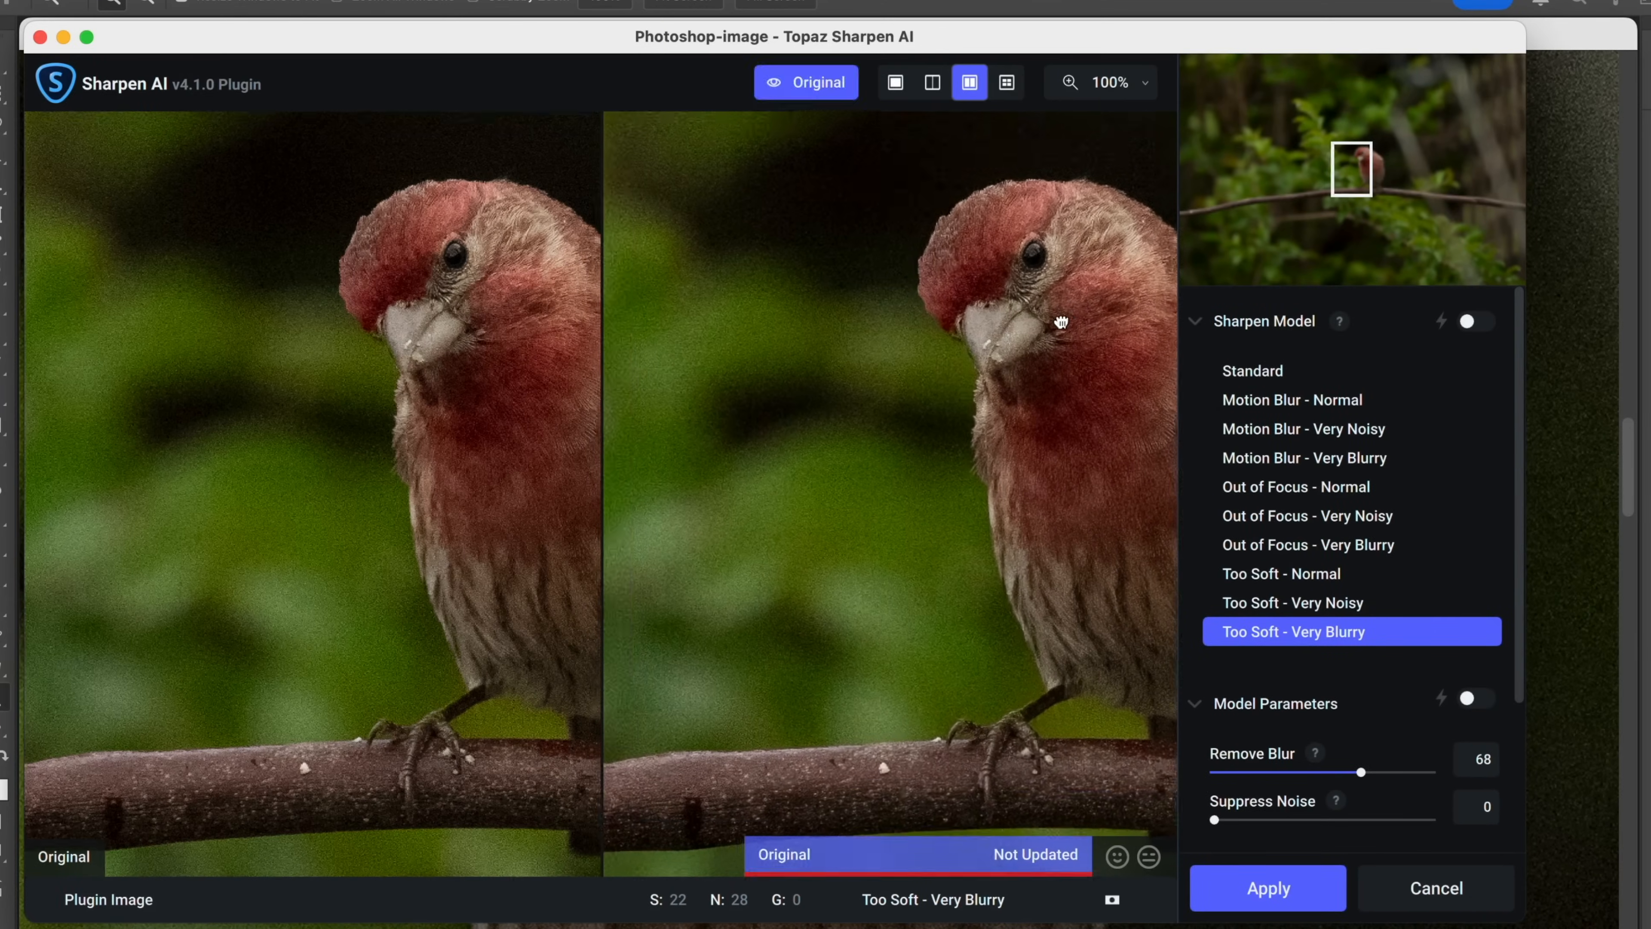
Preview the sharpened result at Remove Blur 68 and apply it back to Photoshop
left_click(1127, 83)
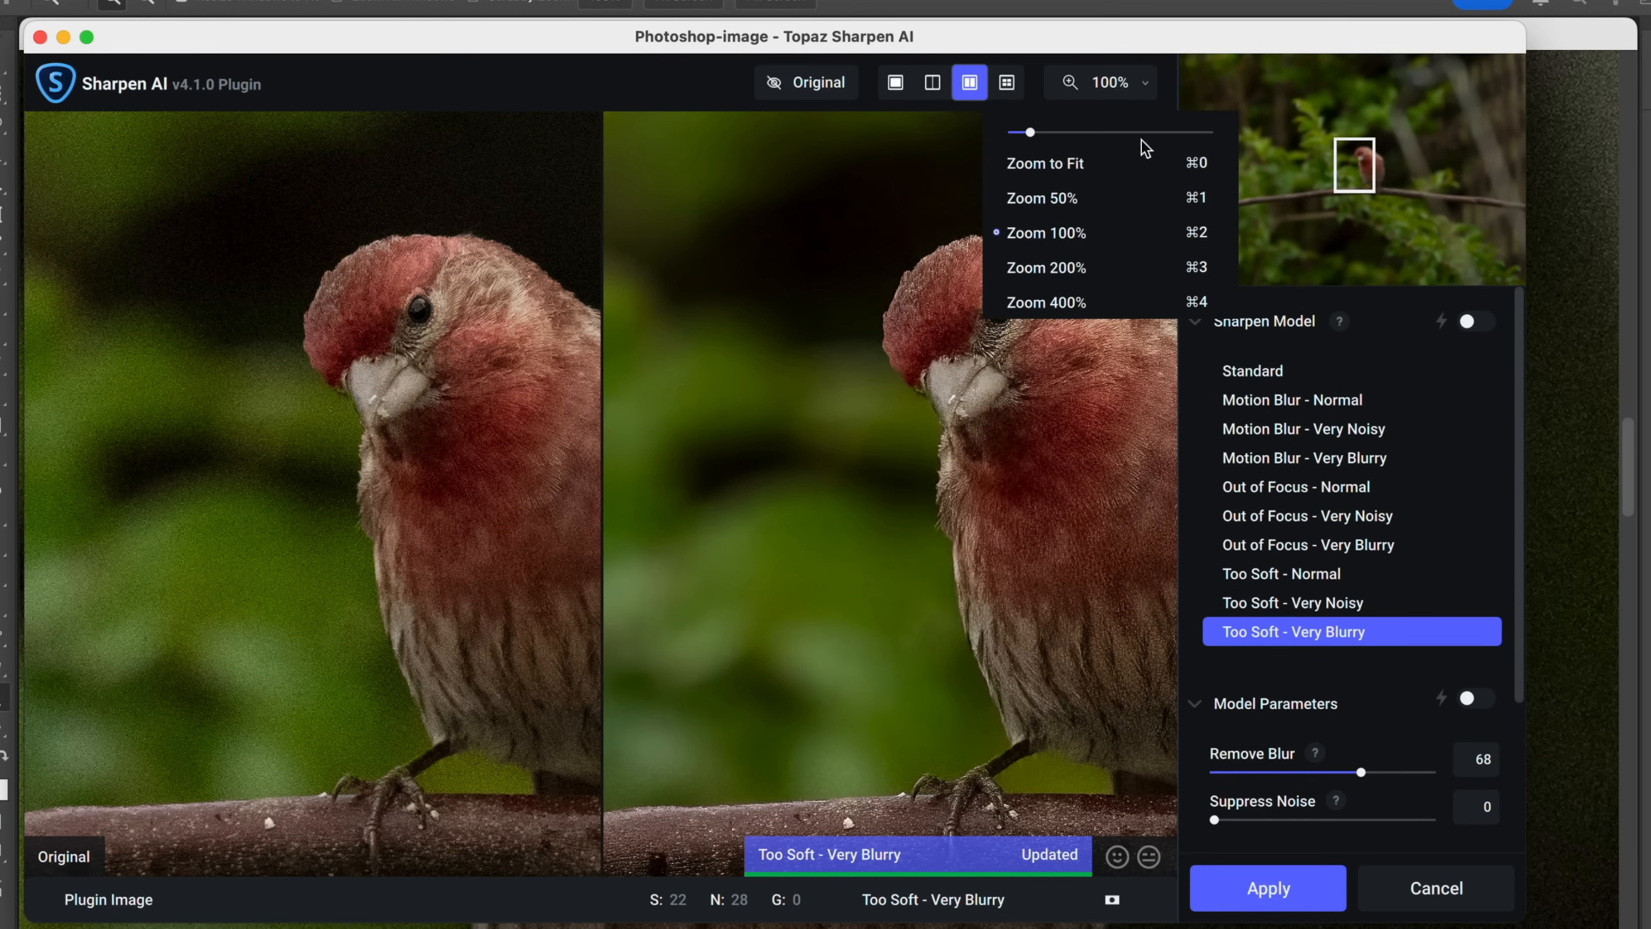
left_click(1046, 268)
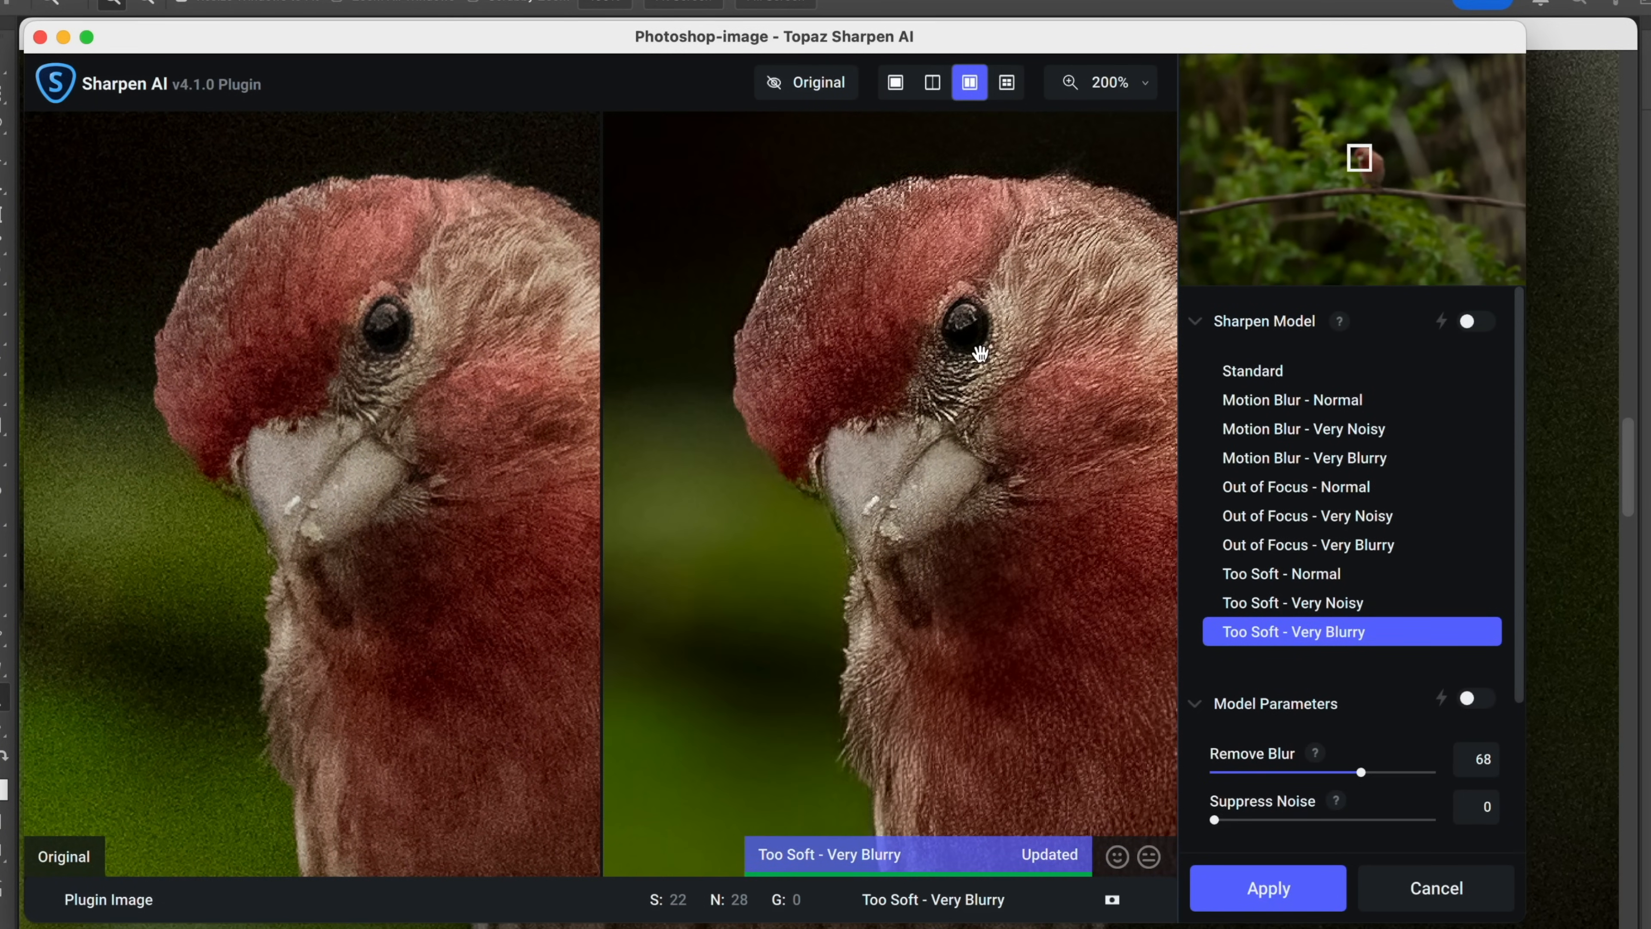
mouse_move(995, 332)
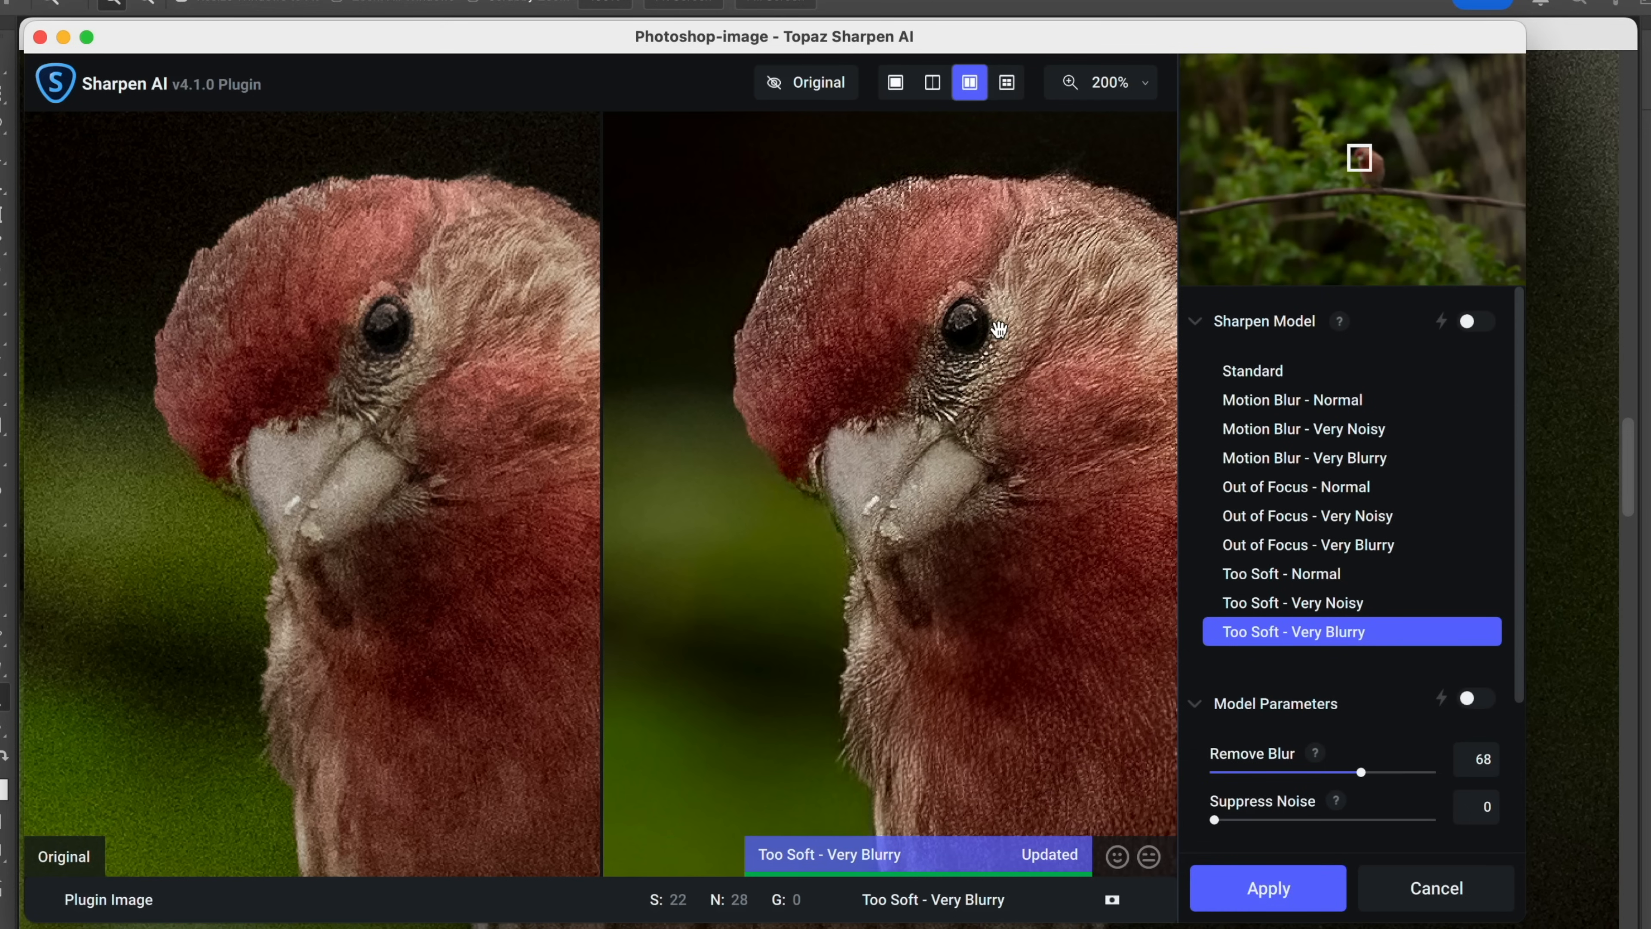
left_click(1267, 887)
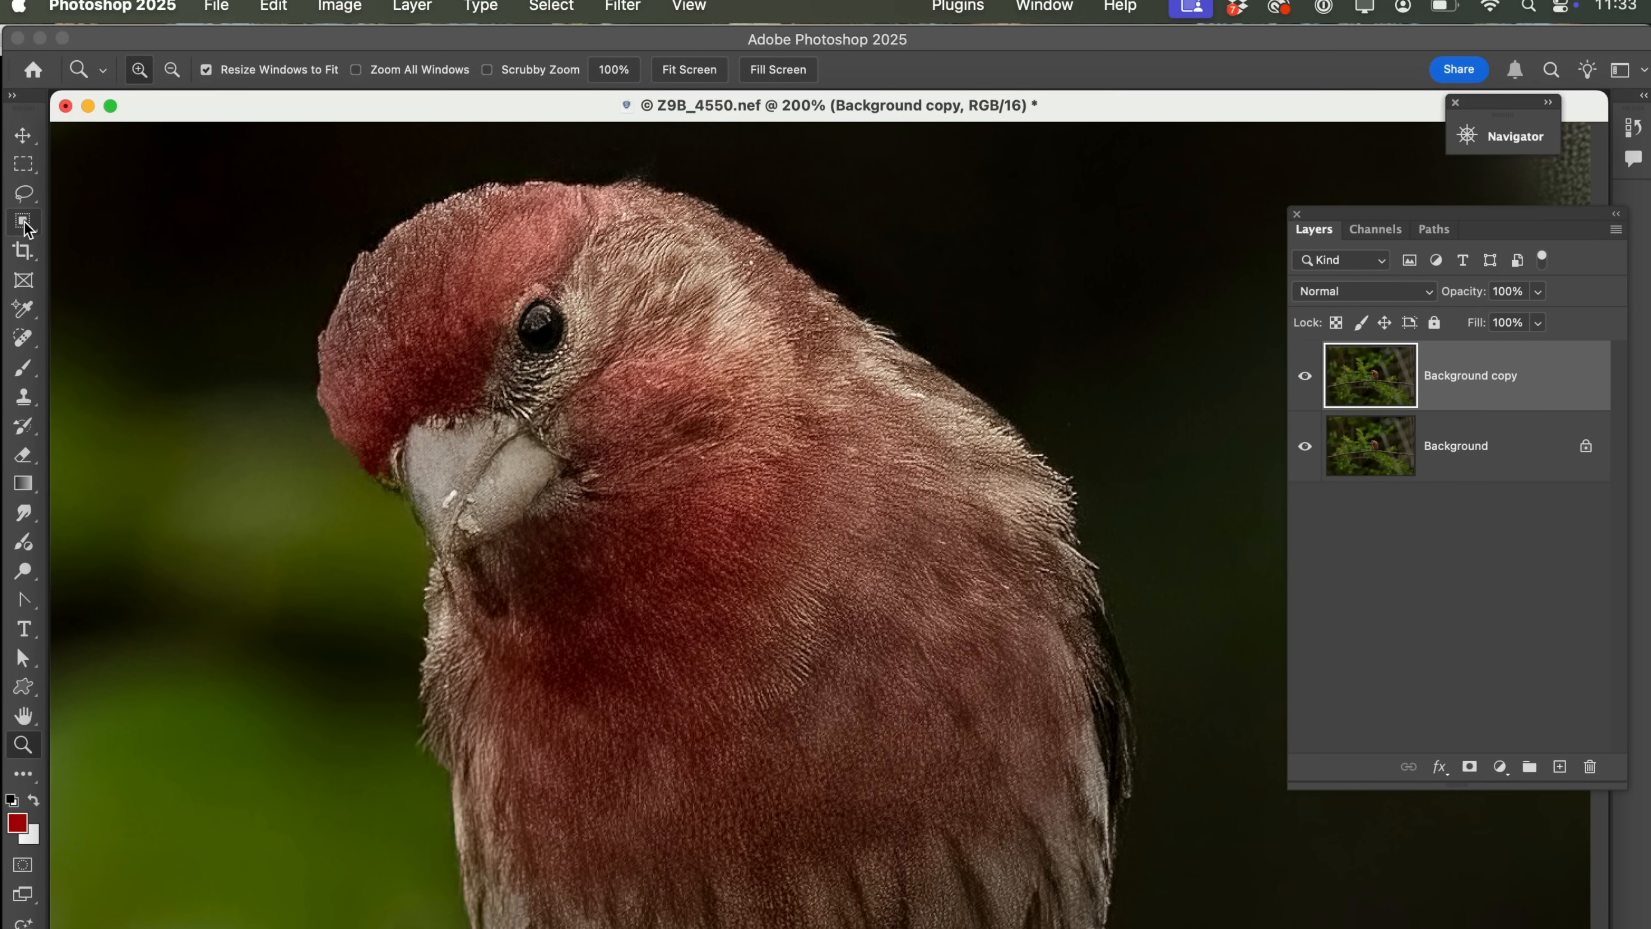
Select the bird with Select Subject and turn the selection into a layer mask on Background copy
left_click(23, 222)
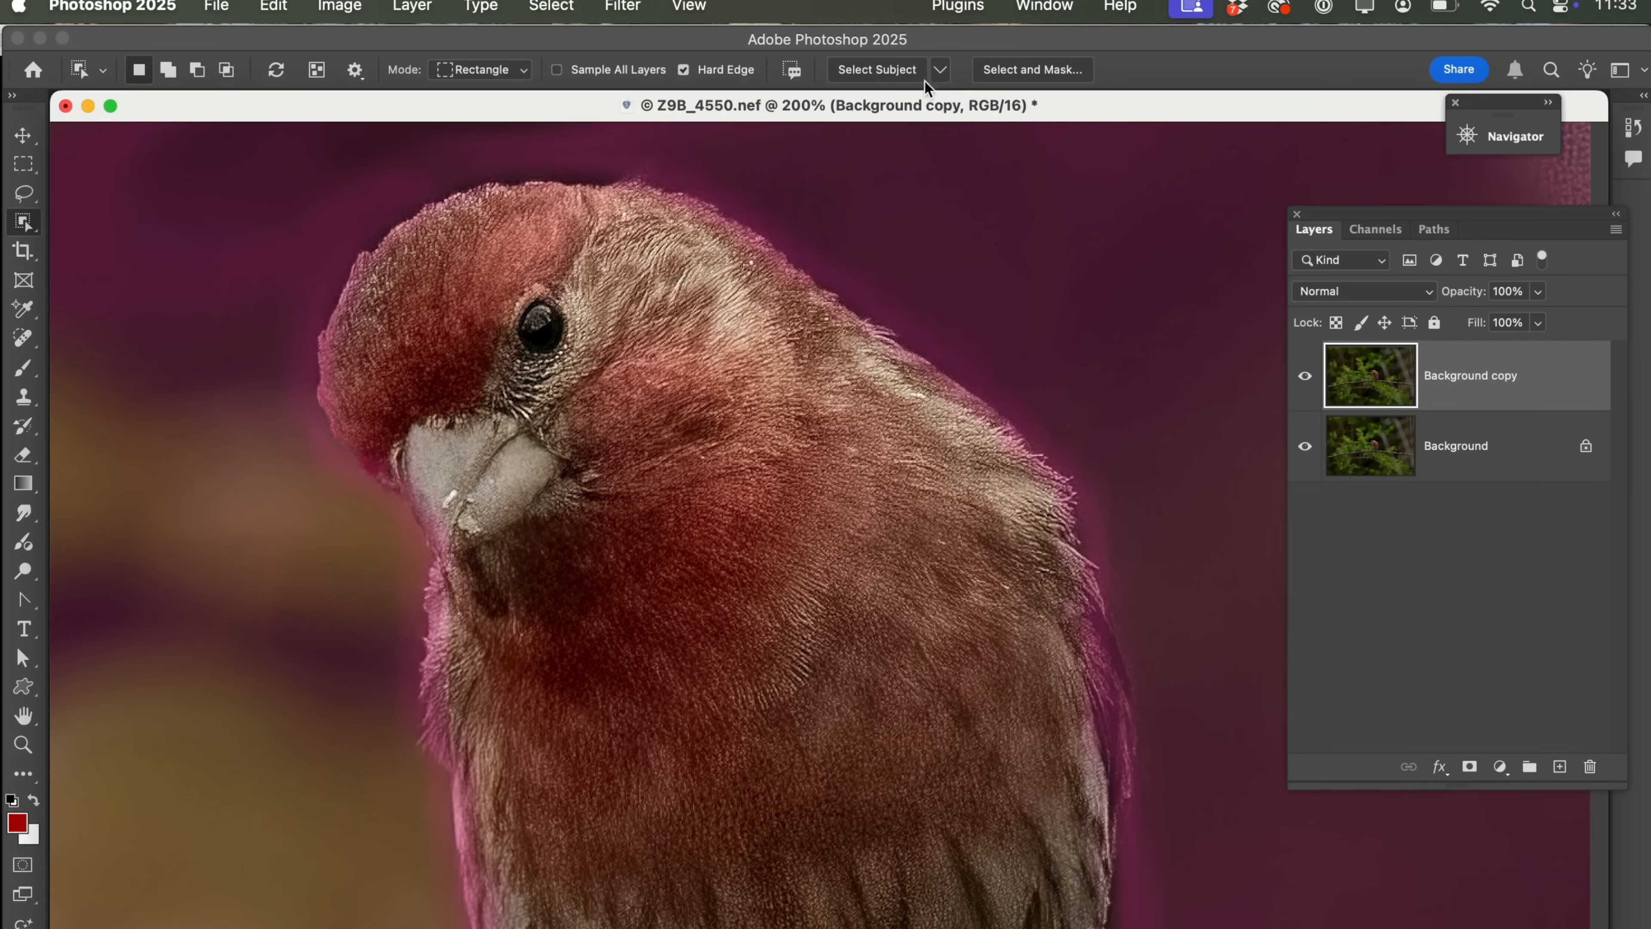
left_click(939, 70)
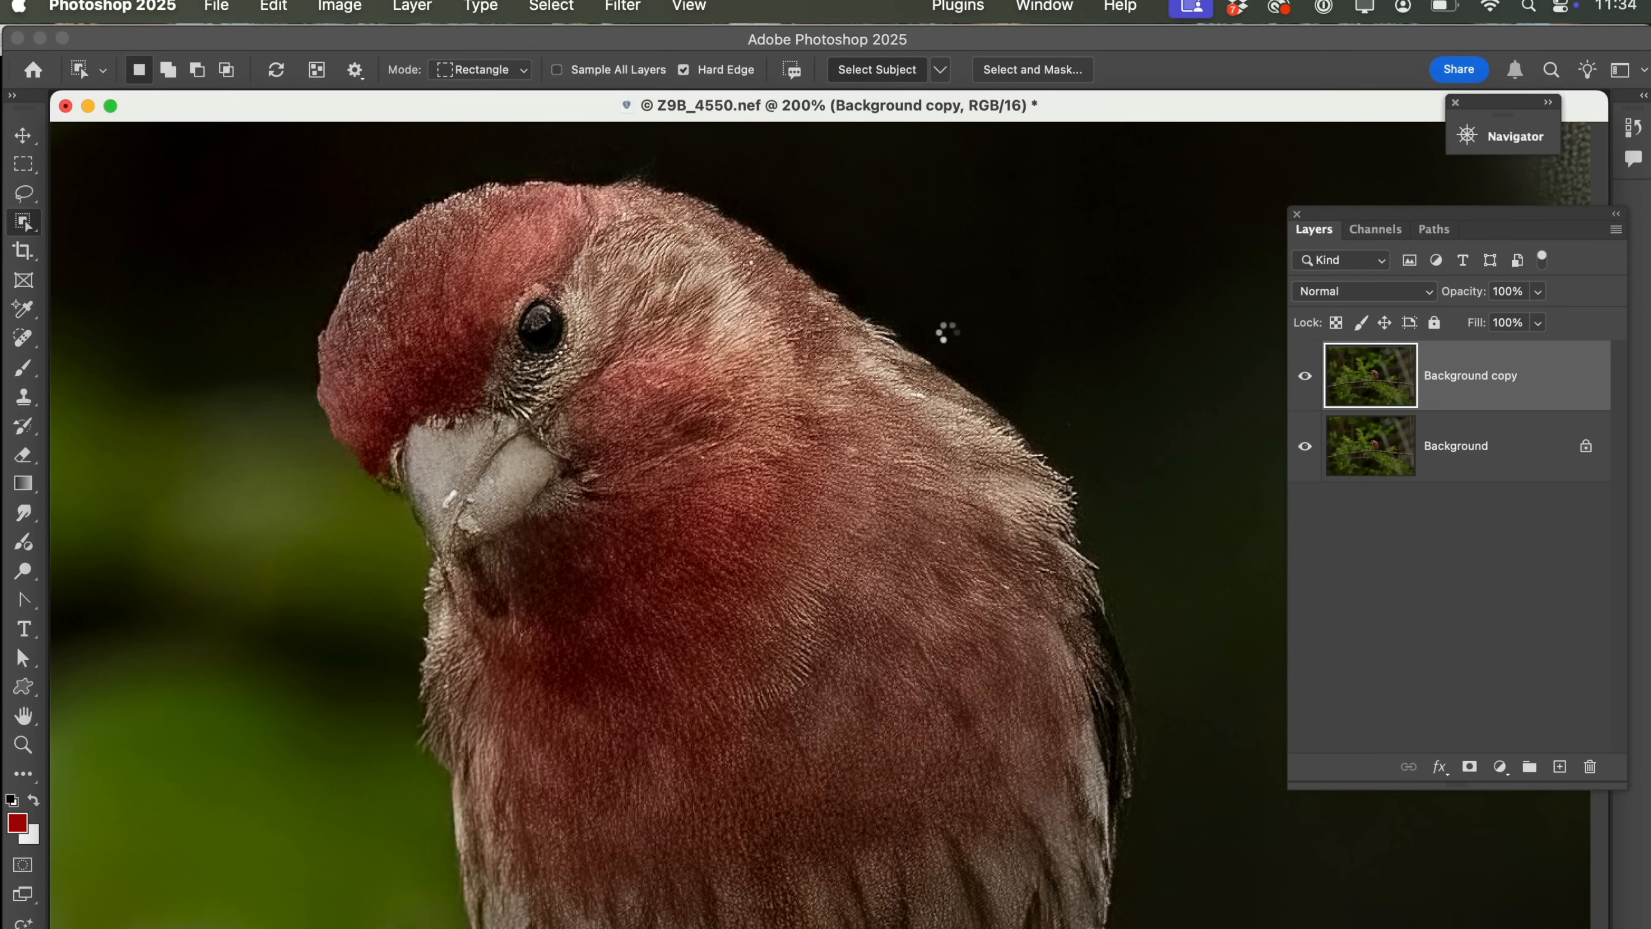
left_click(876, 69)
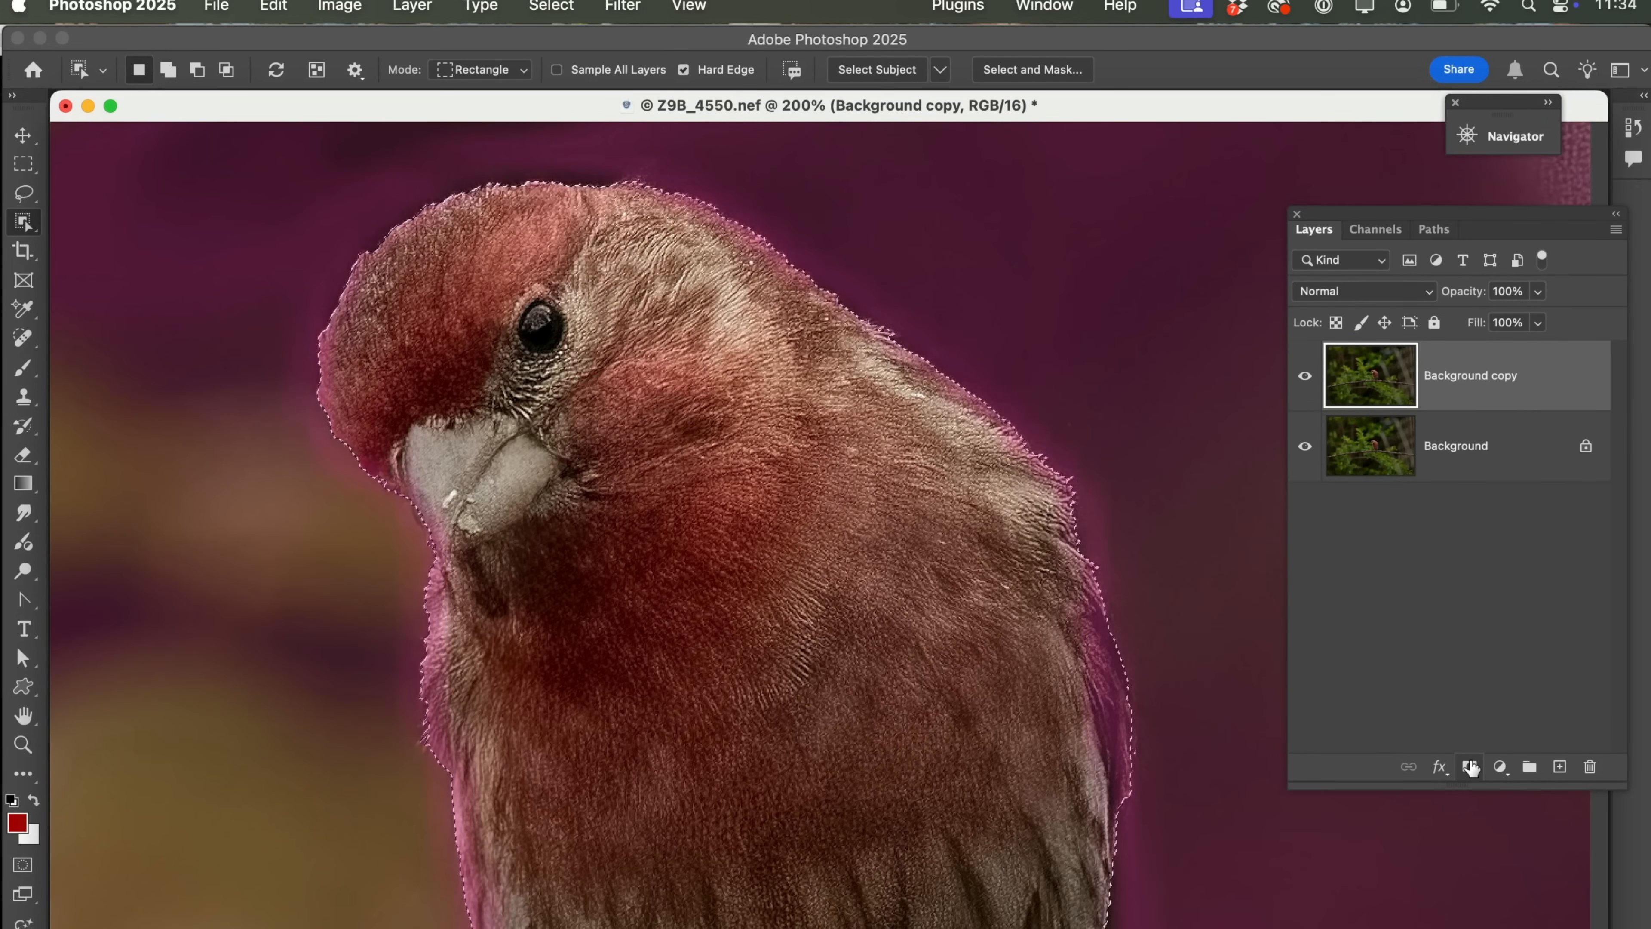
left_click(1469, 766)
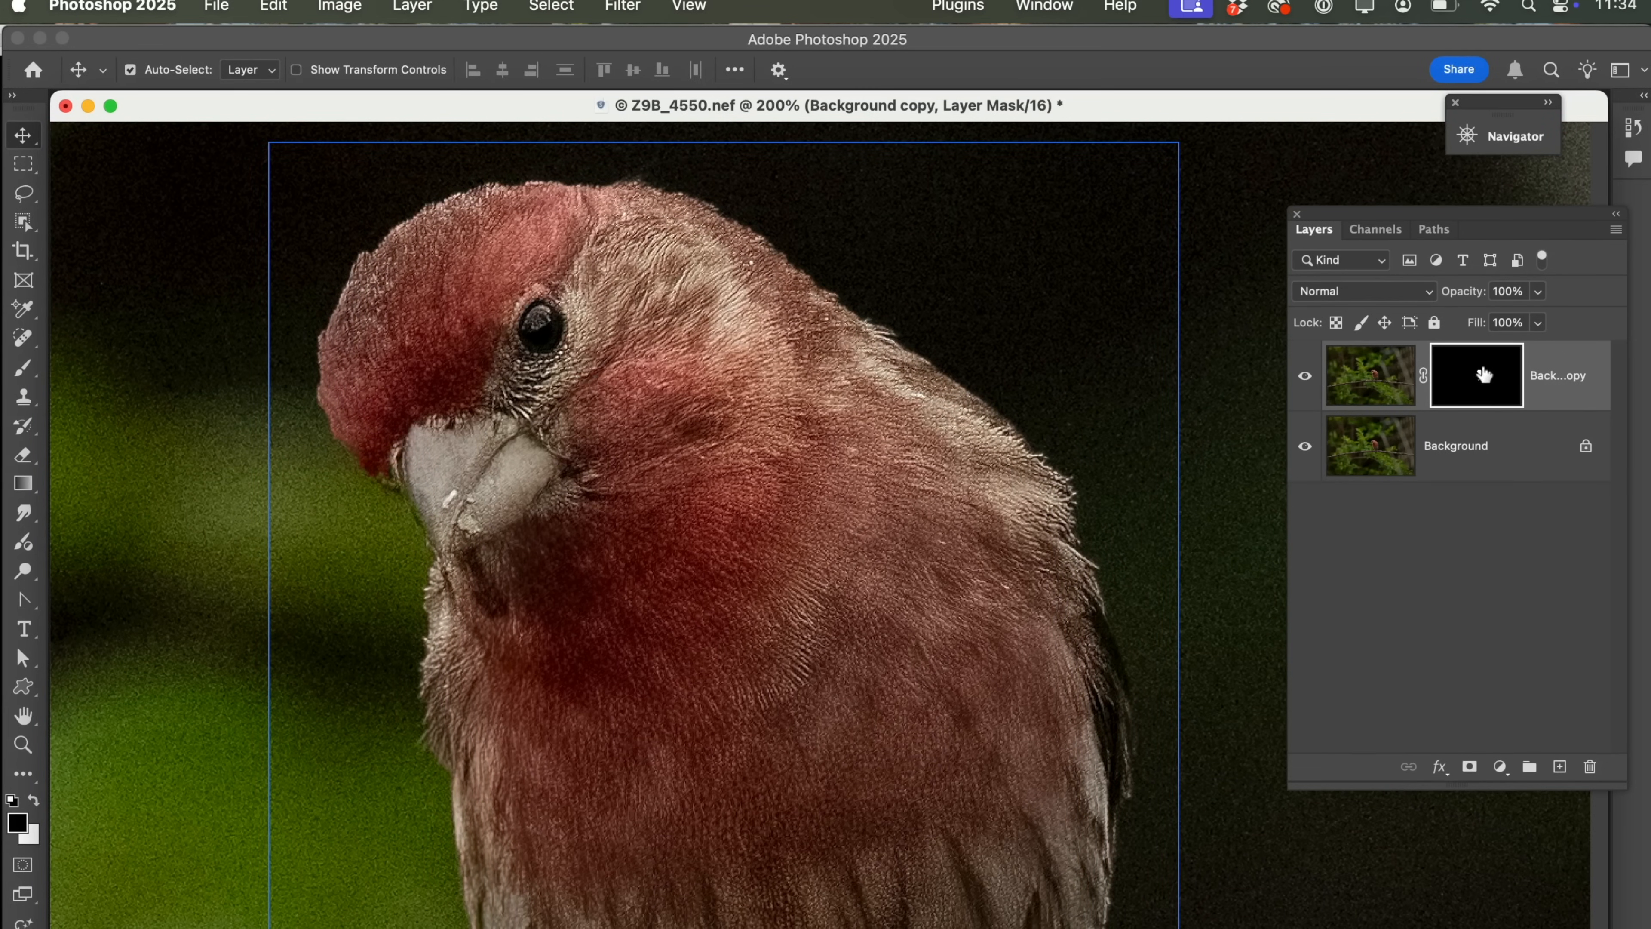
mouse_move(1325, 386)
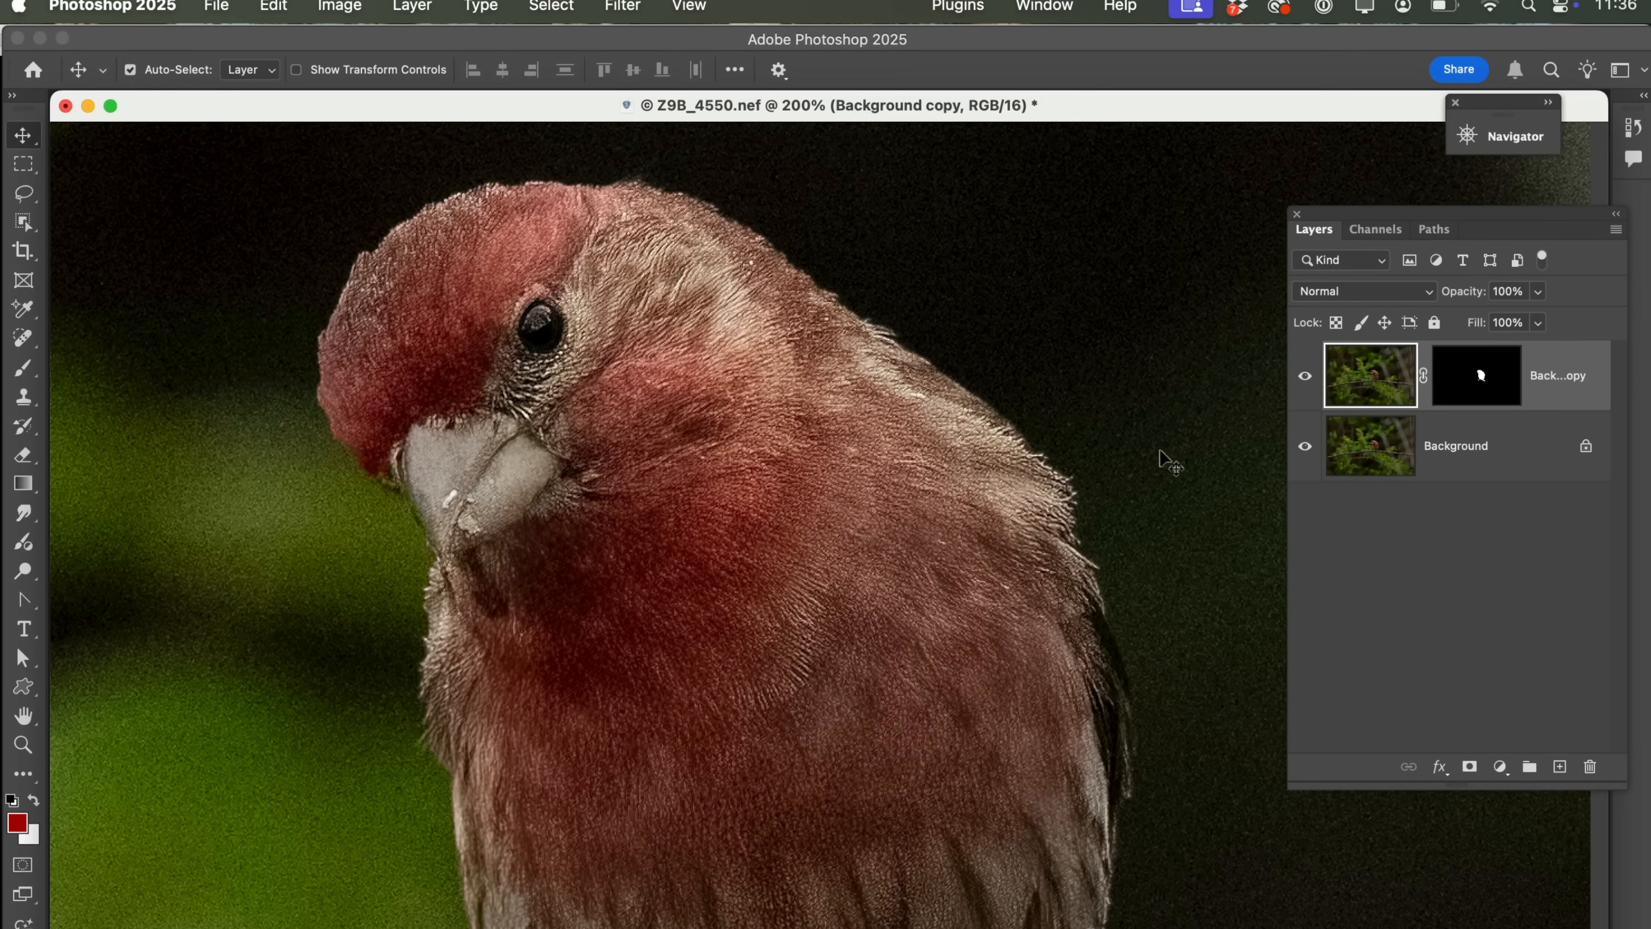
left_click(1476, 375)
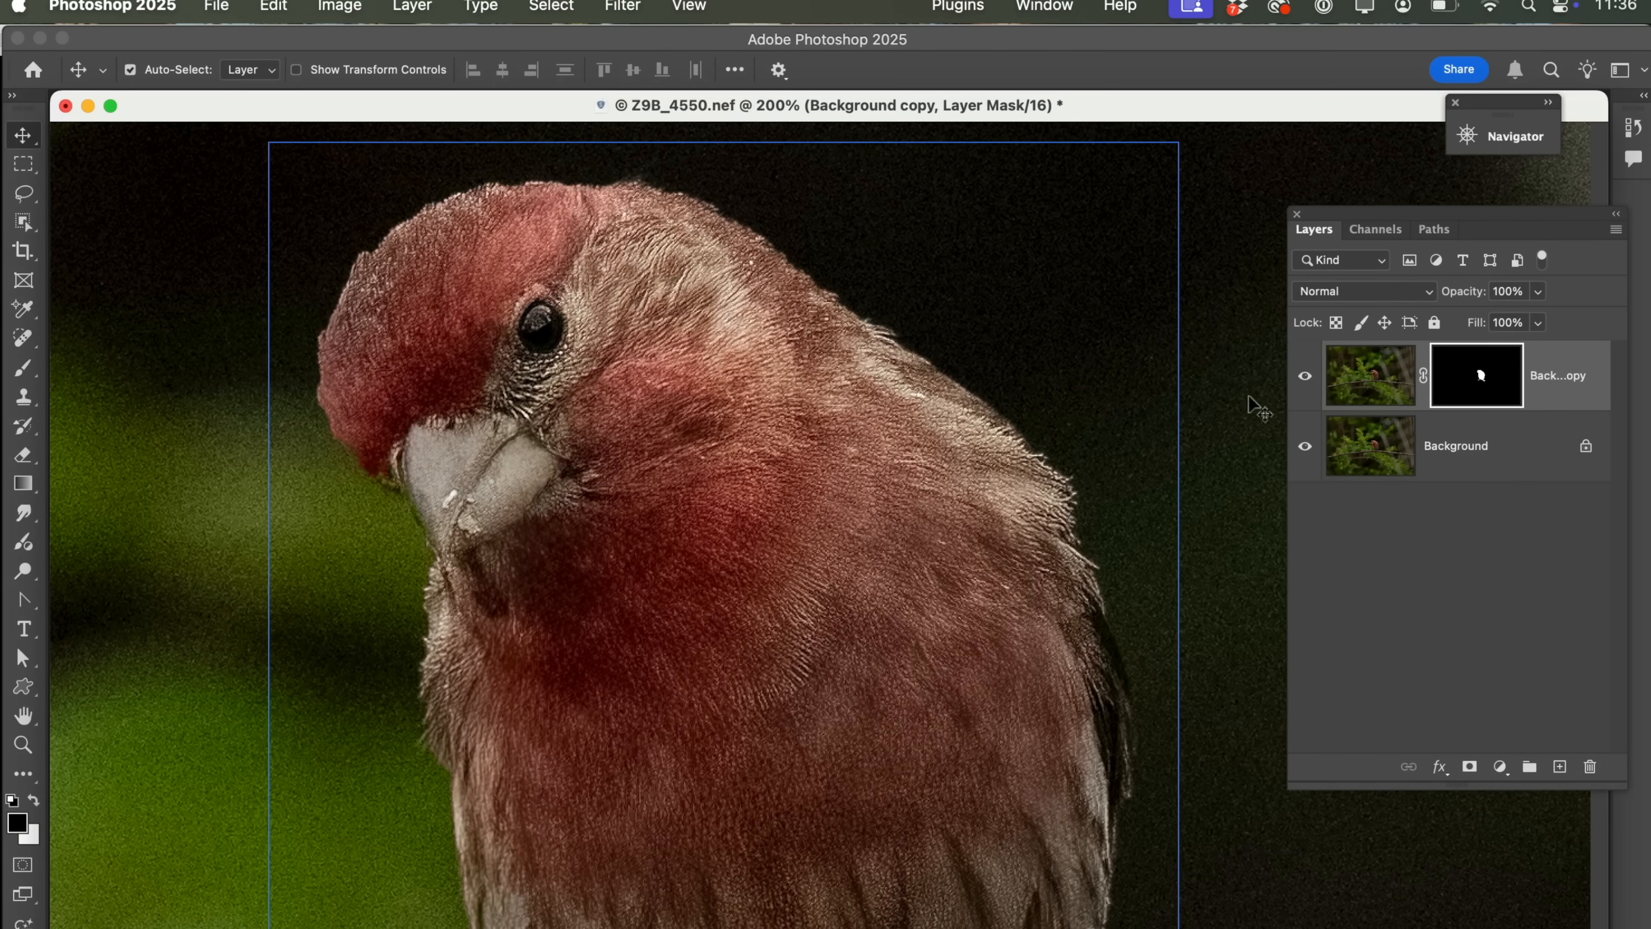
mouse_move(621, 453)
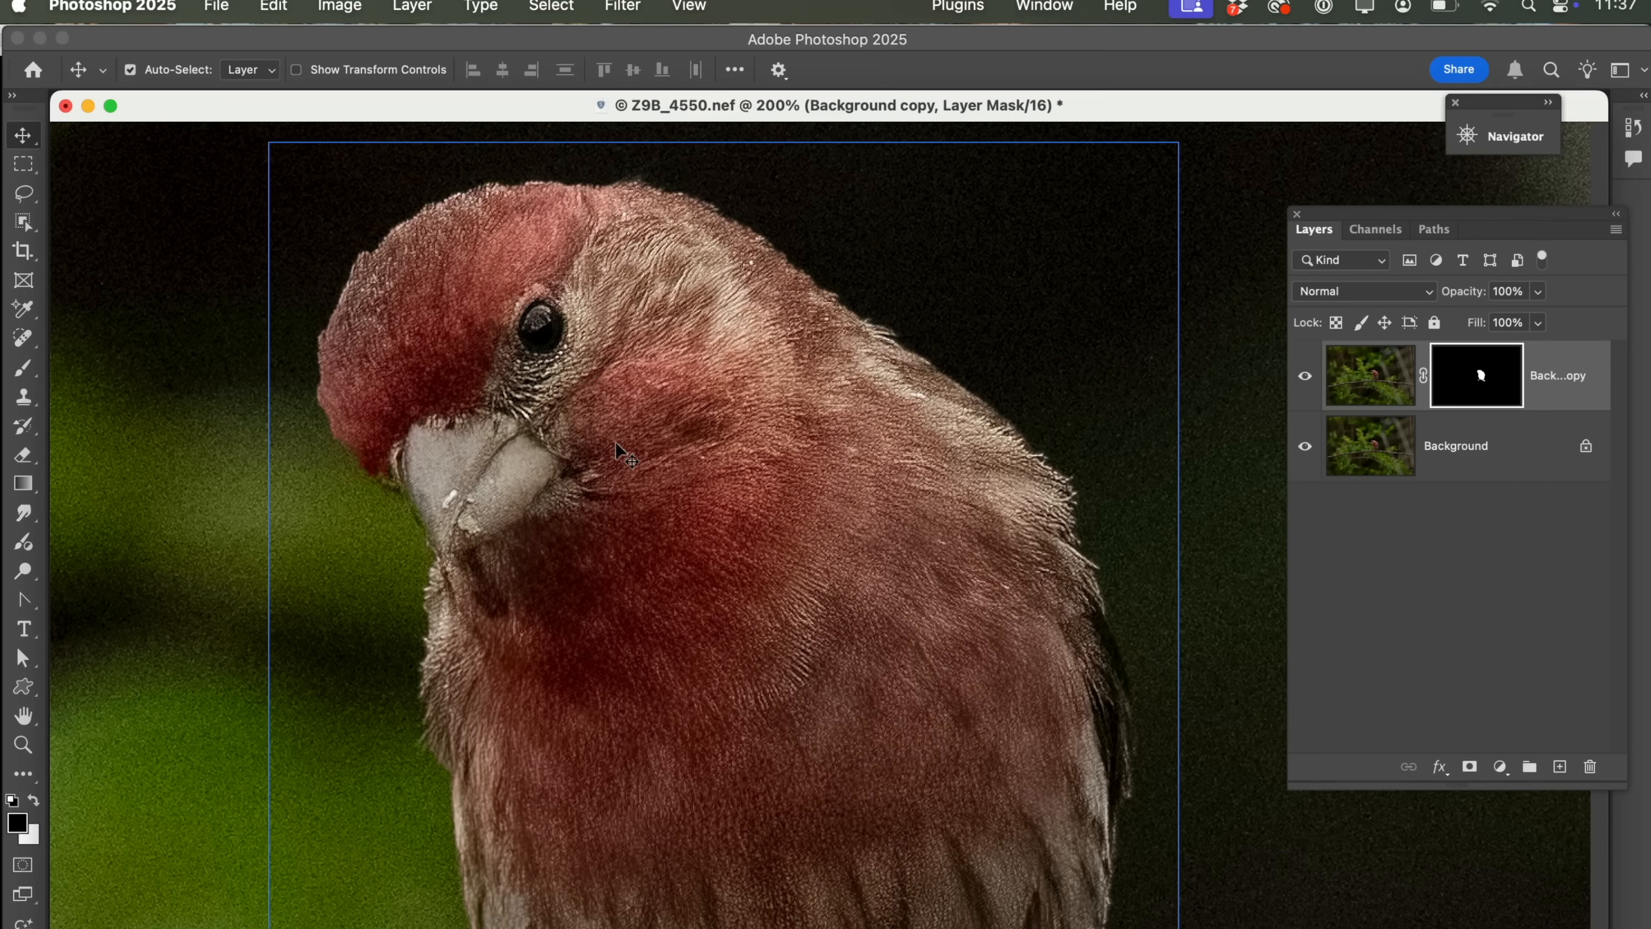
mouse_move(365, 493)
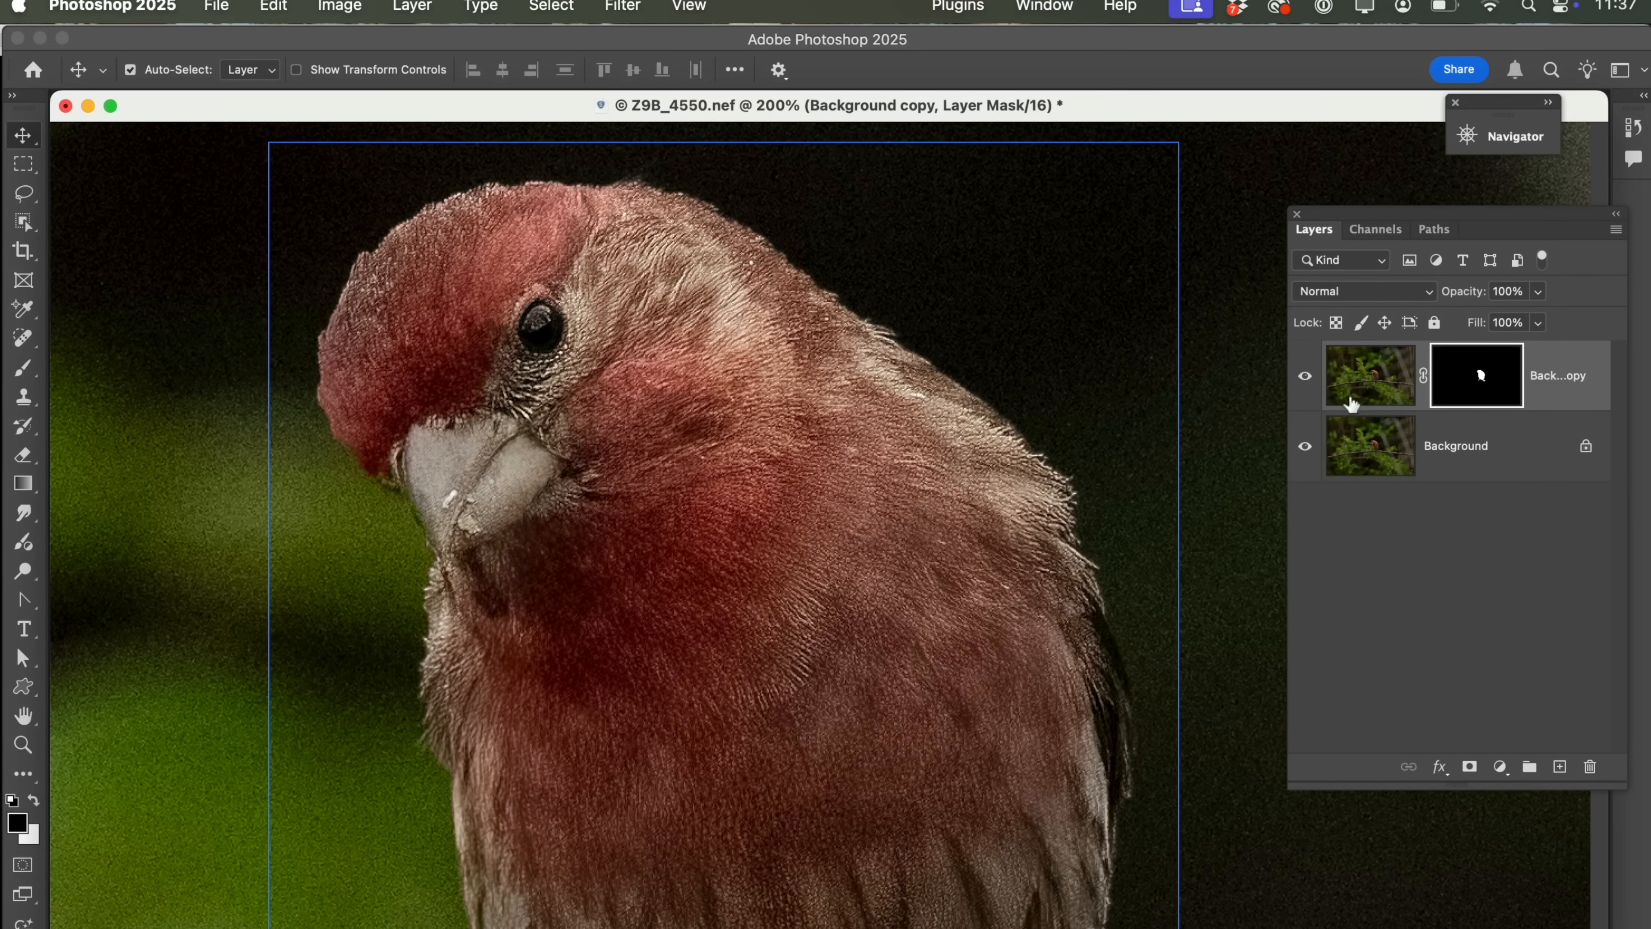
left_click(1370, 376)
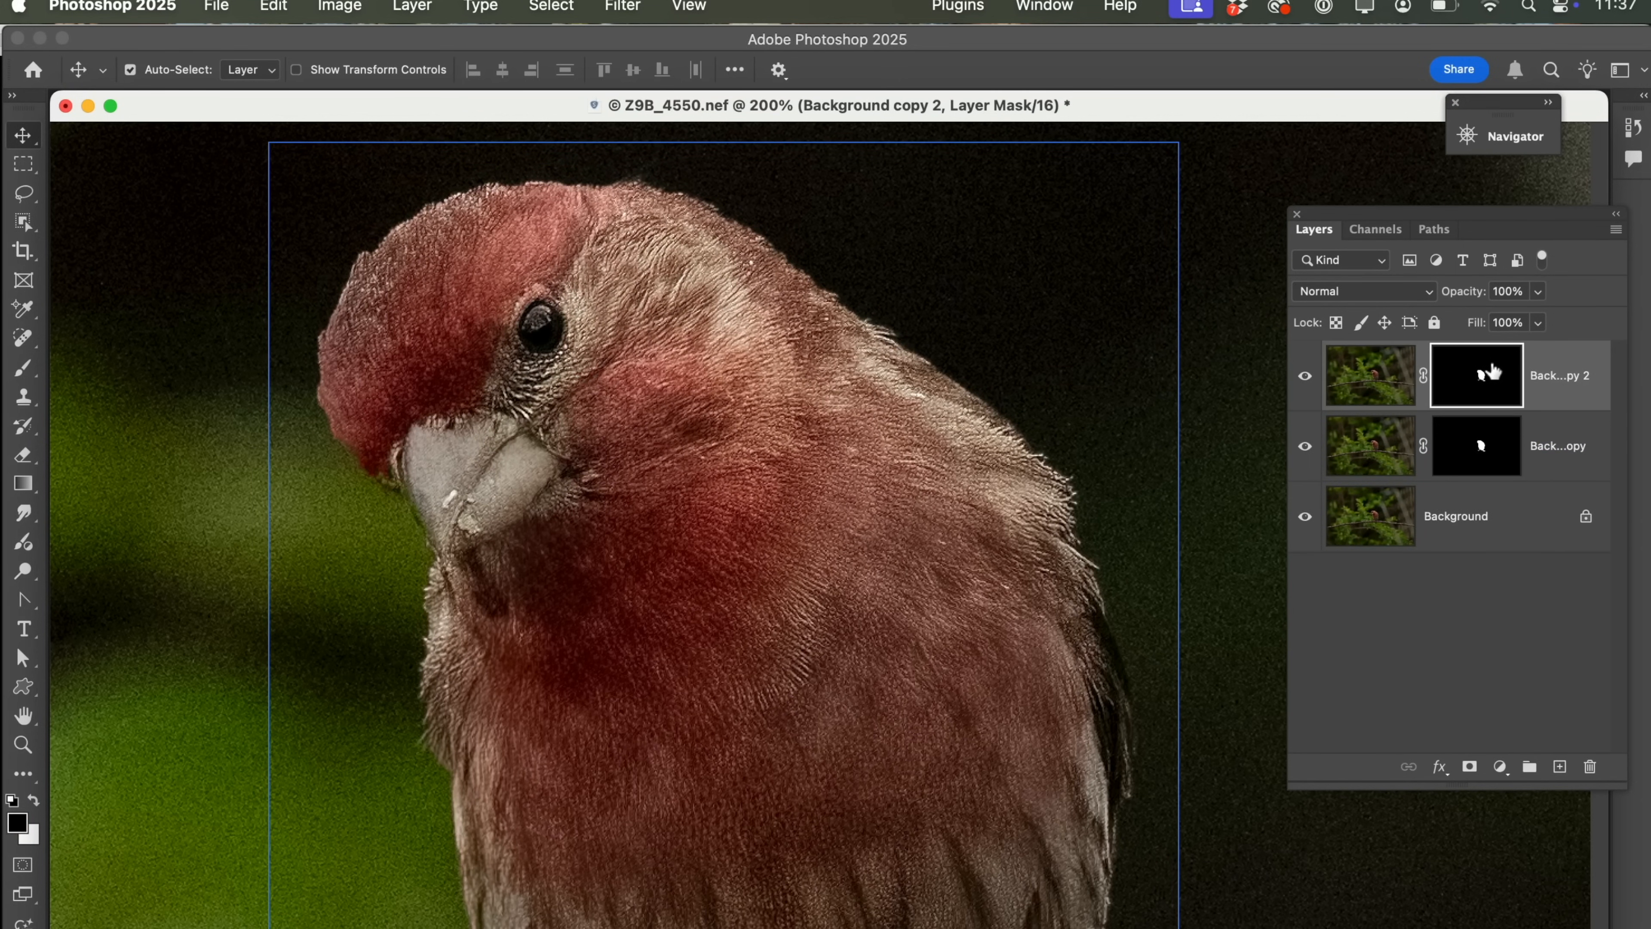
Bring up the mask options for Background copy 2 to delete its layer mask
right_click(1476, 374)
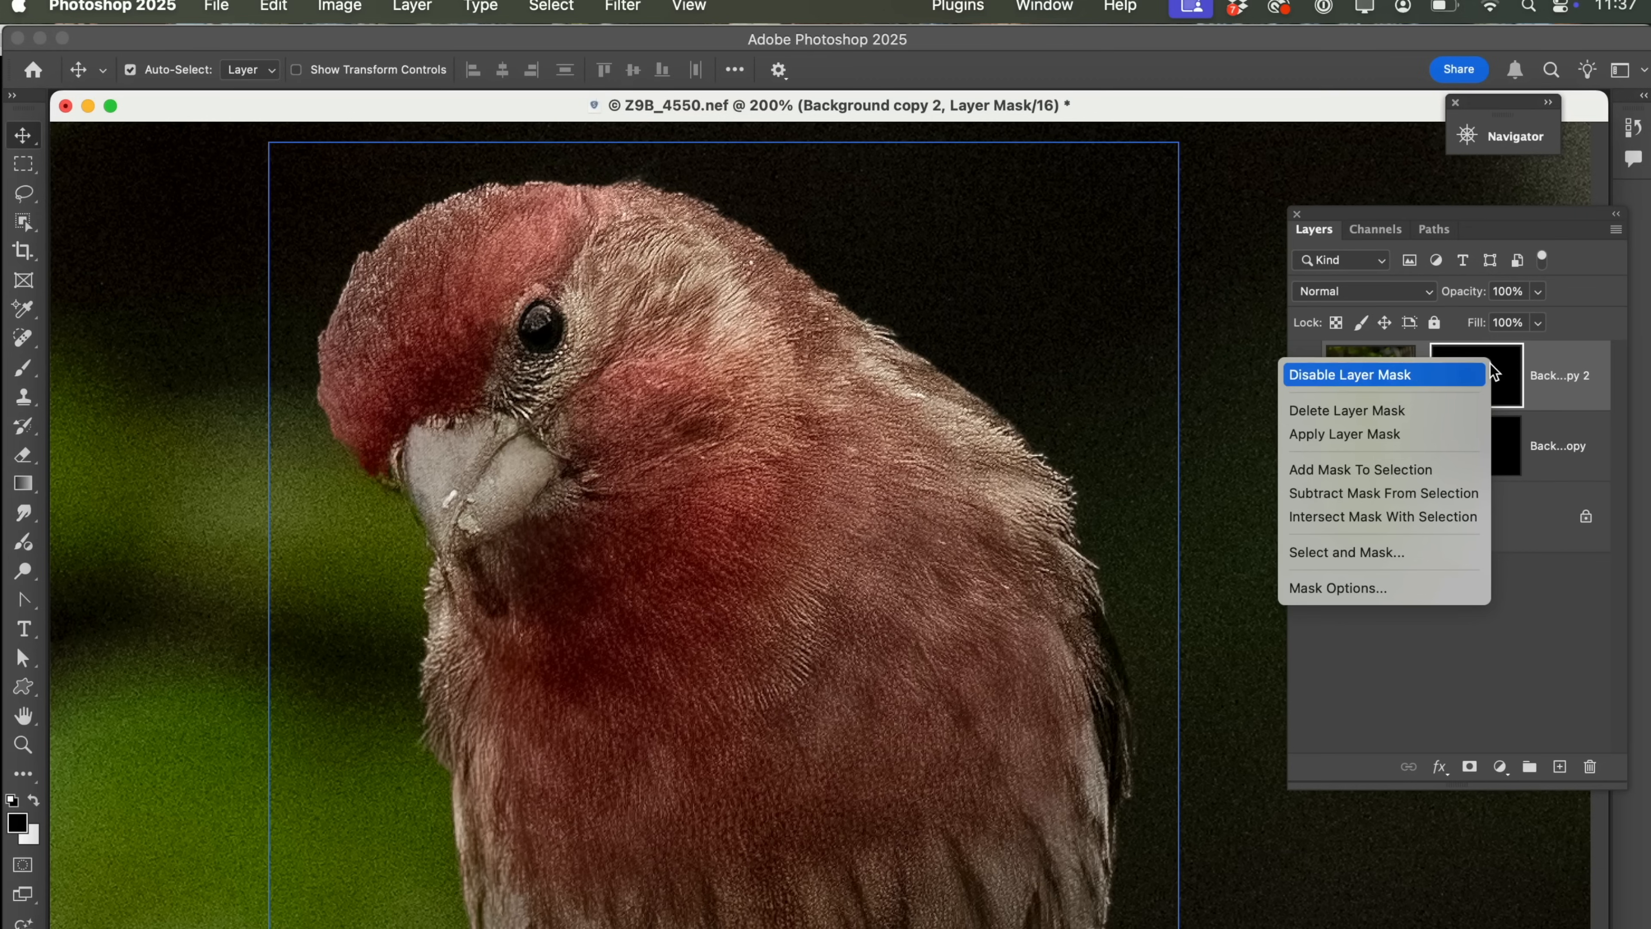
mouse_move(1411, 411)
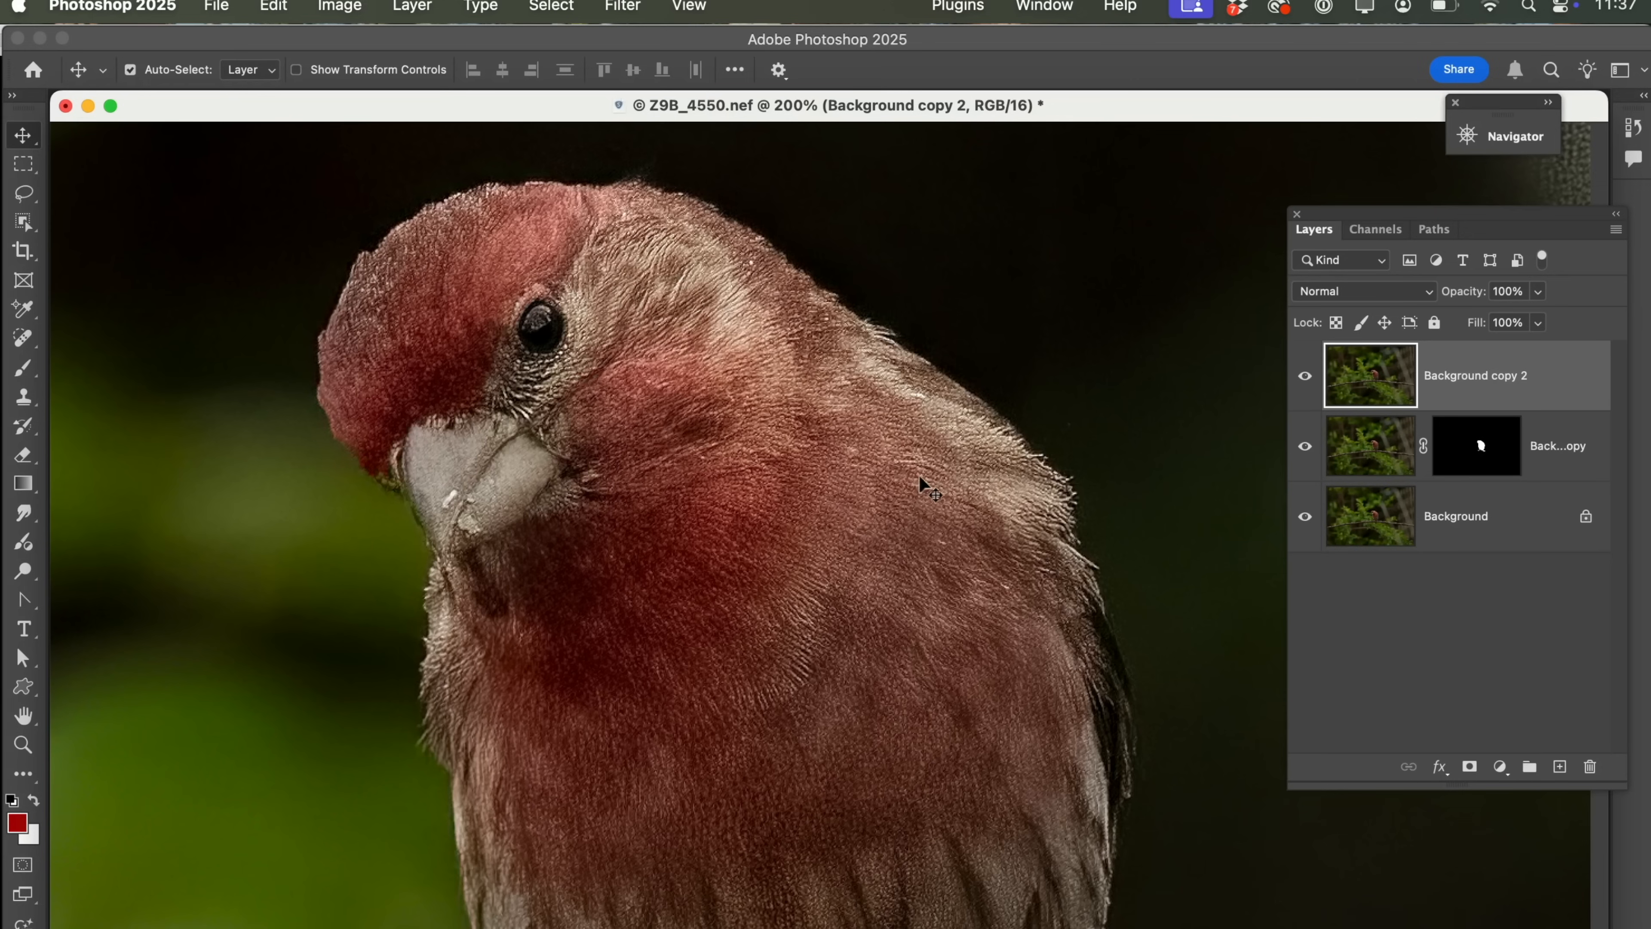
mouse_move(470, 466)
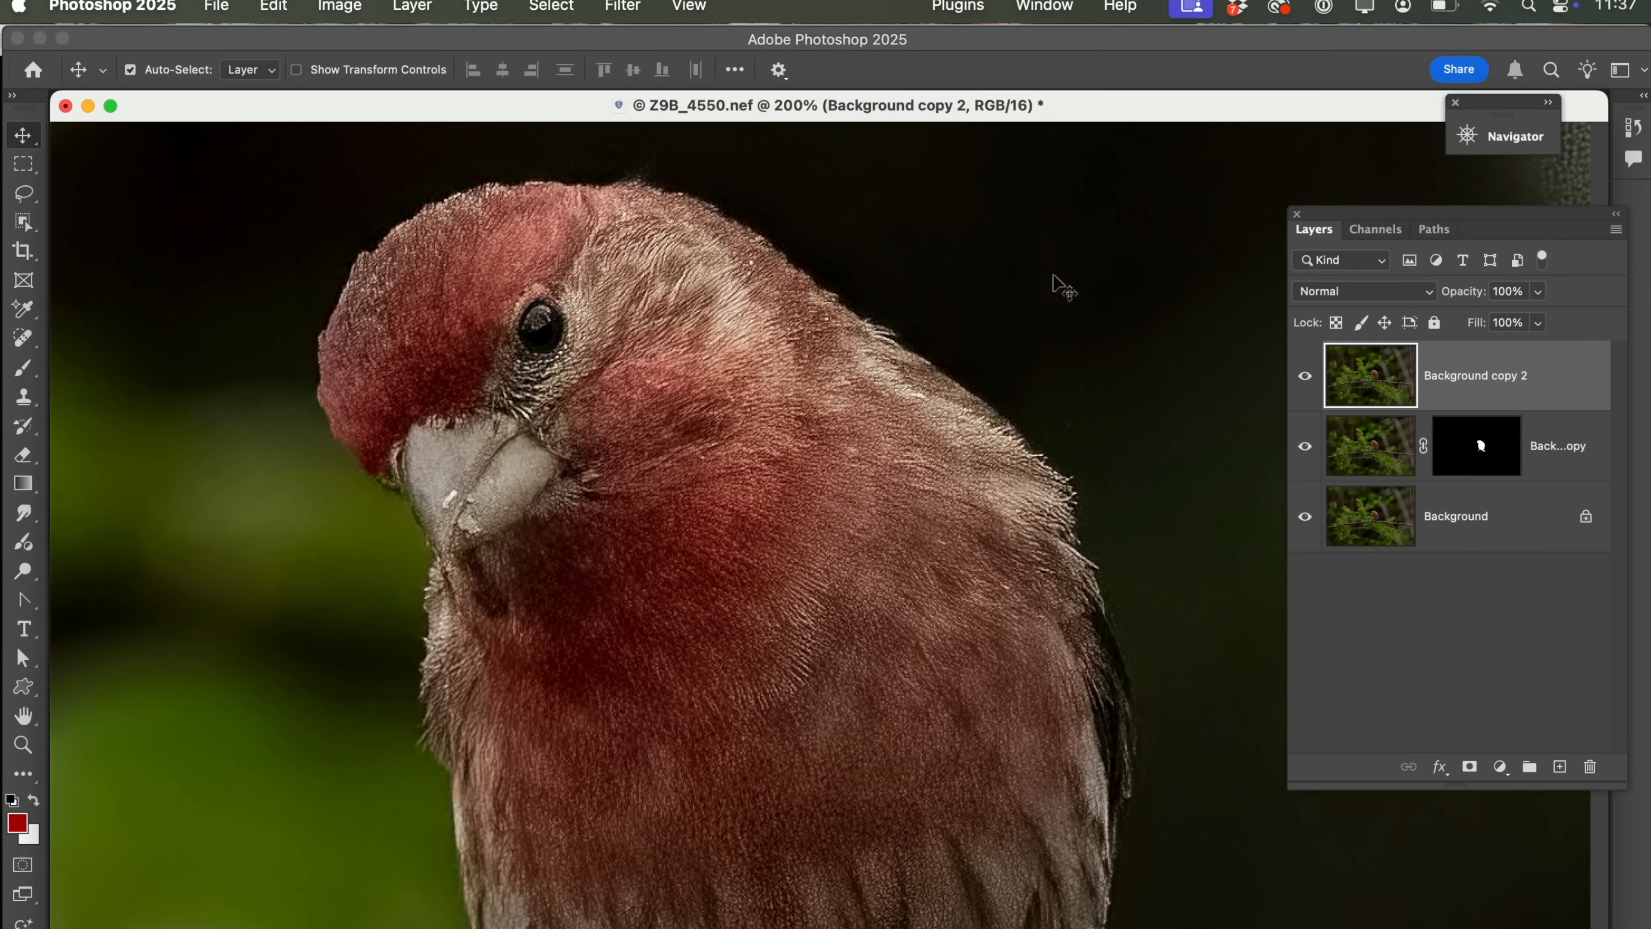
Launch Topaz DeNoise AI from the Filter menu on the Background copy 2 layer
left_click(621, 6)
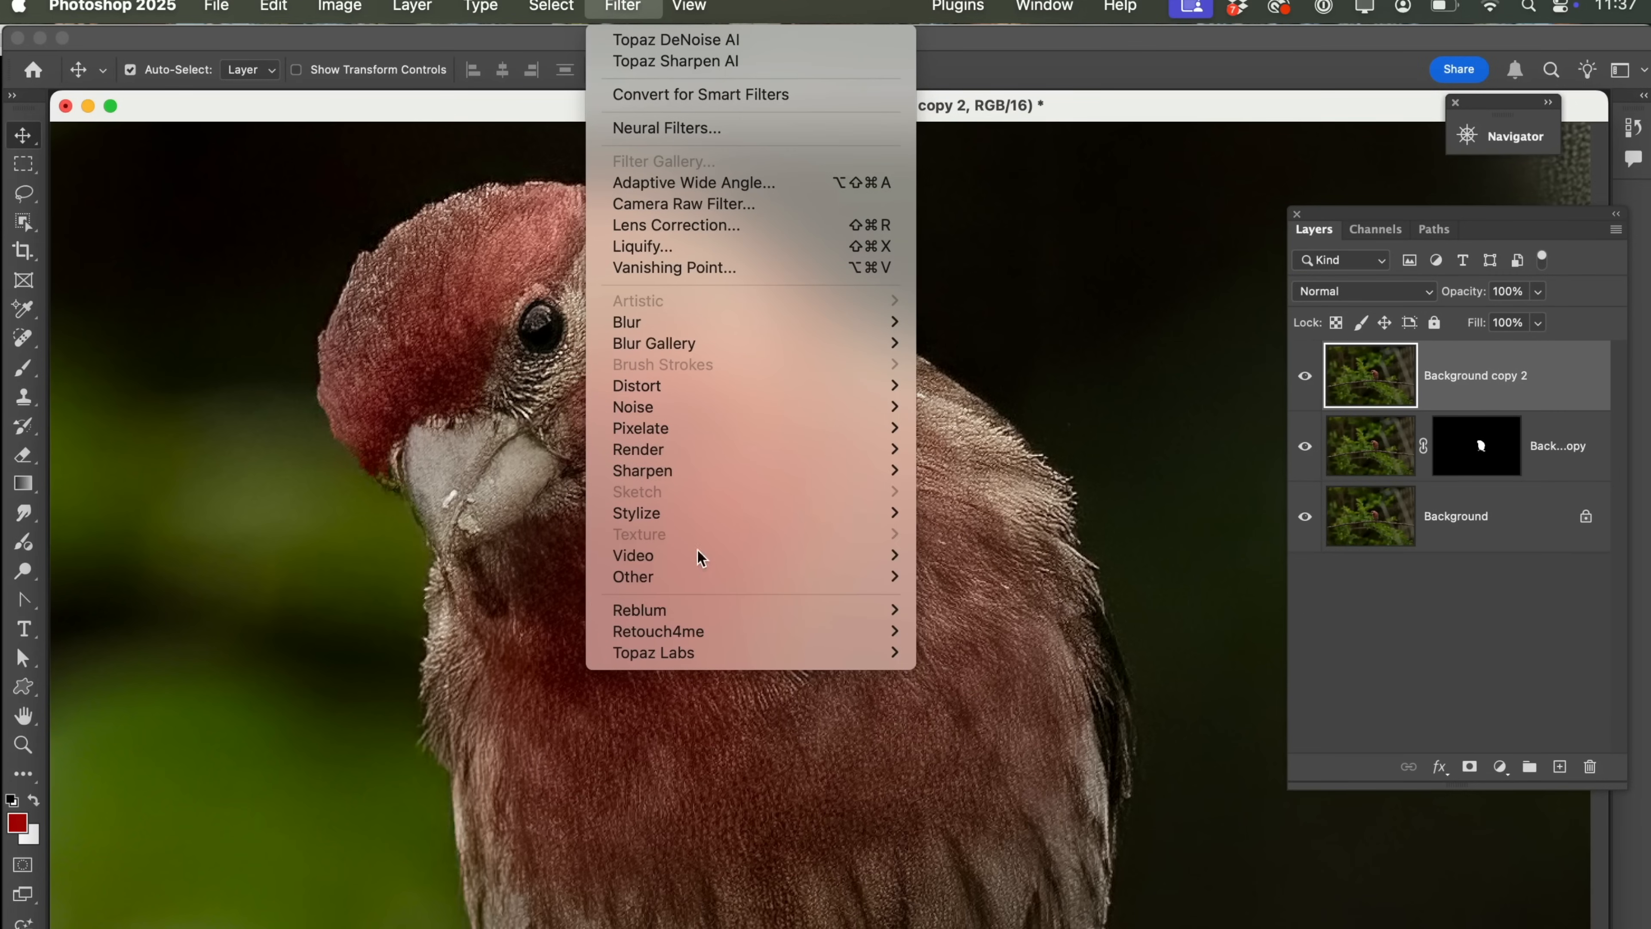
mouse_move(653, 652)
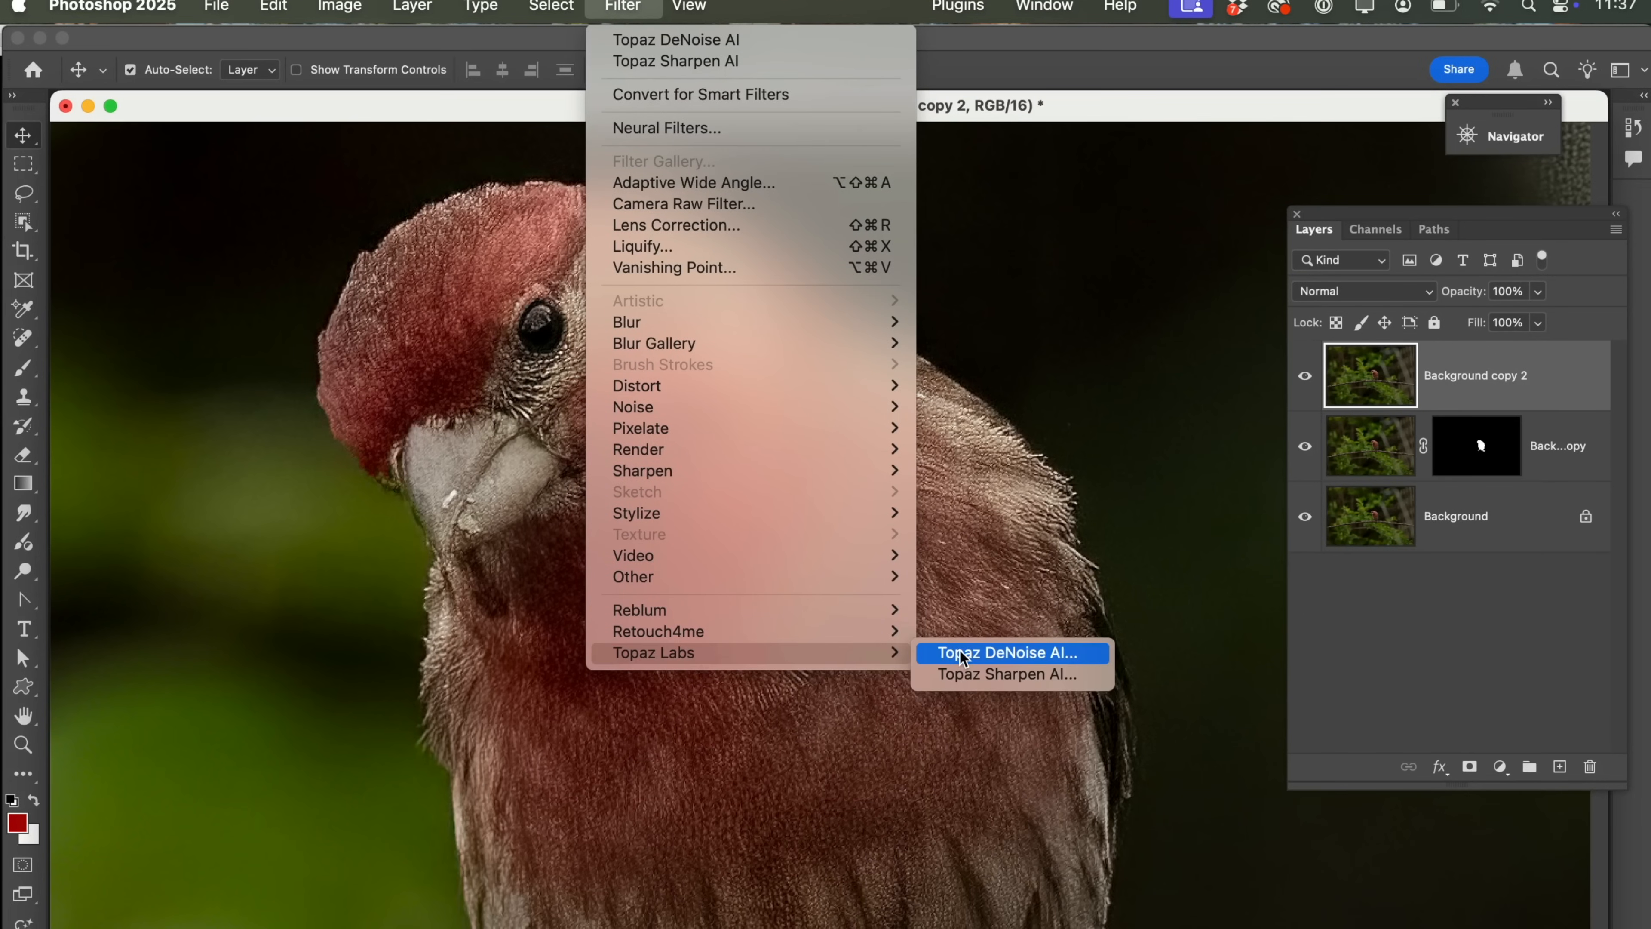
left_click(1004, 652)
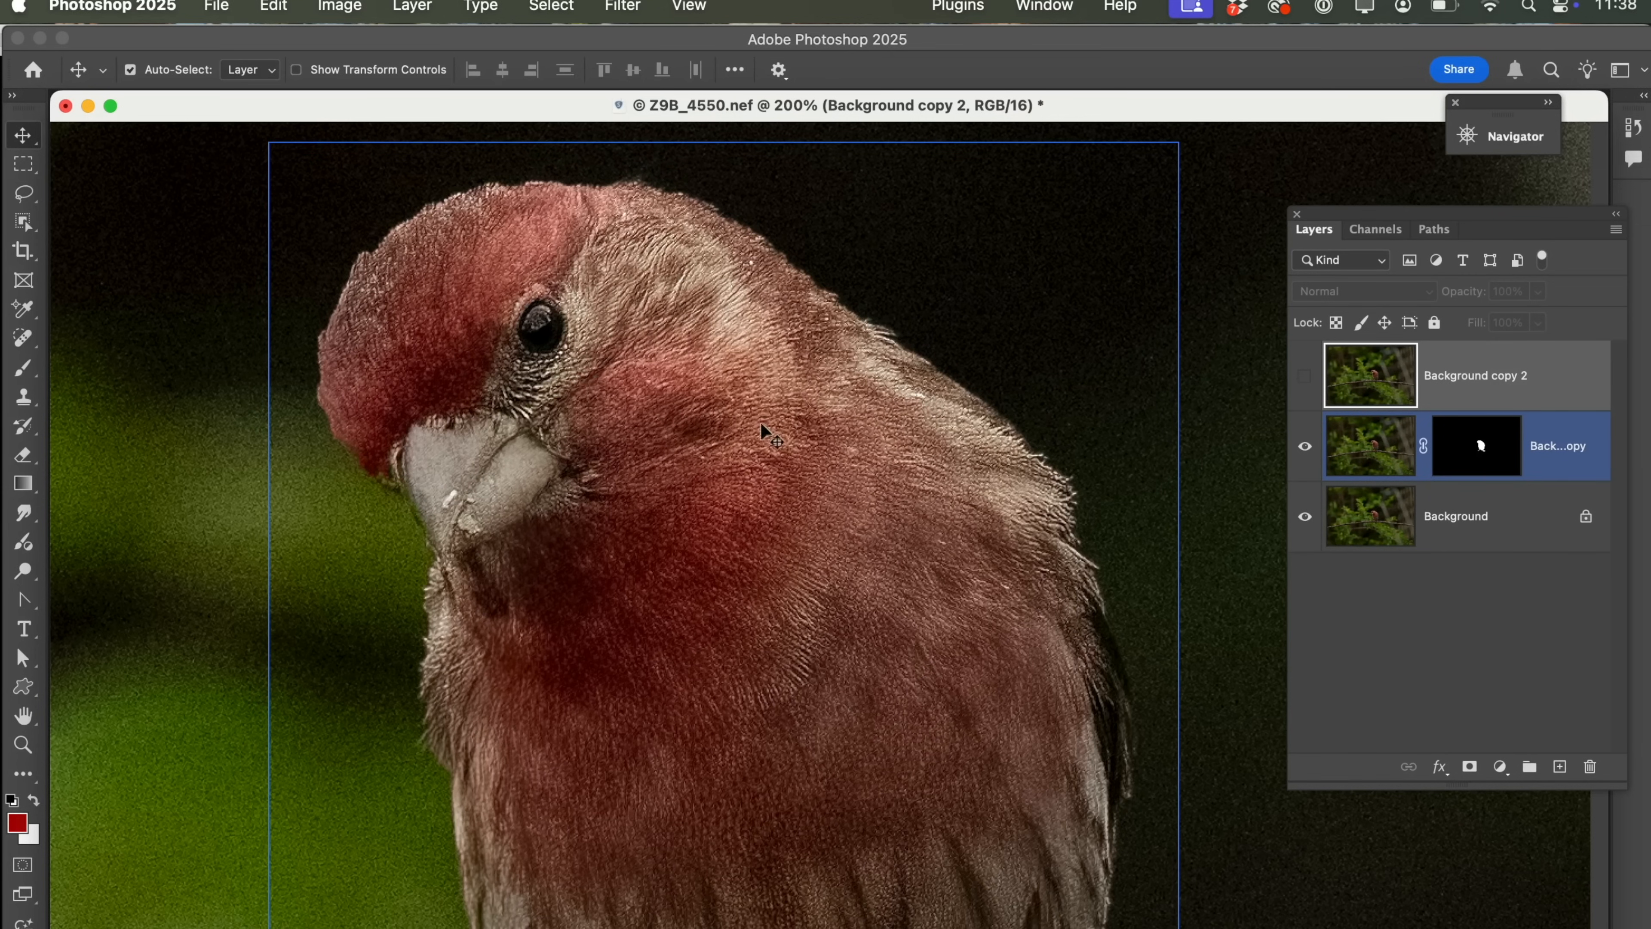
mouse_move(1059, 400)
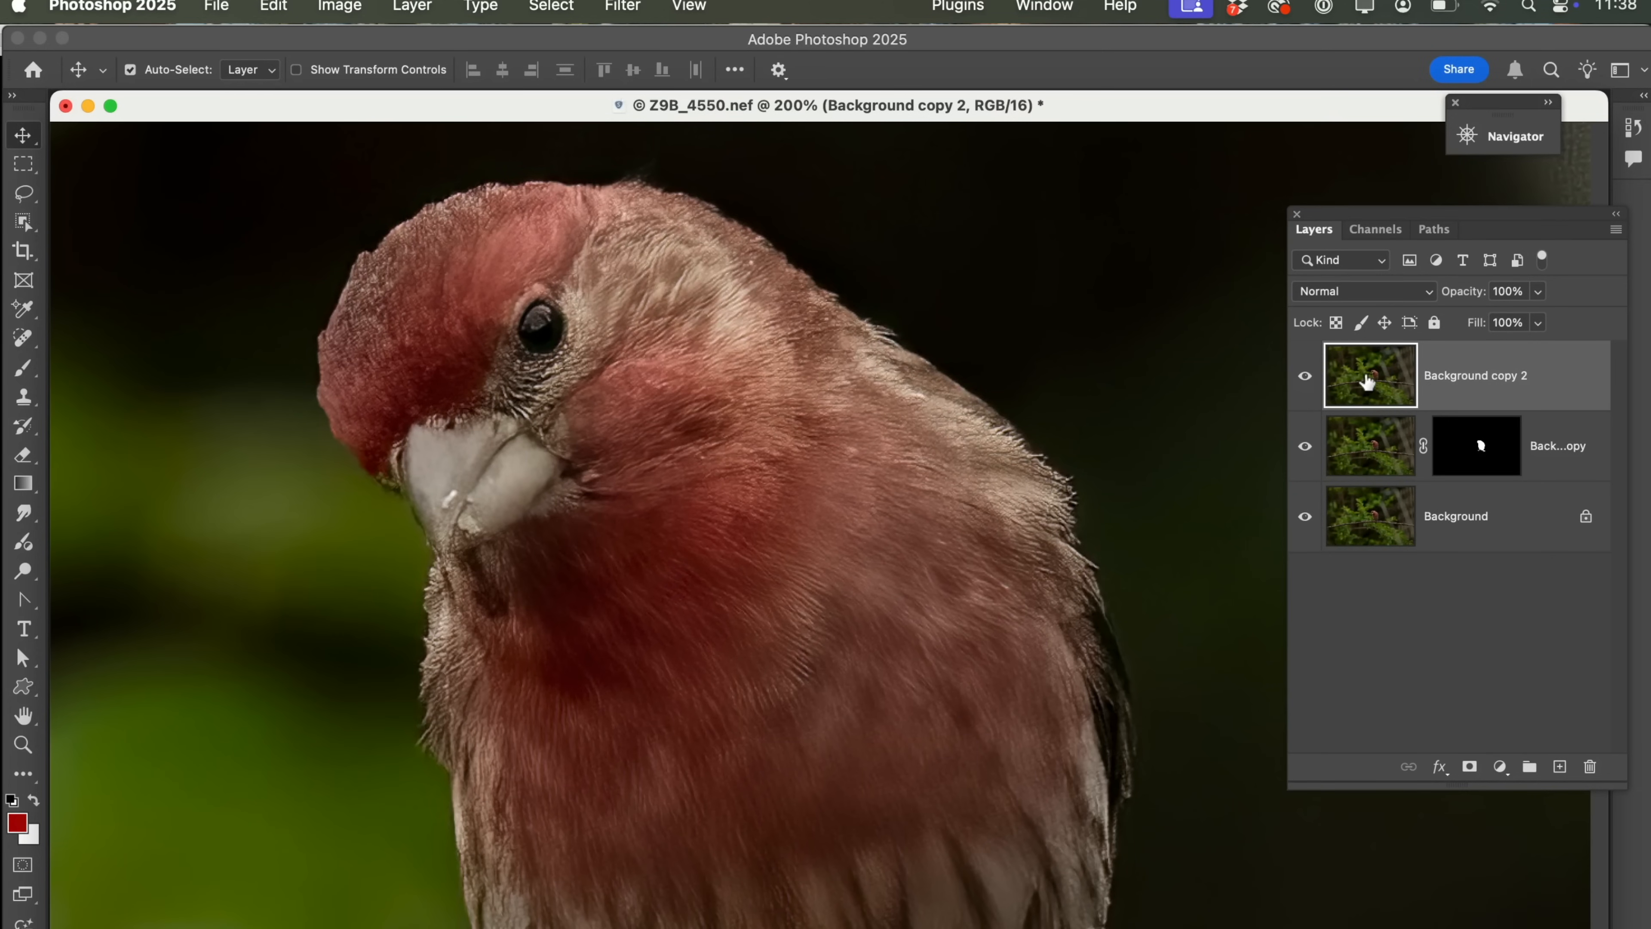
left_click(1476, 445)
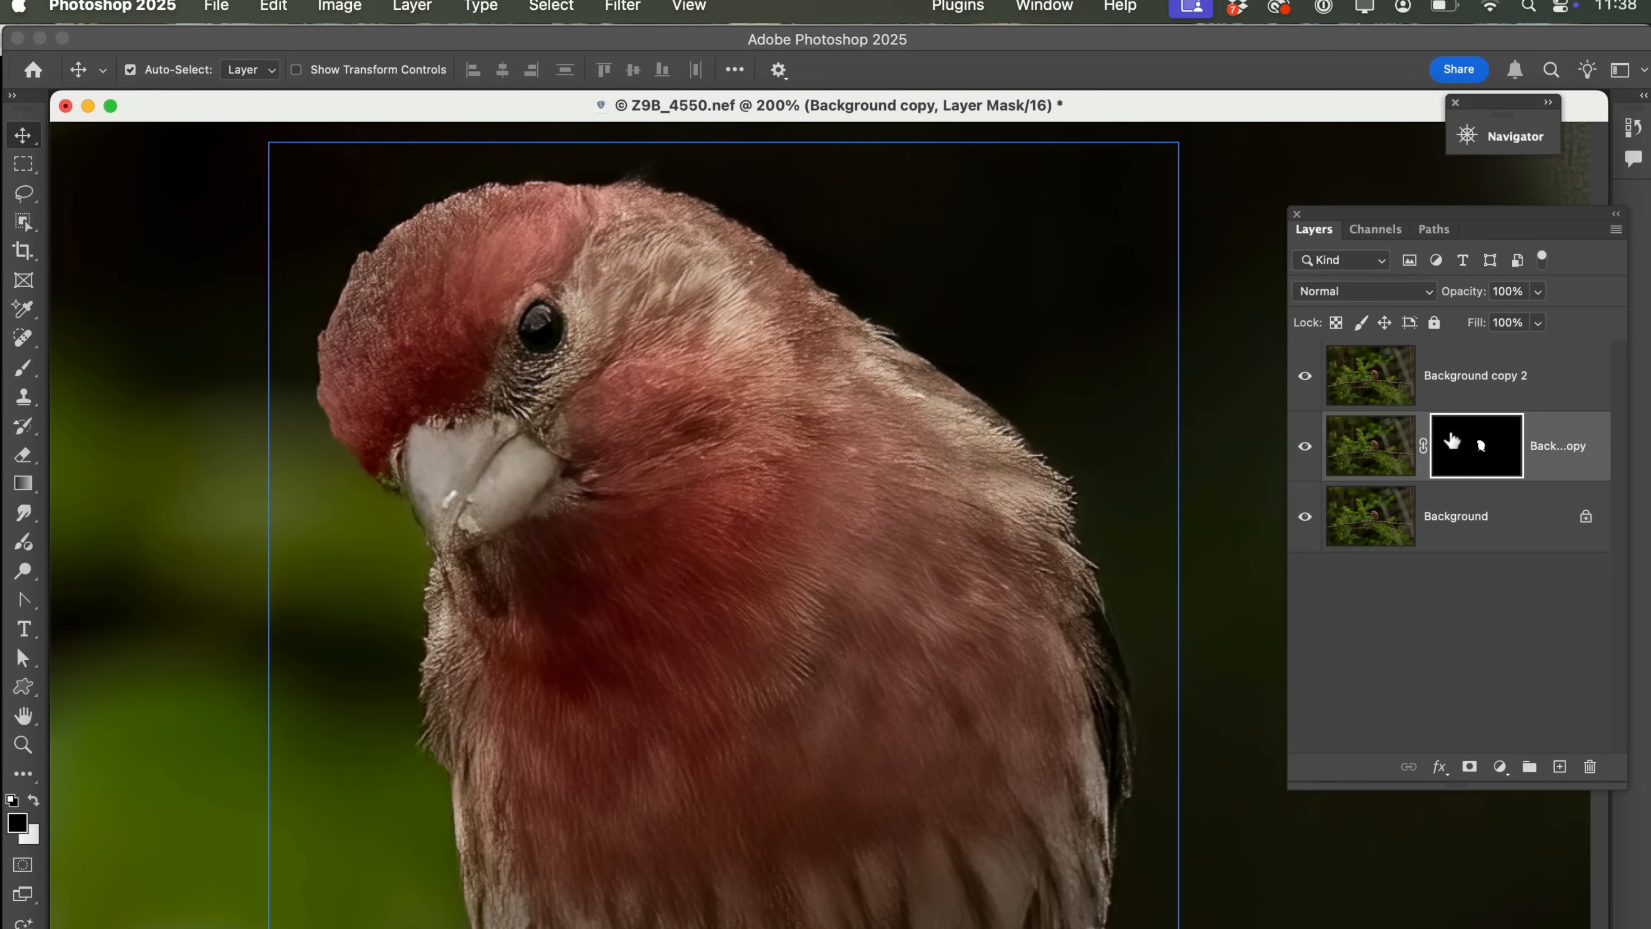
left_click(1474, 376)
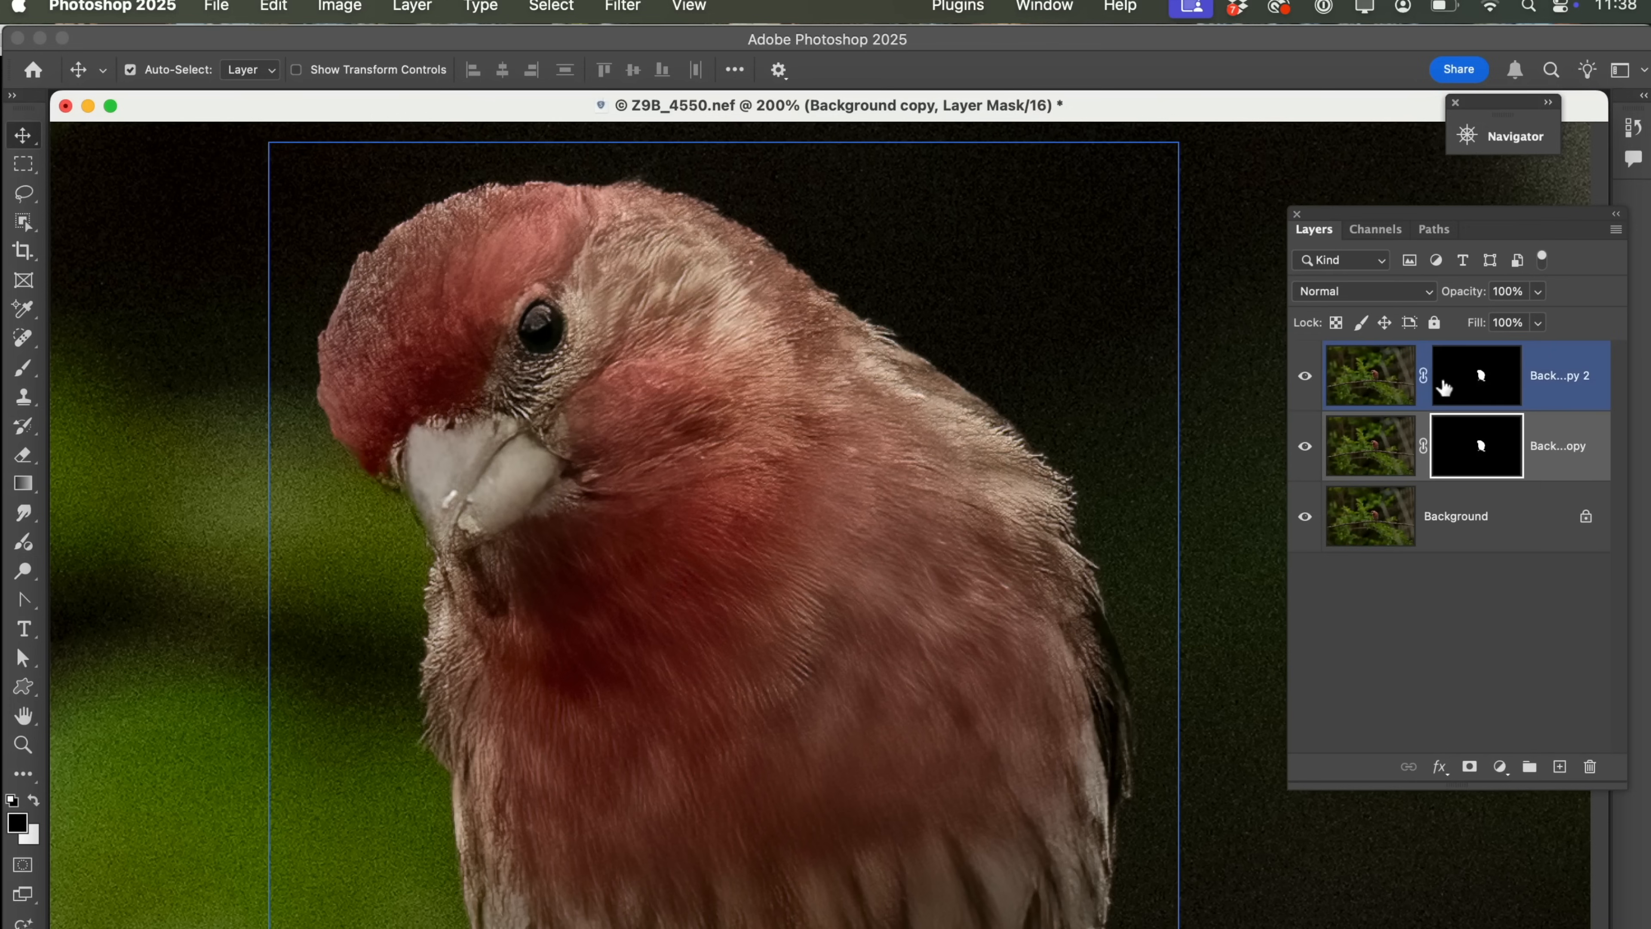
left_click(1476, 375)
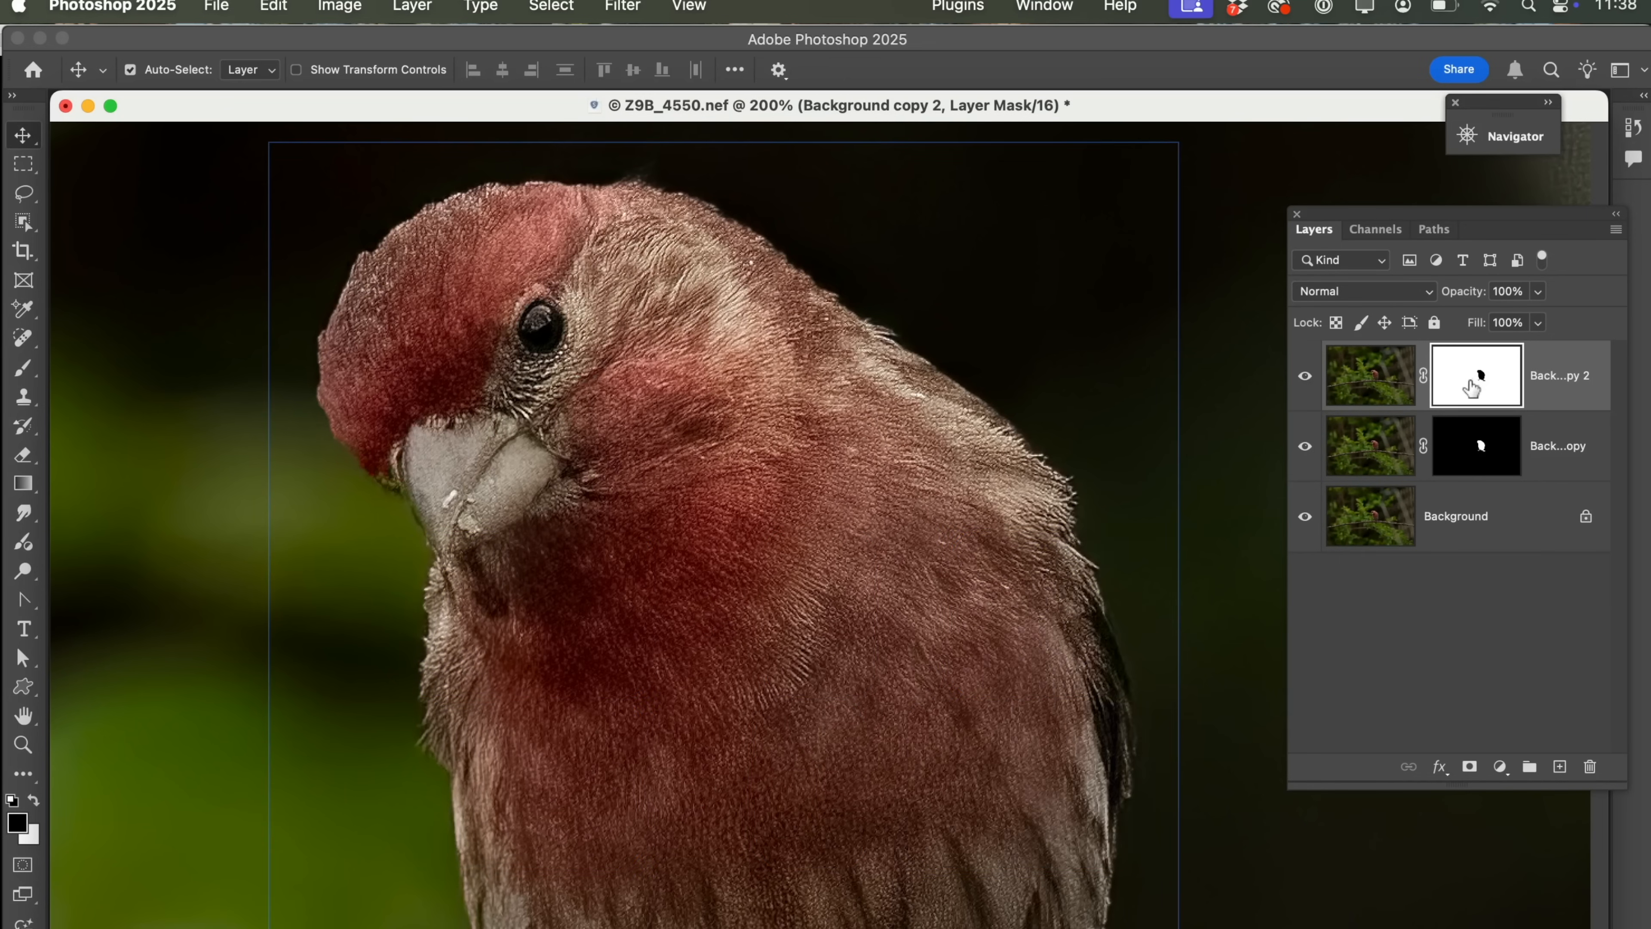
mouse_move(1463, 382)
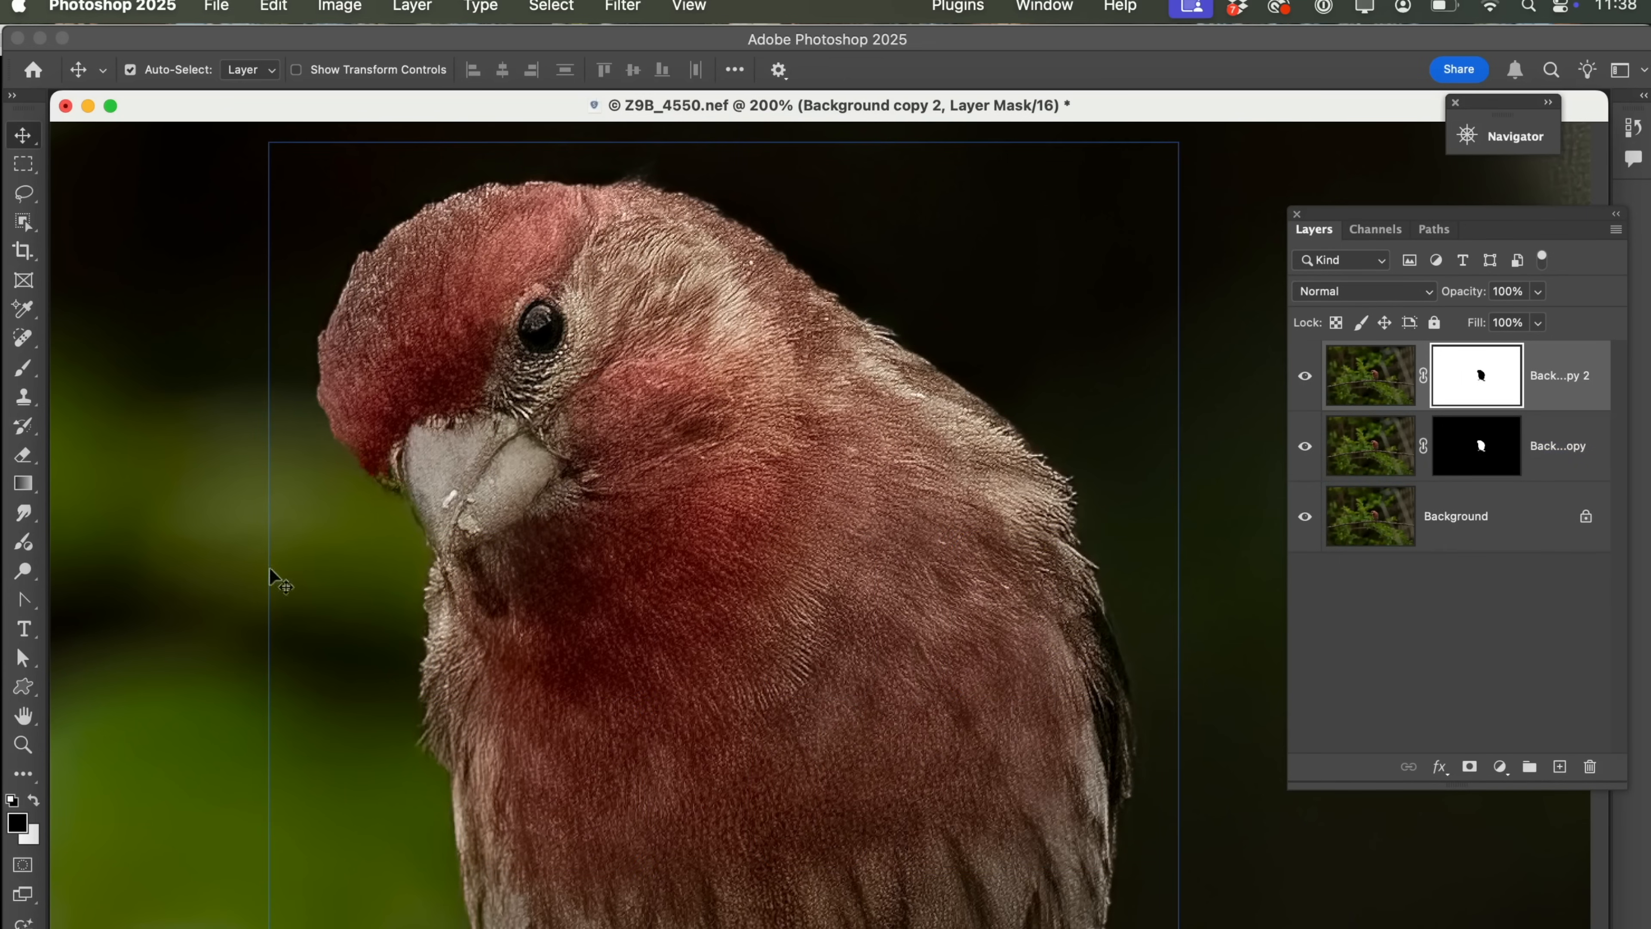
left_click(1558, 445)
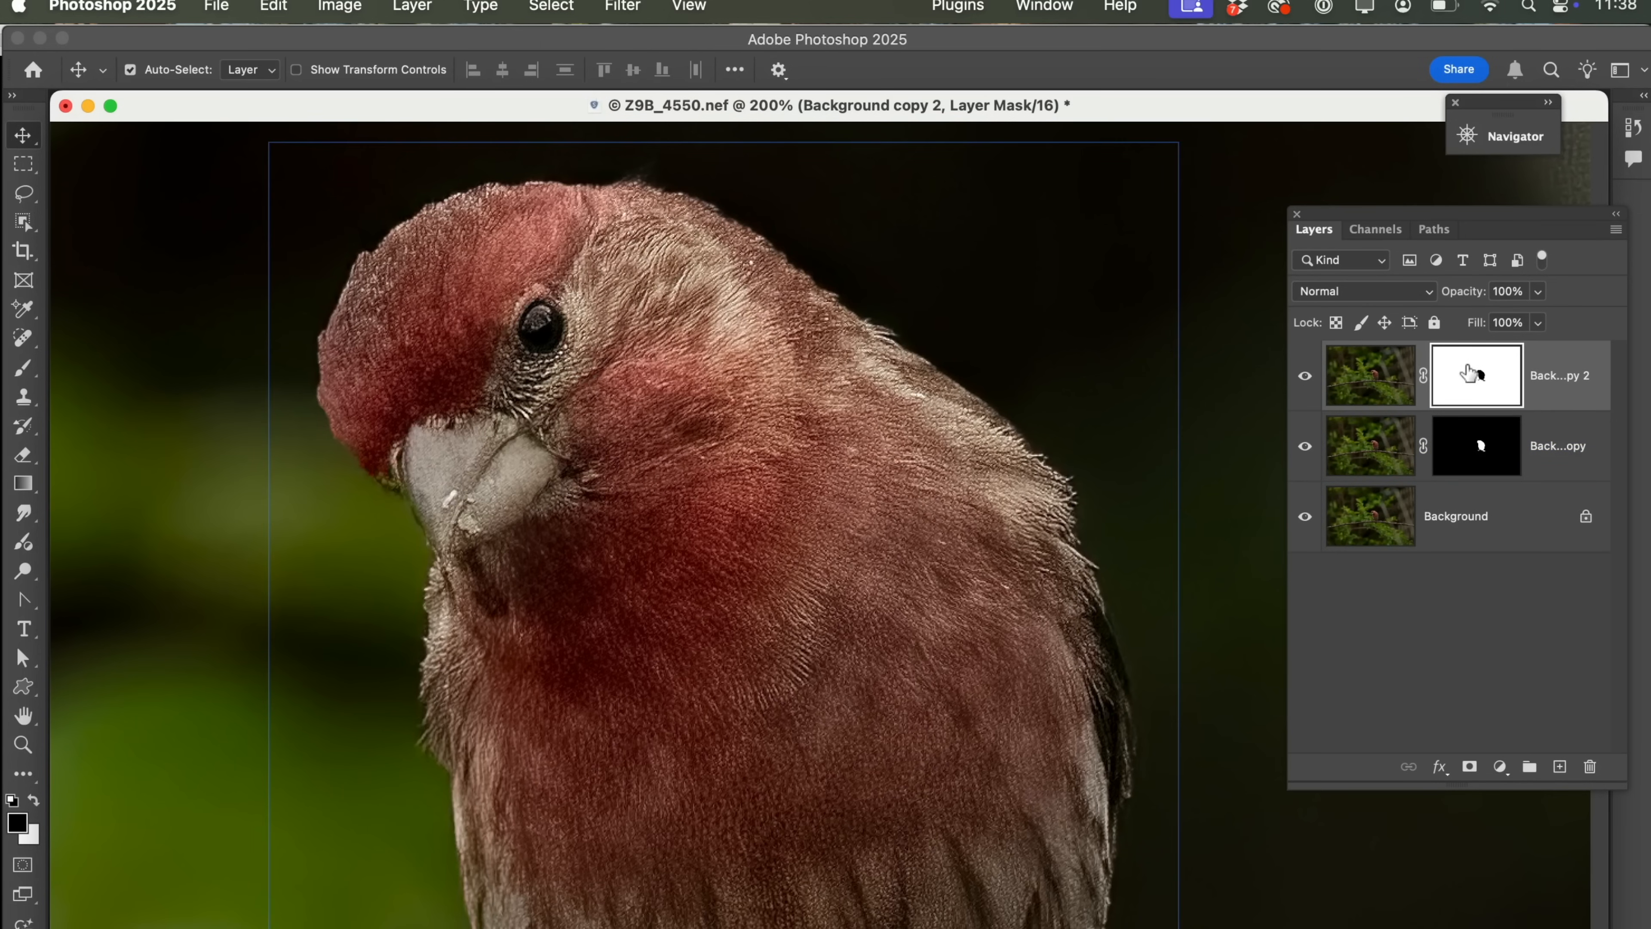
mouse_move(1479, 370)
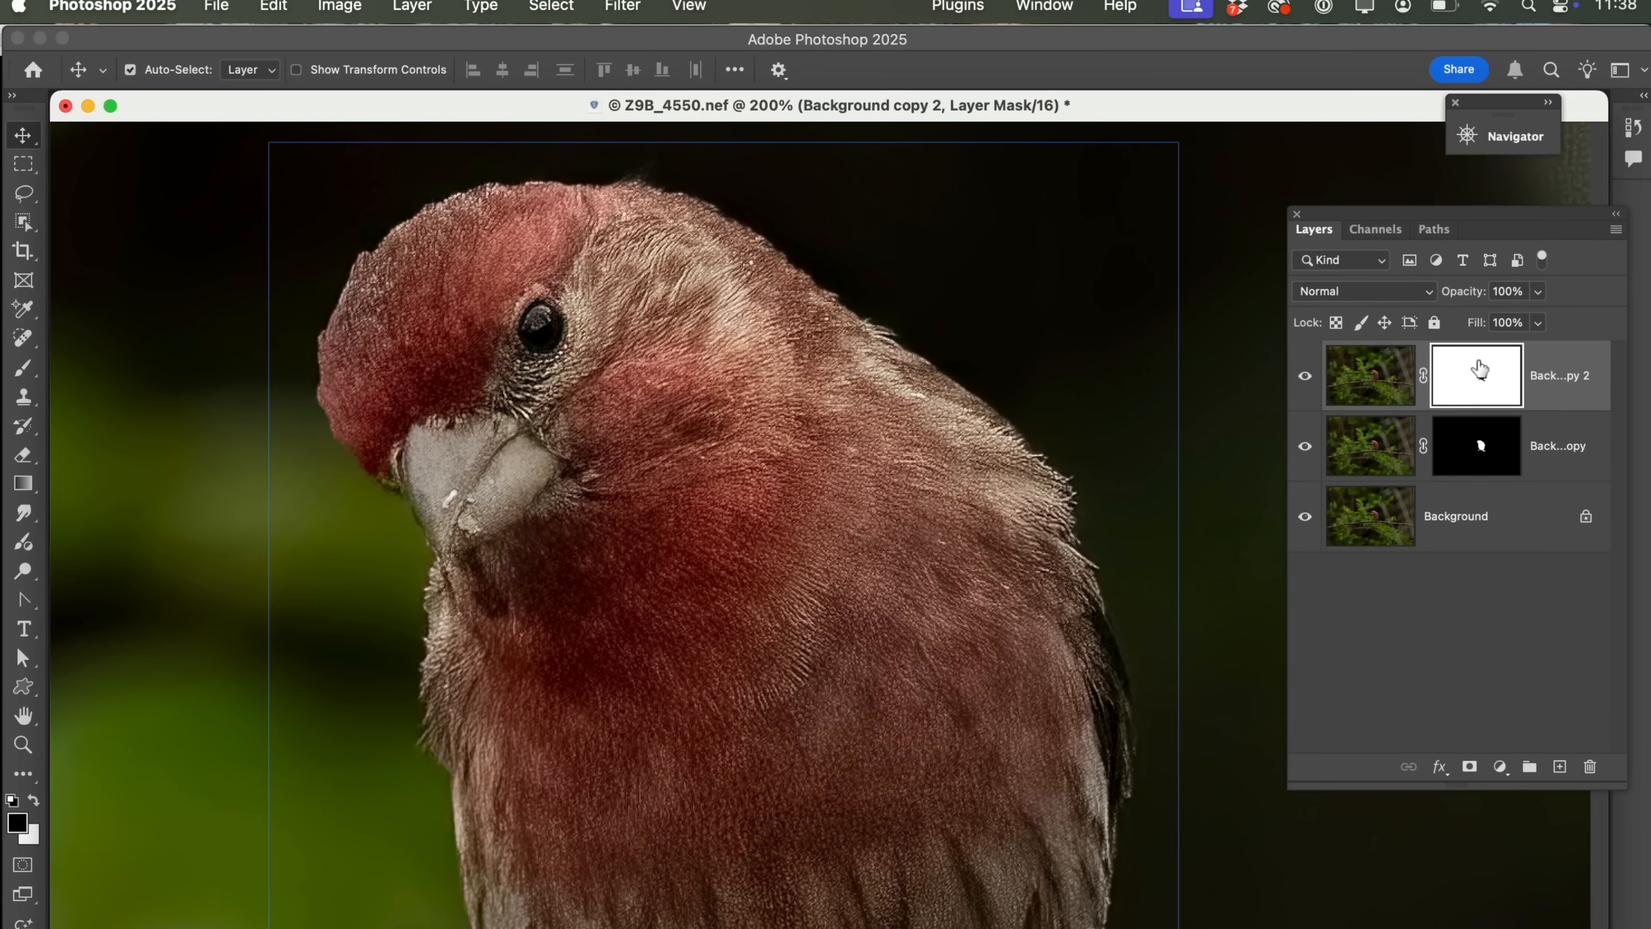
mouse_move(1467, 382)
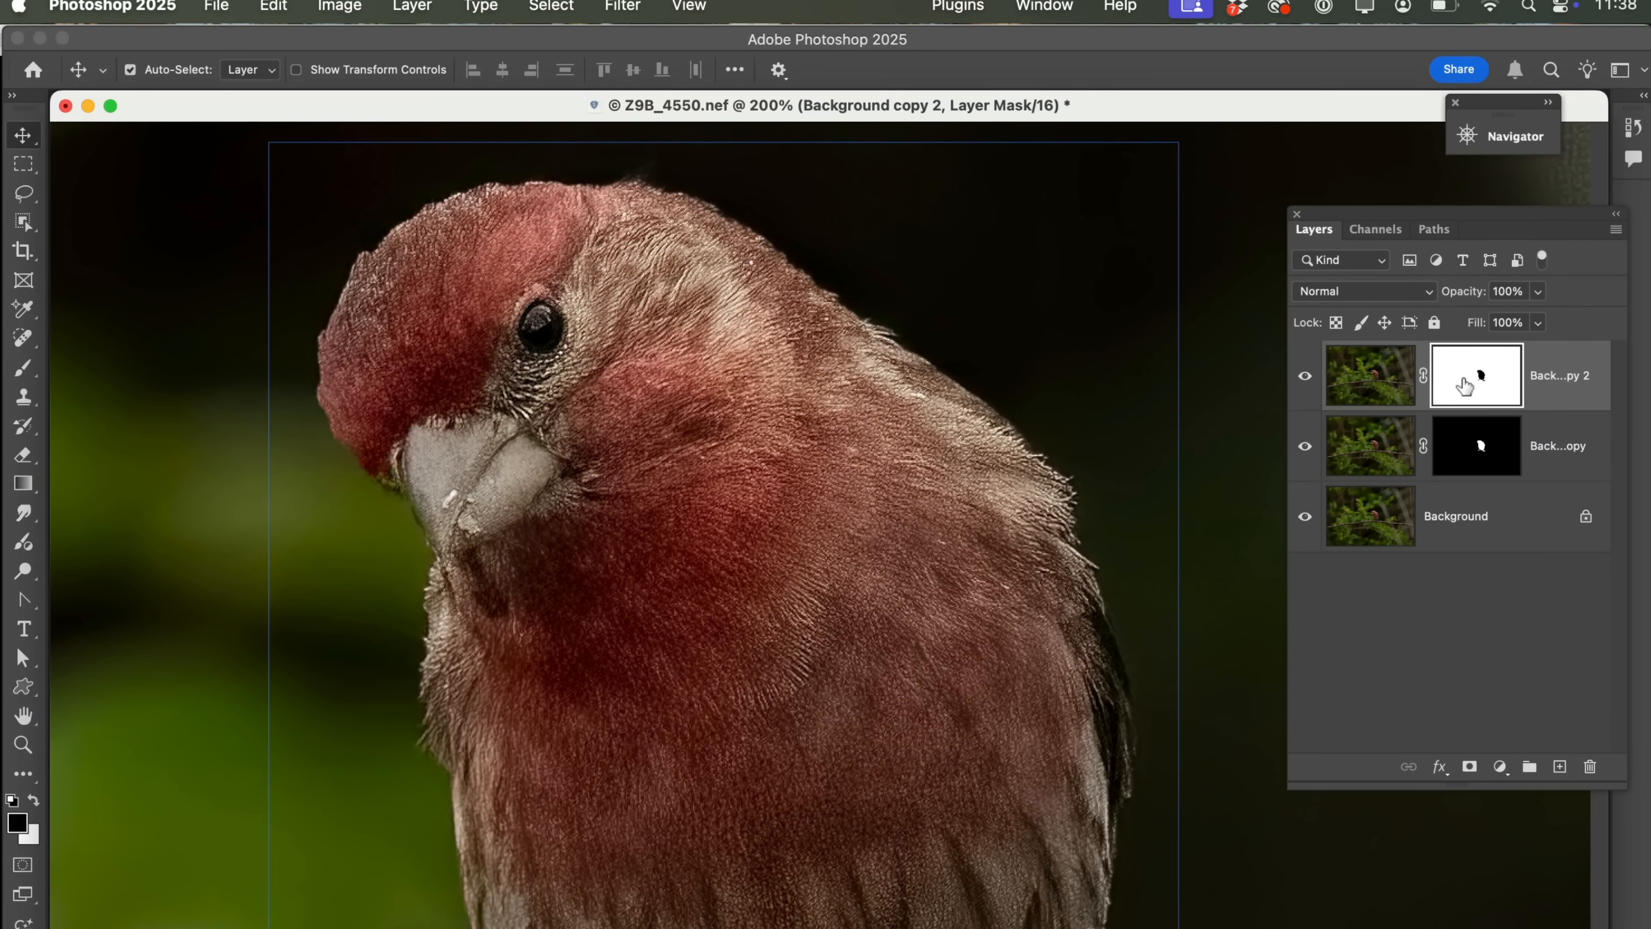
left_click(1558, 445)
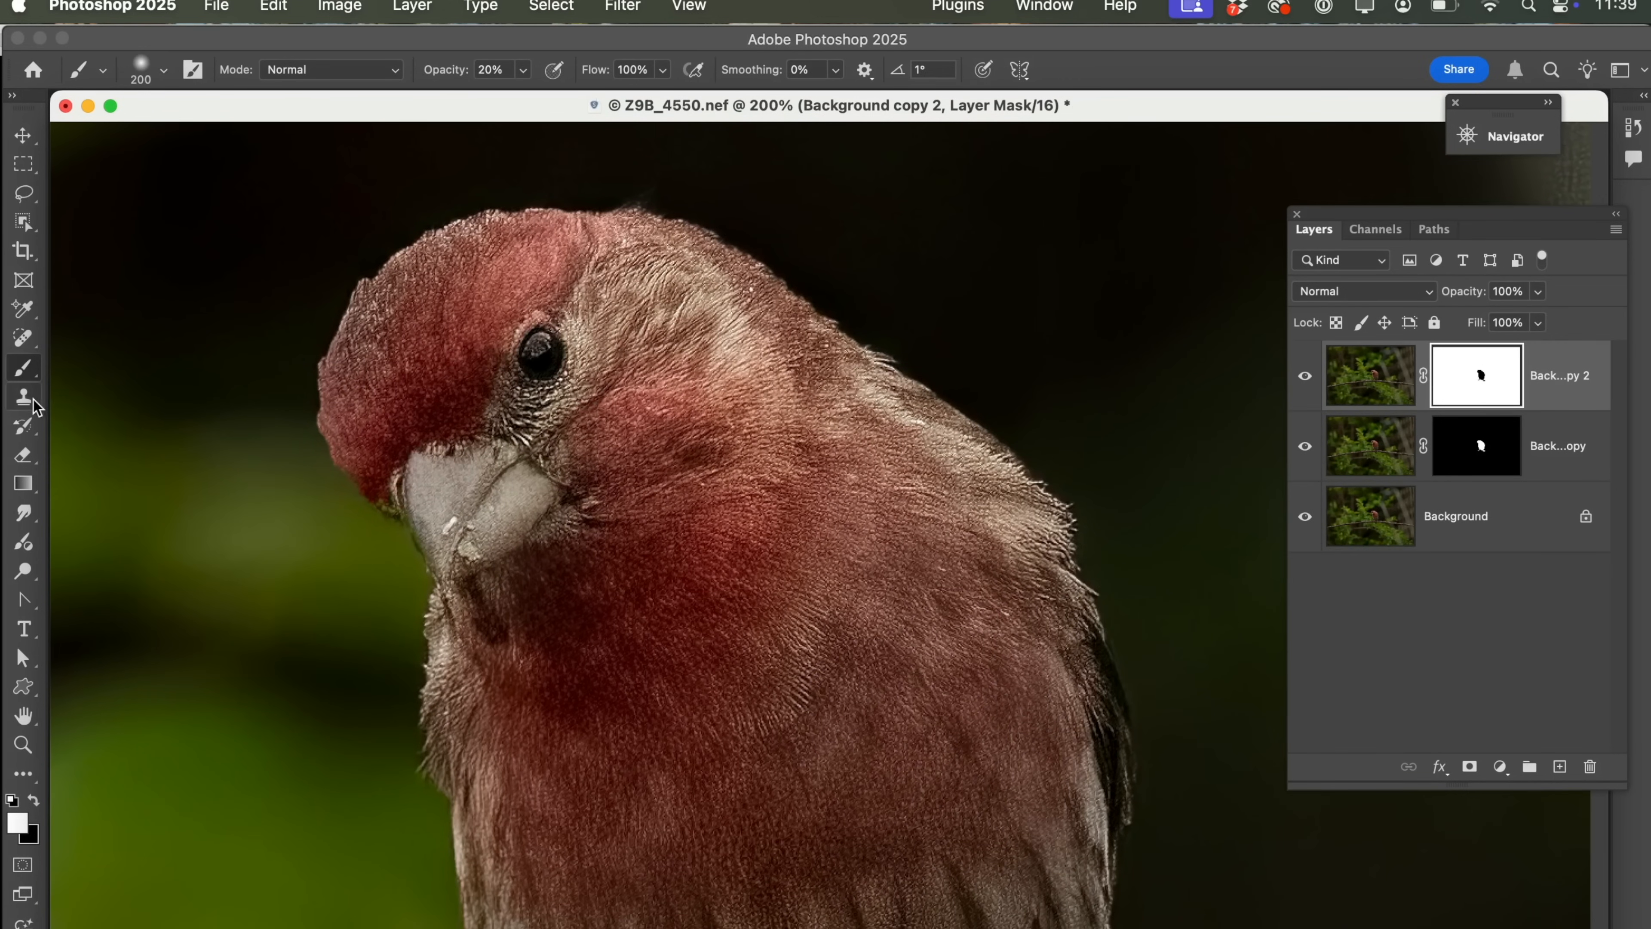
mouse_move(432, 131)
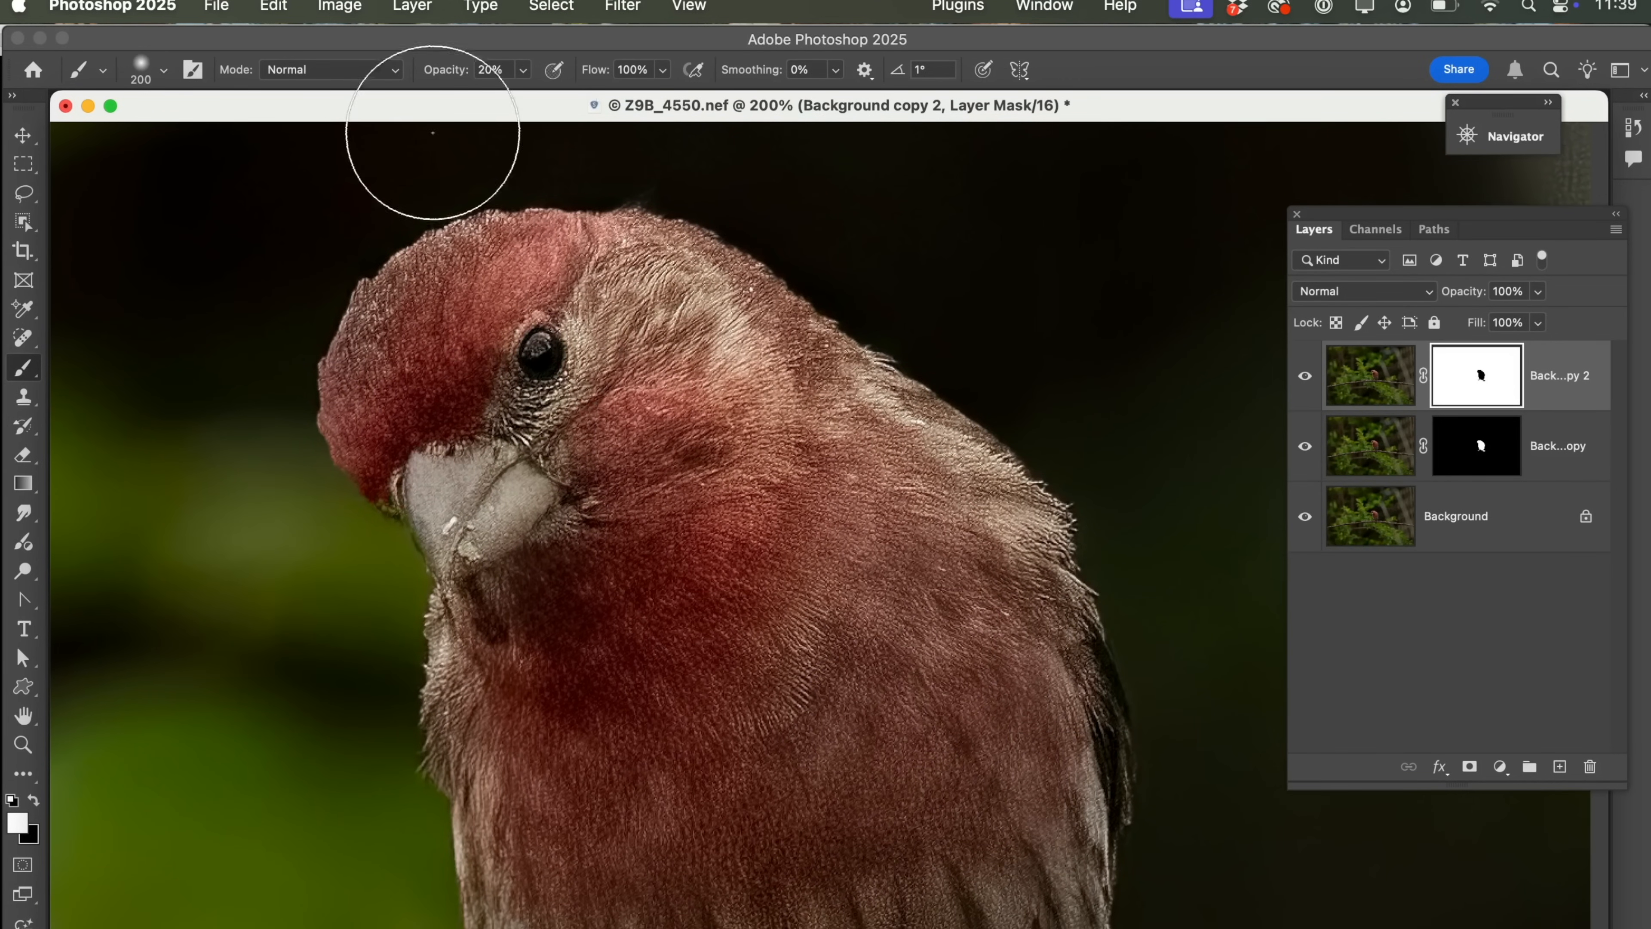
mouse_move(948, 758)
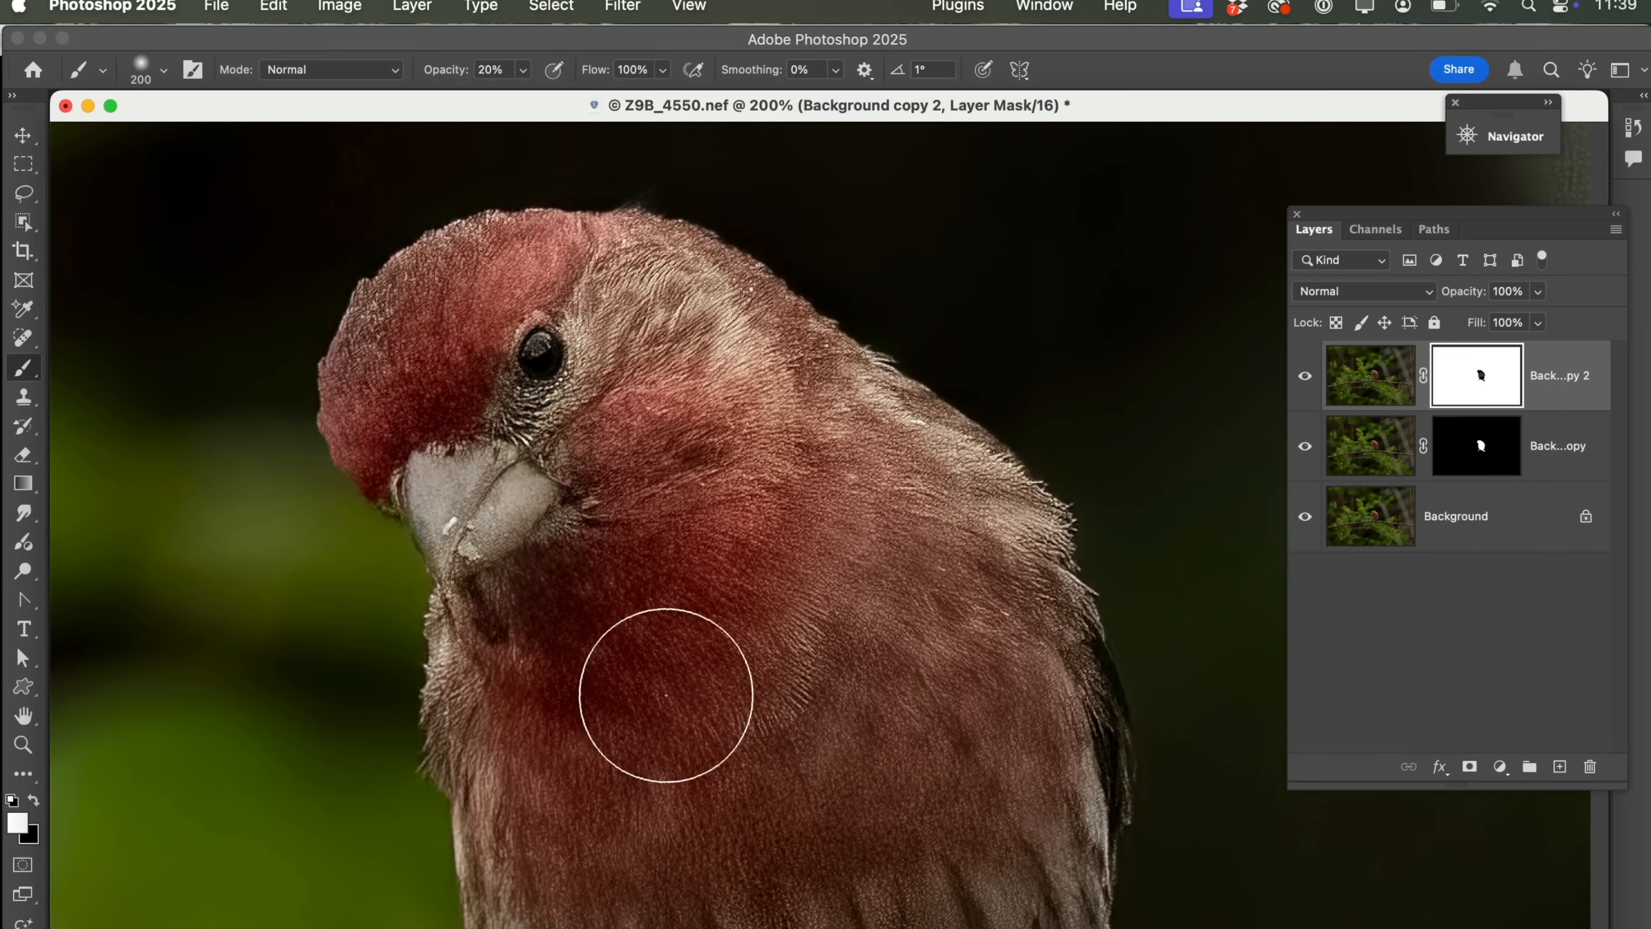
Brush low-opacity white strokes on the mask over the finch's breast and belly feathers
left_click_drag(663, 695, 806, 474)
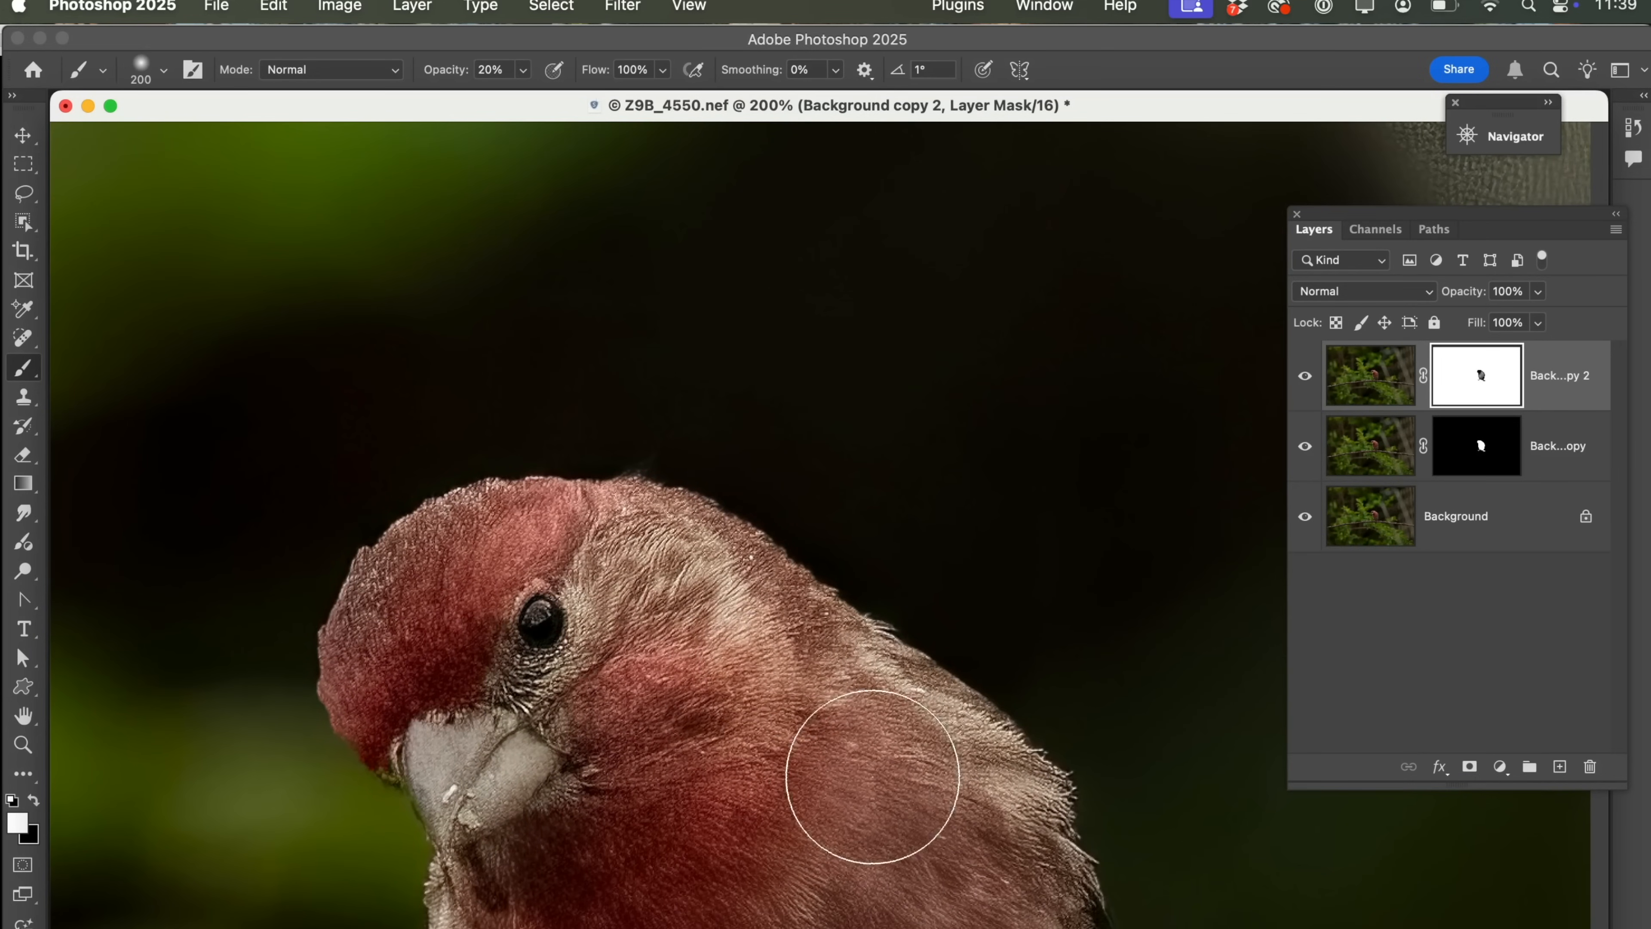
scroll("down", 3)
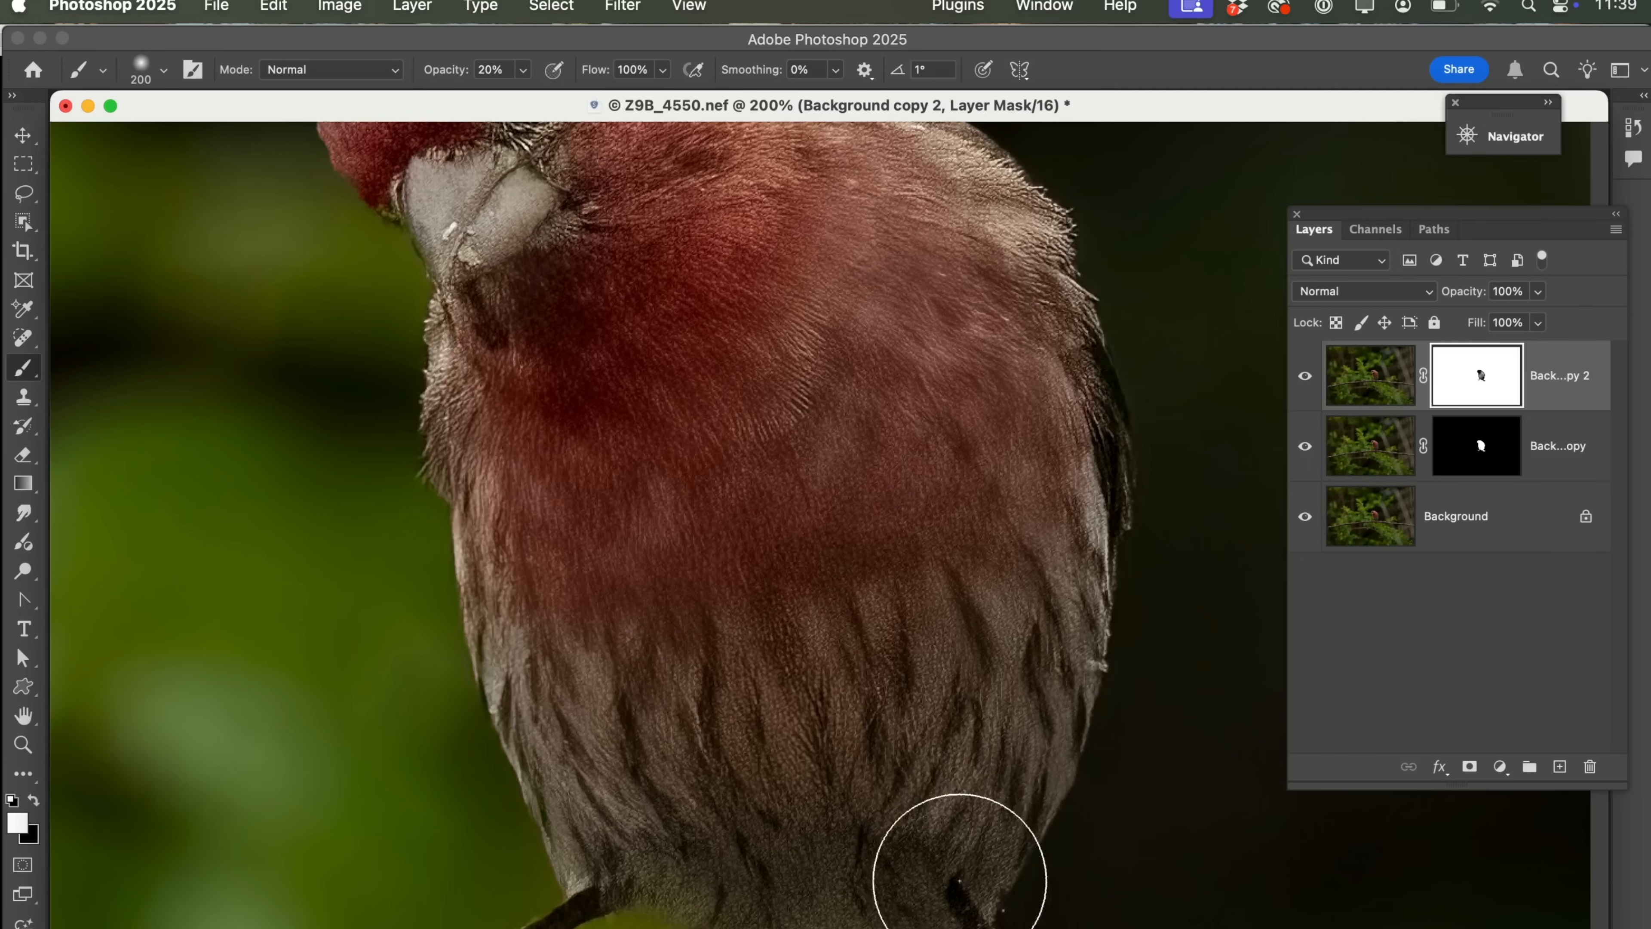
mouse_move(599, 765)
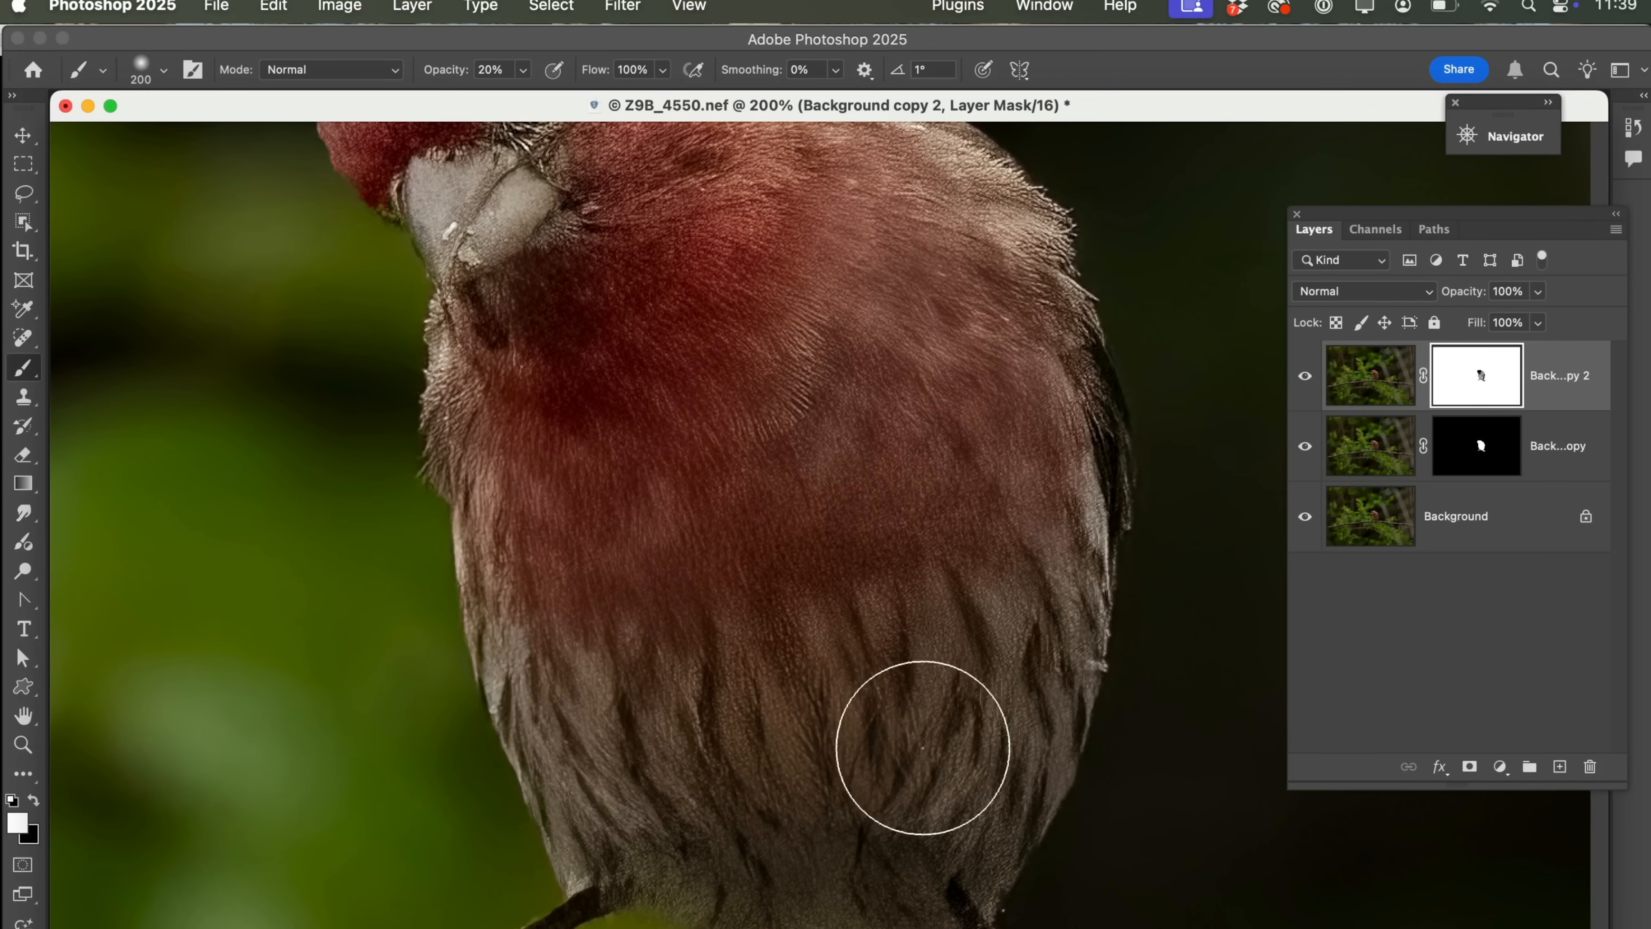
scroll("down", 3)
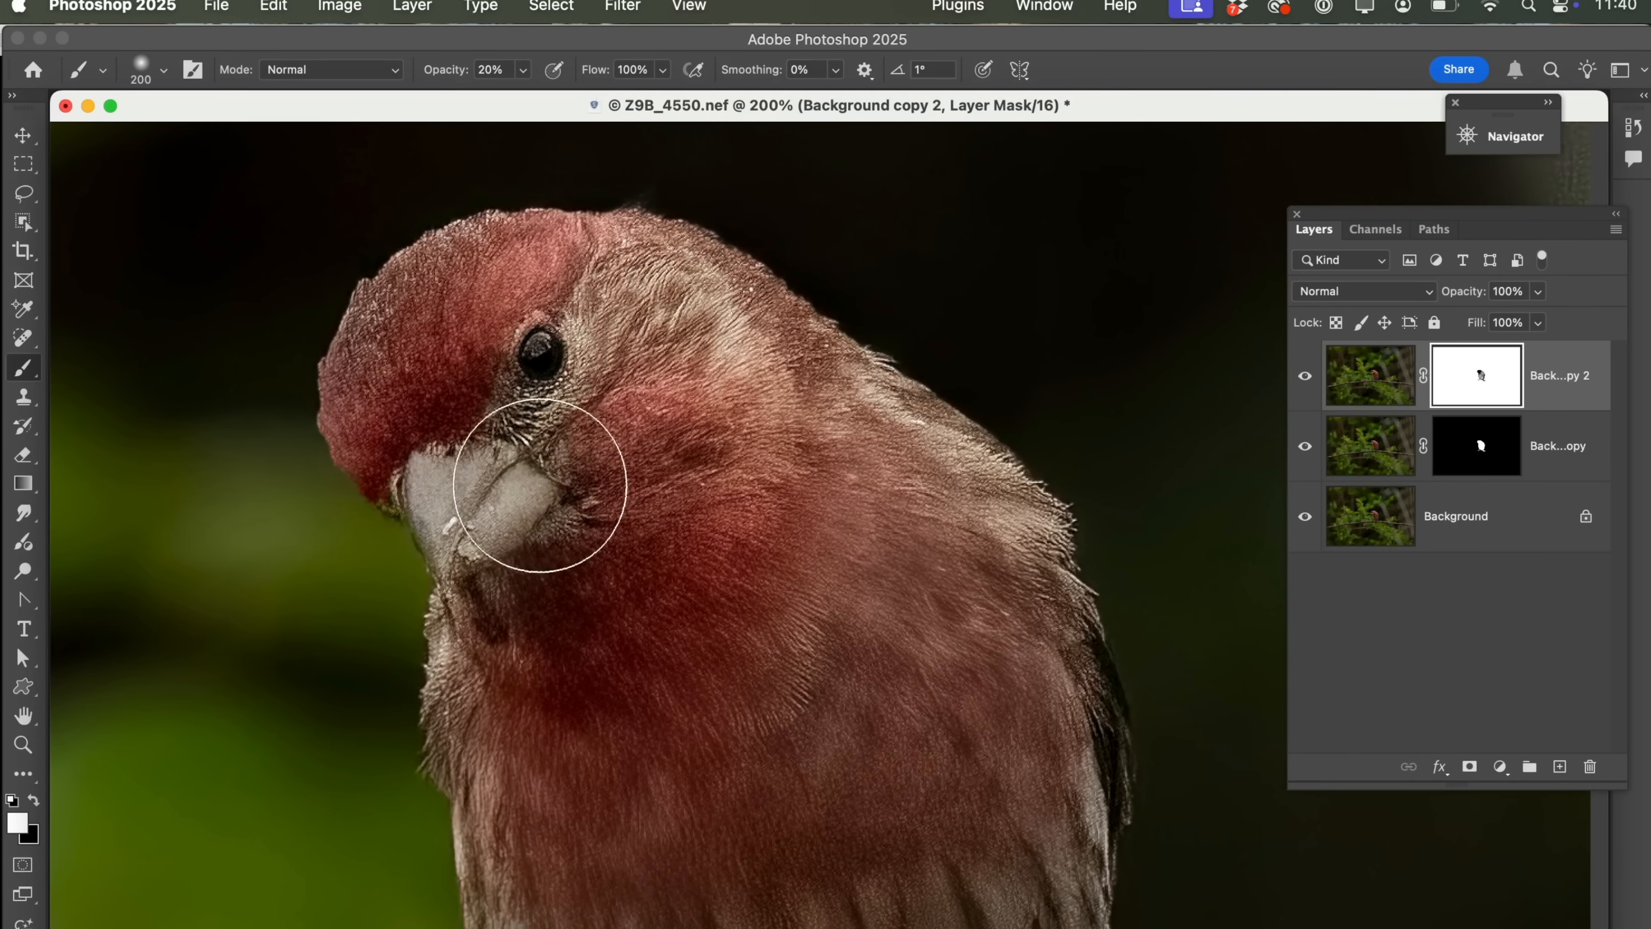
mouse_move(850, 680)
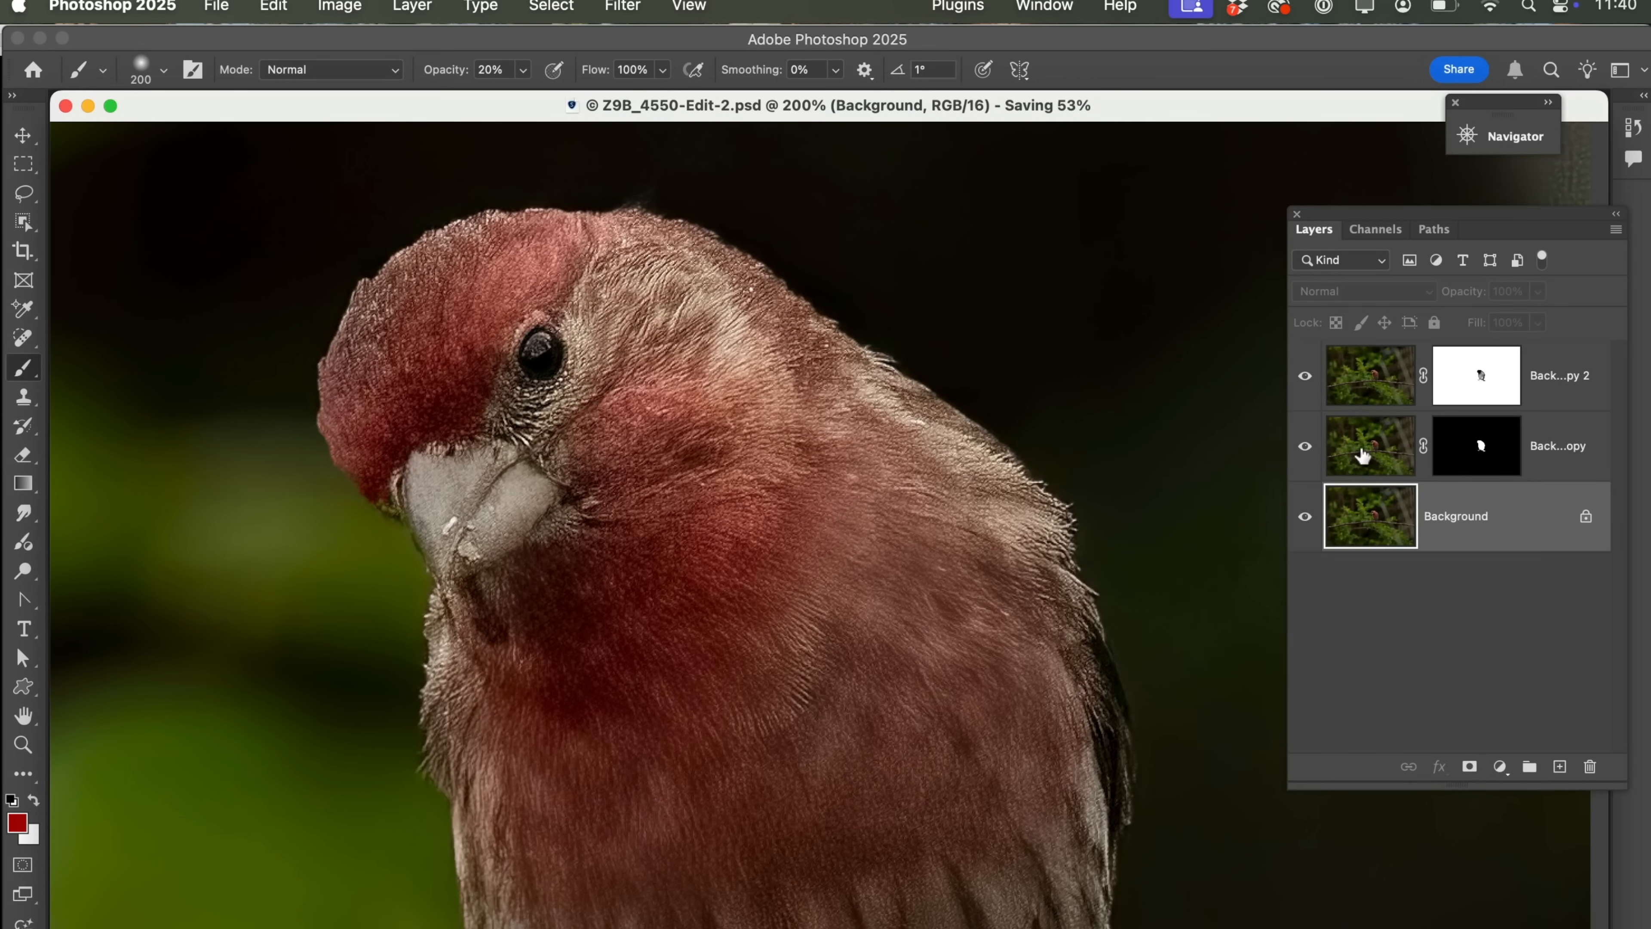
mouse_move(1358, 381)
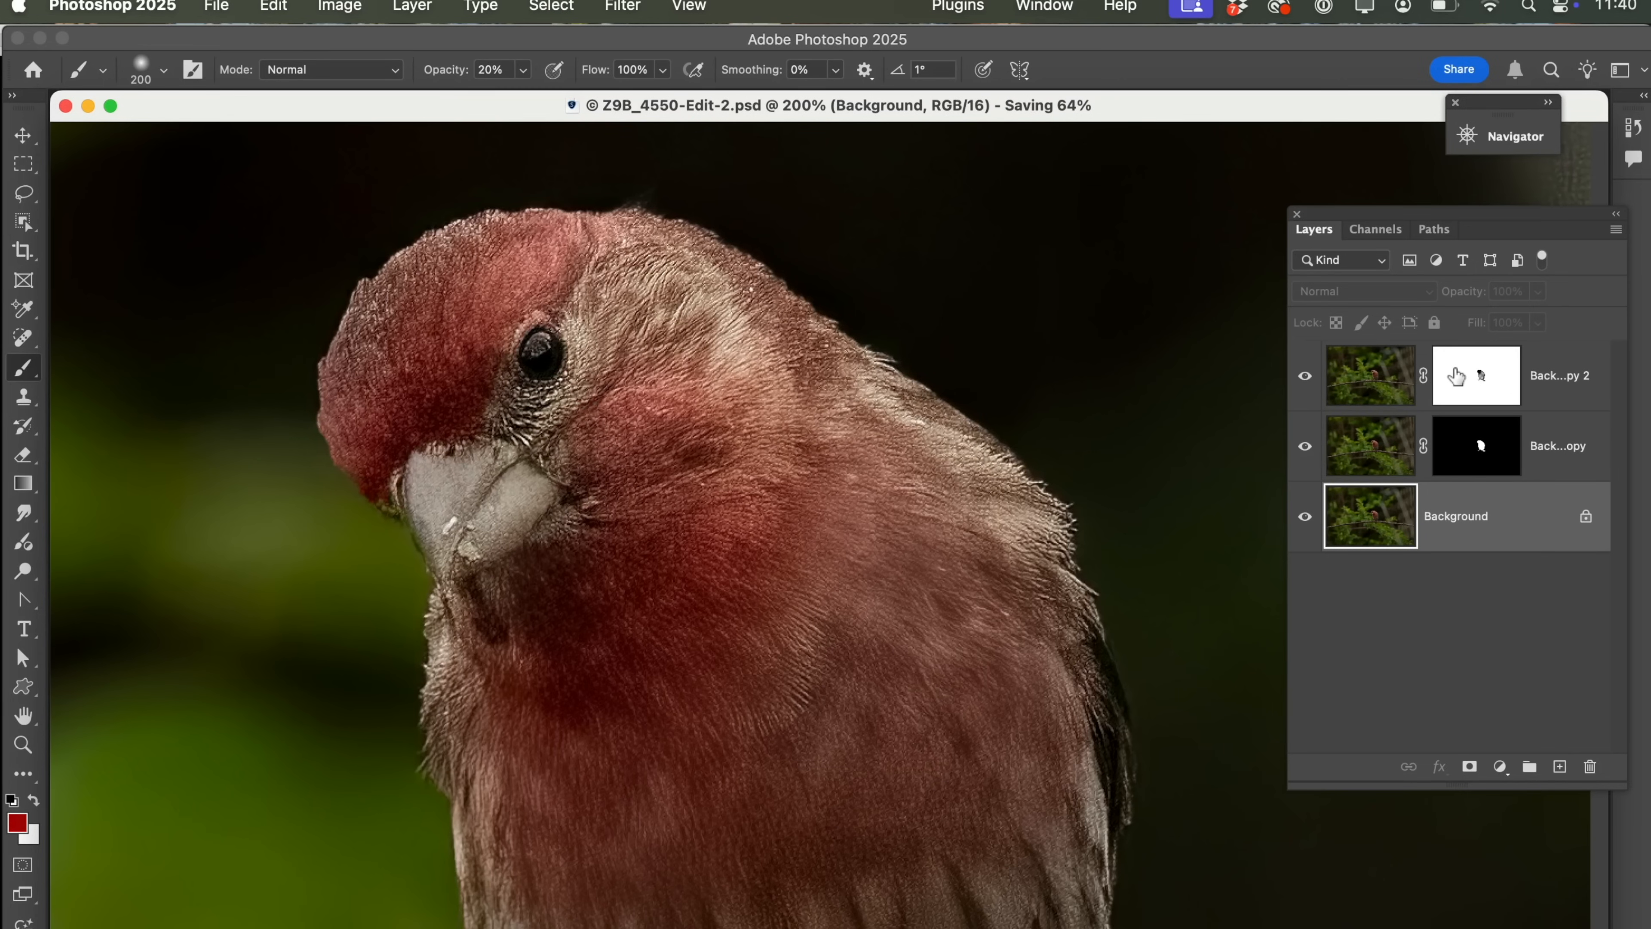
mouse_move(1466, 373)
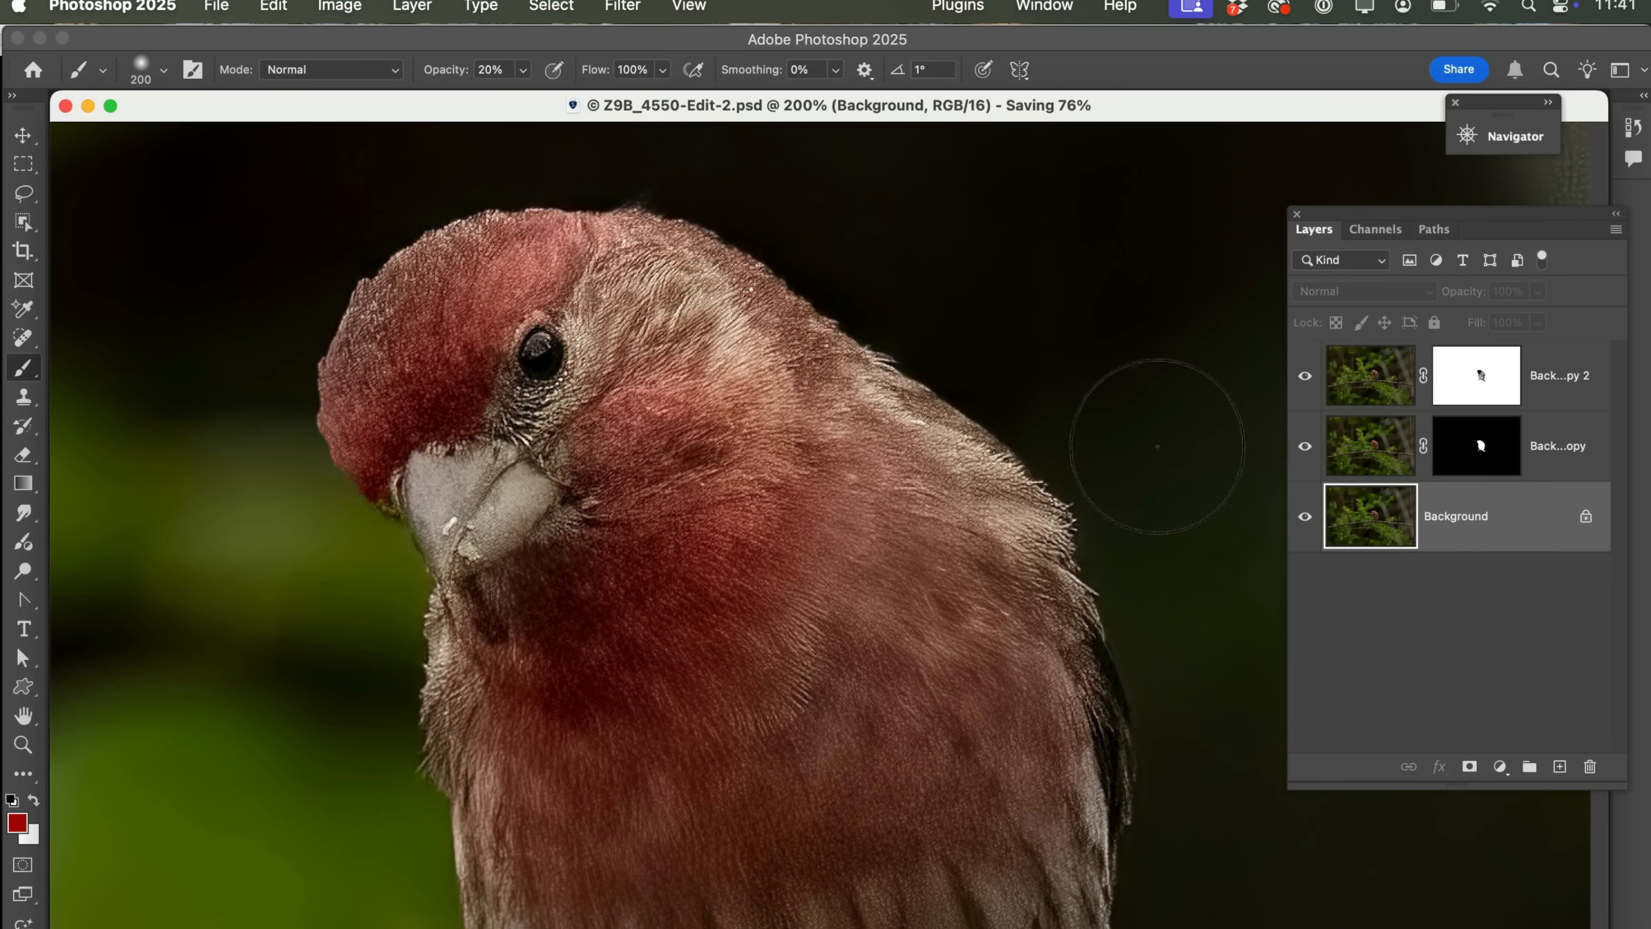
mouse_move(1024, 403)
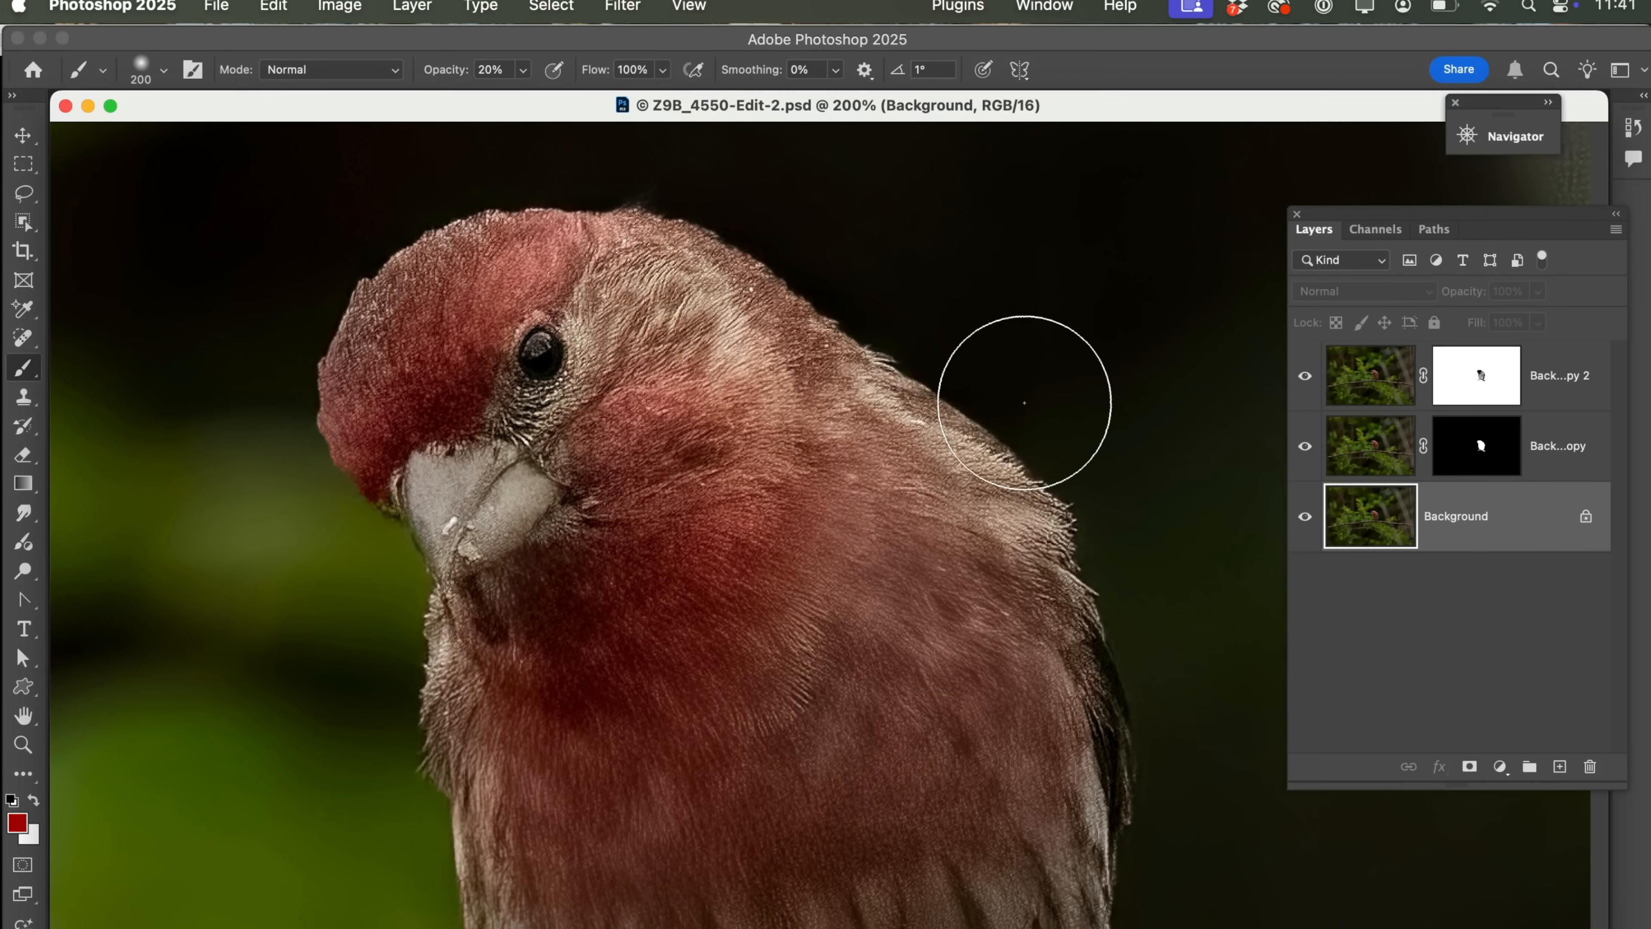
mouse_move(300, 147)
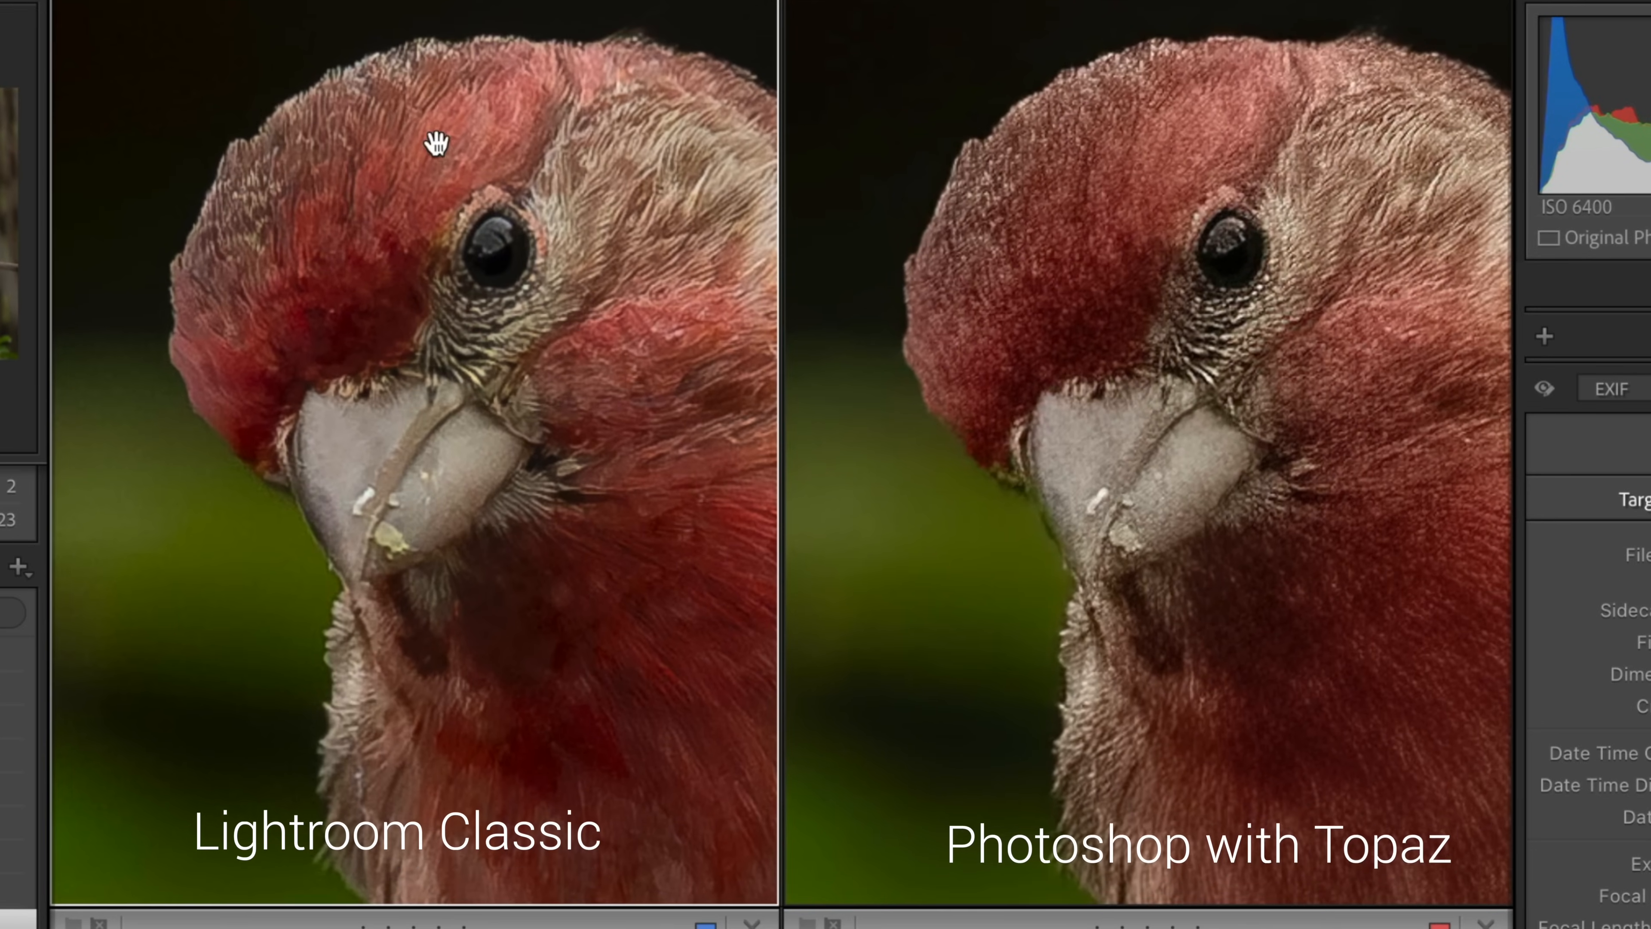
mouse_move(1216, 337)
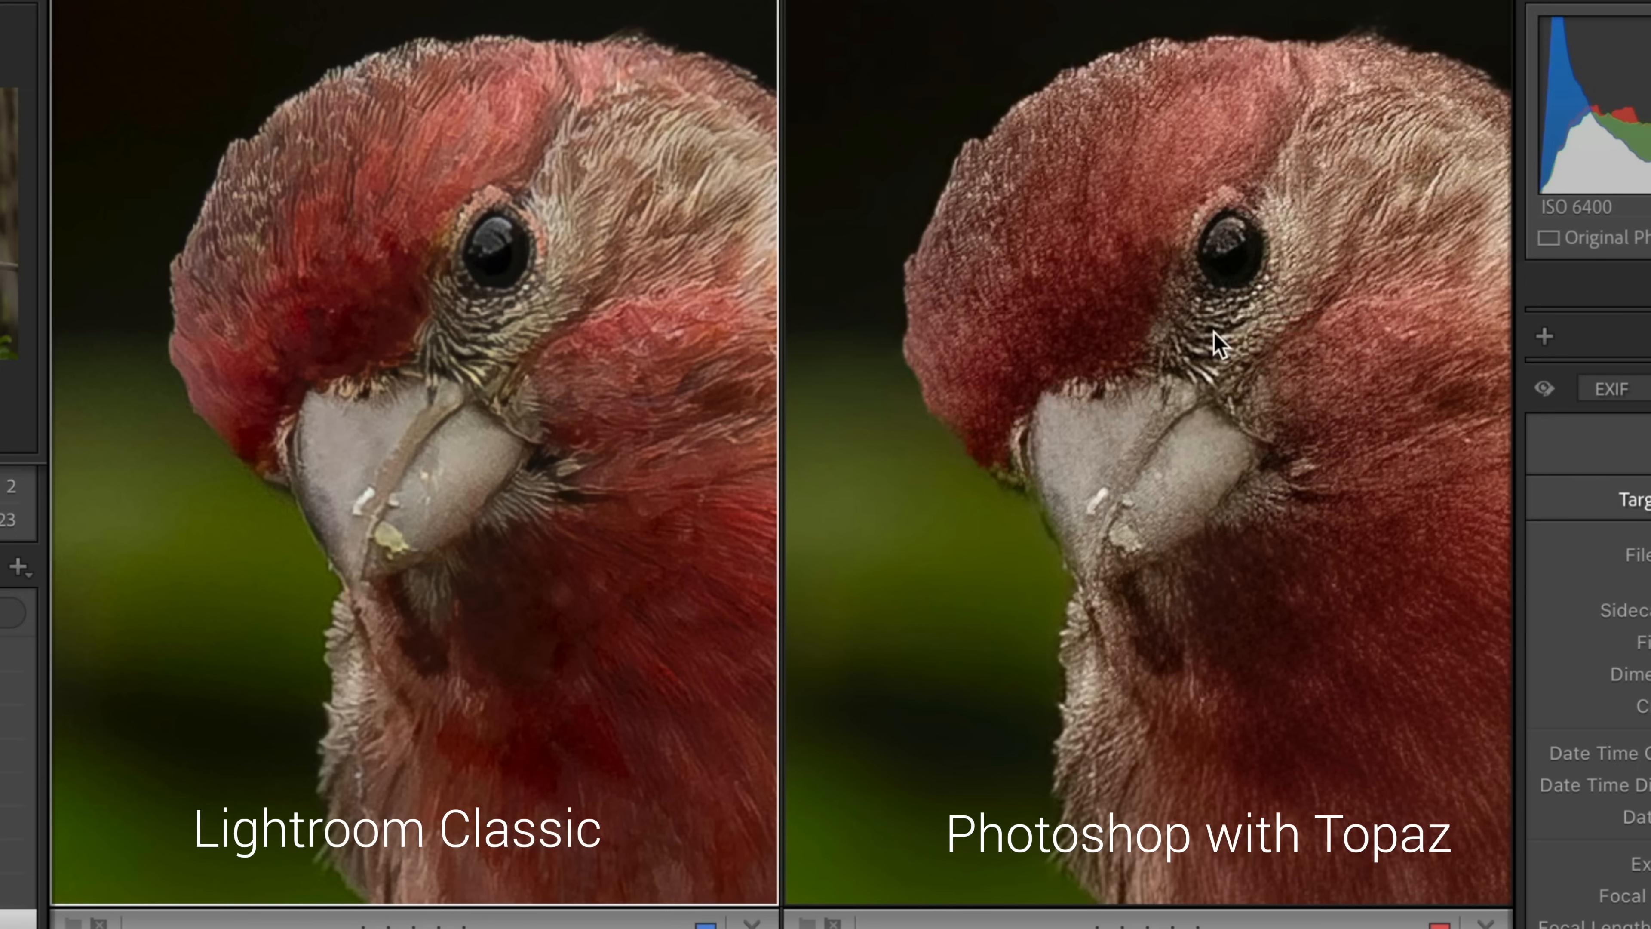
mouse_move(1327, 166)
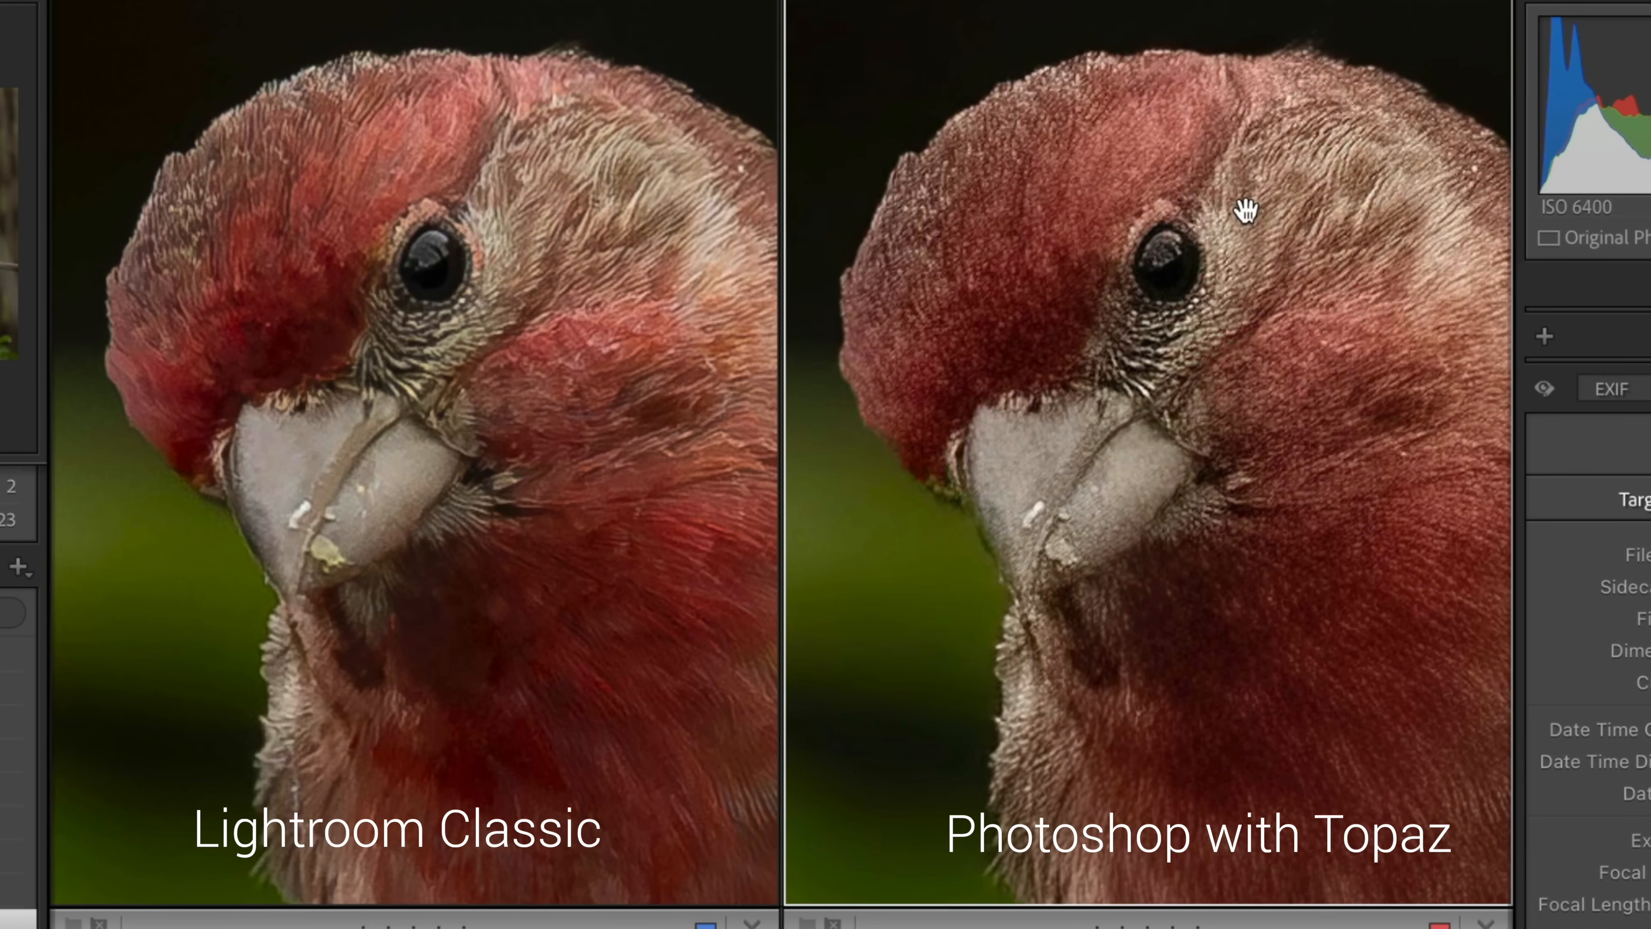
mouse_move(1277, 525)
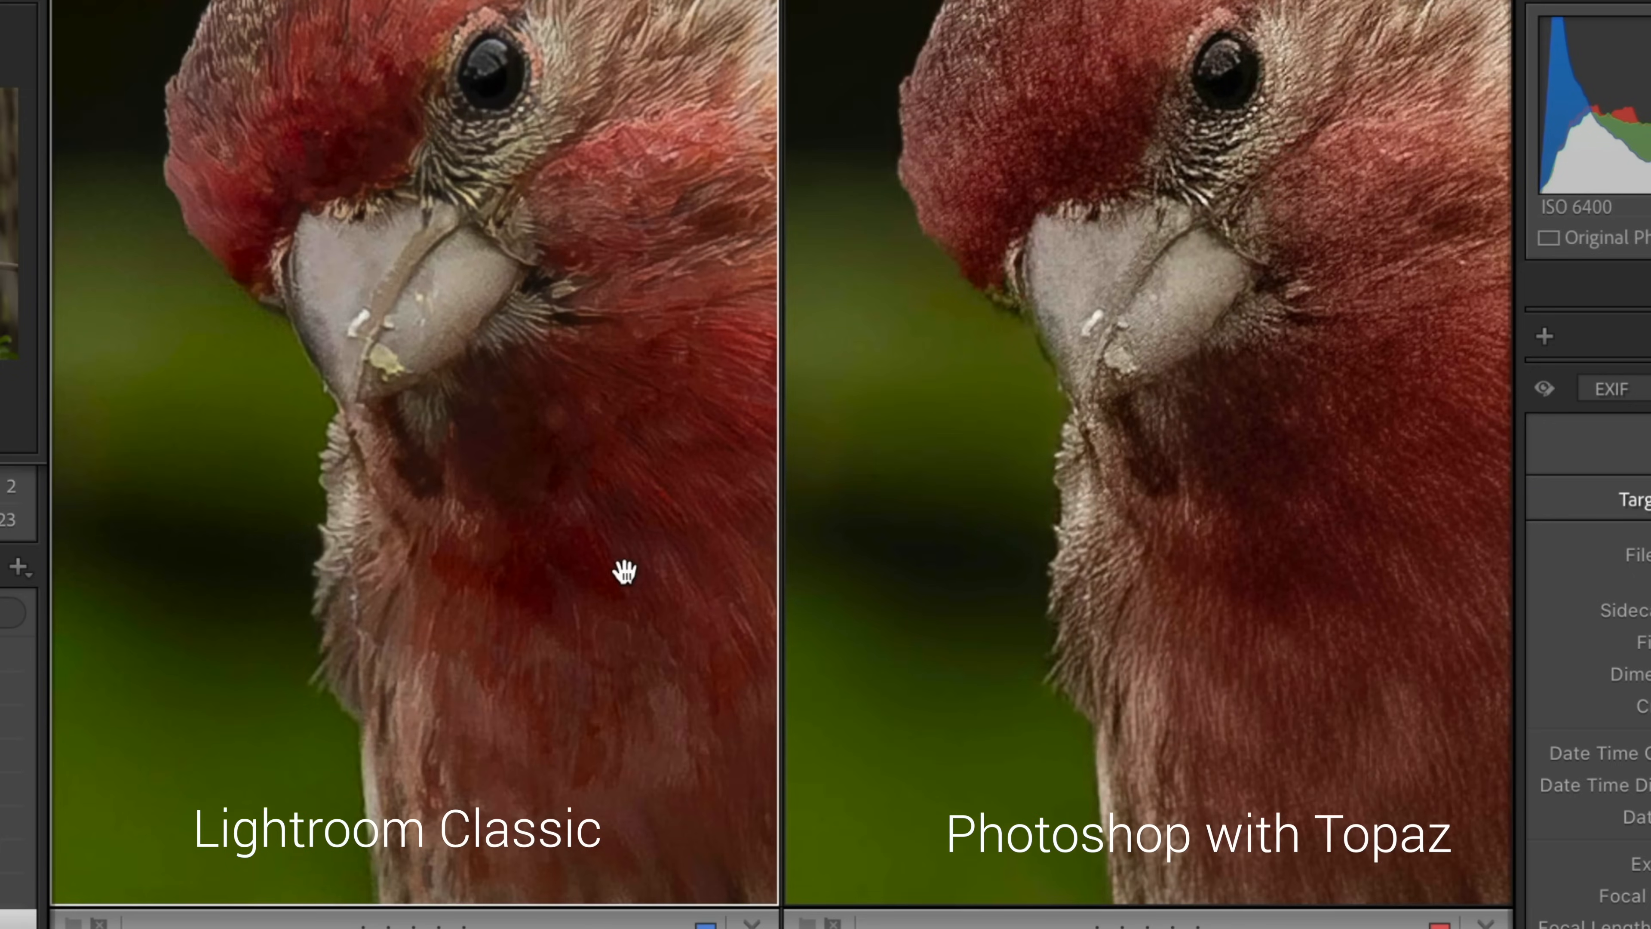
mouse_move(298, 611)
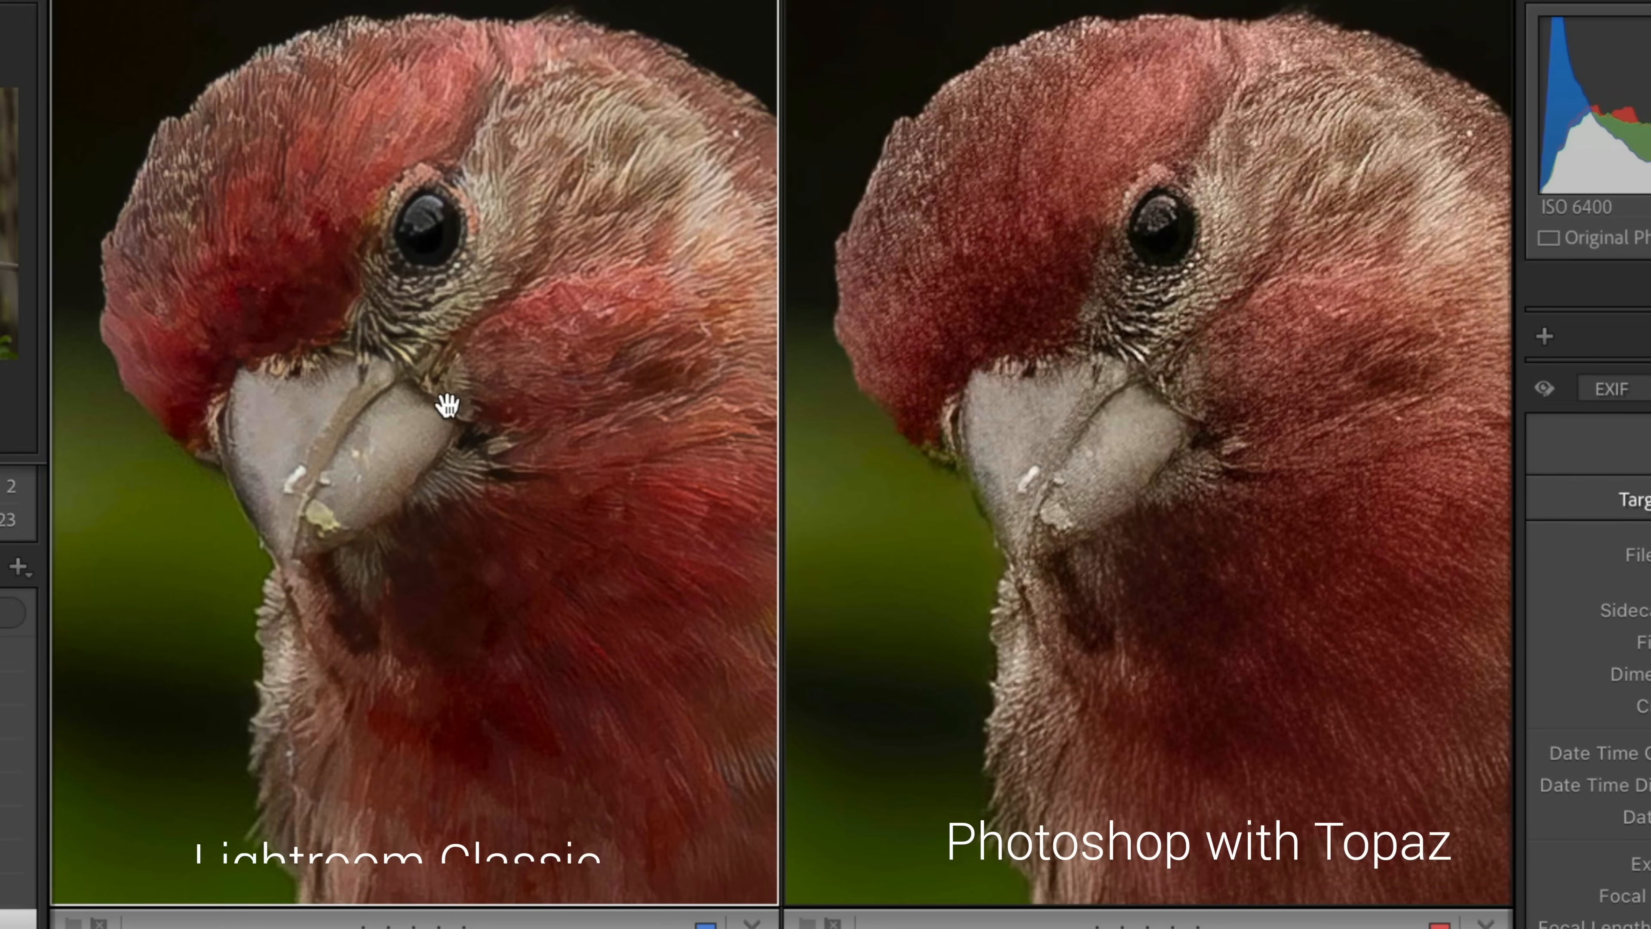
mouse_move(1220, 305)
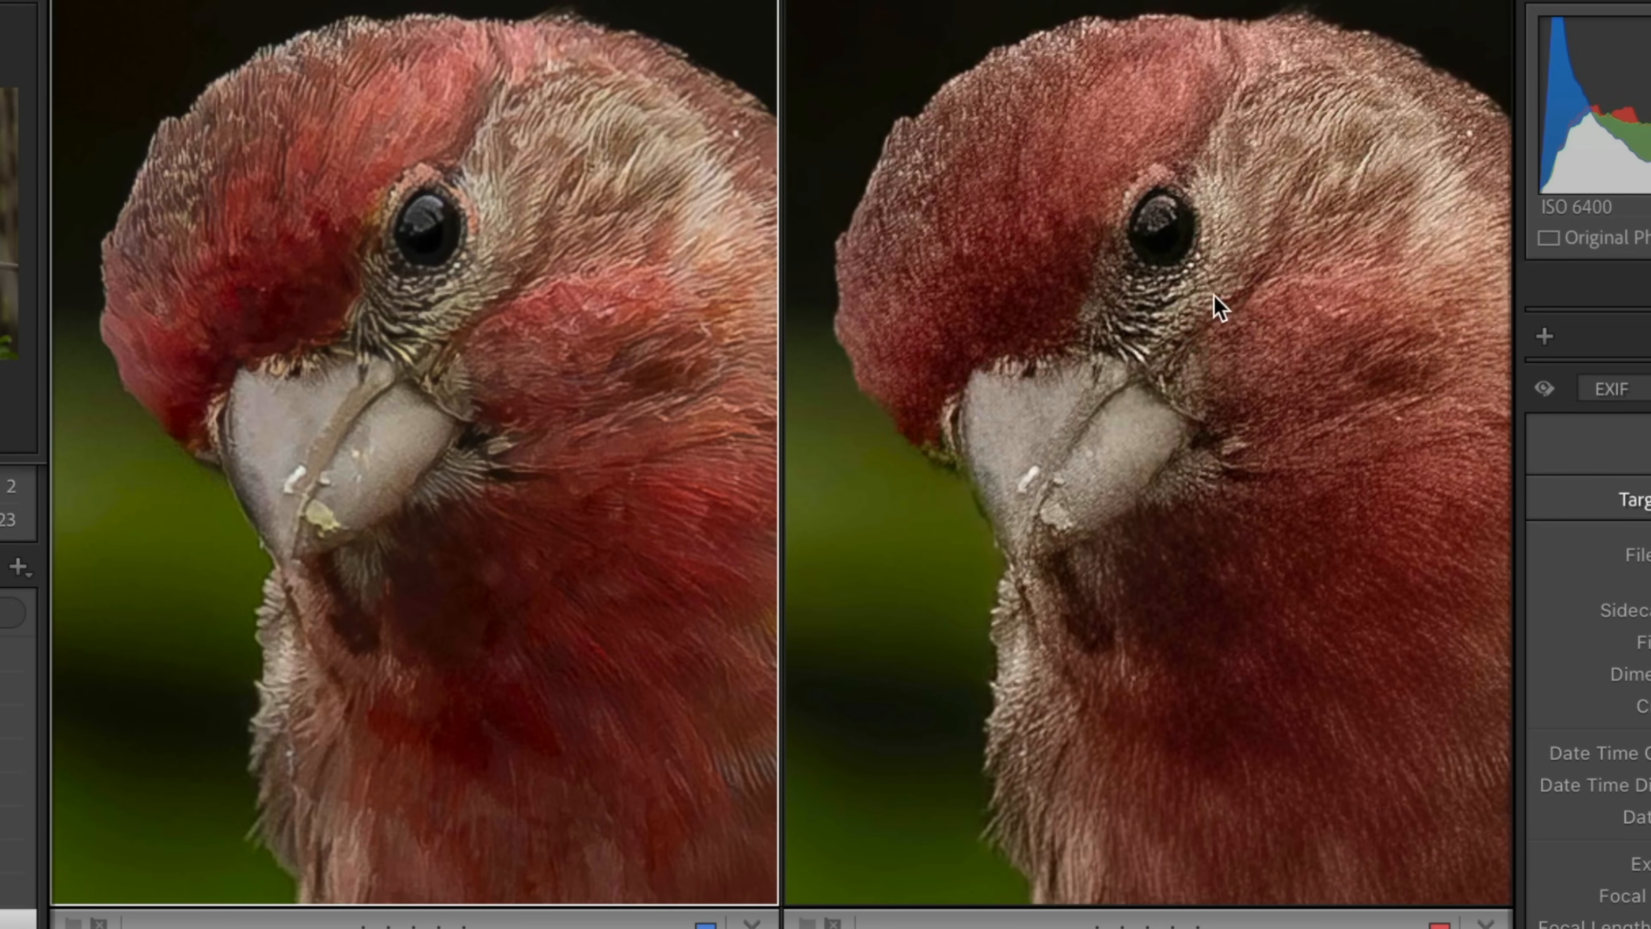